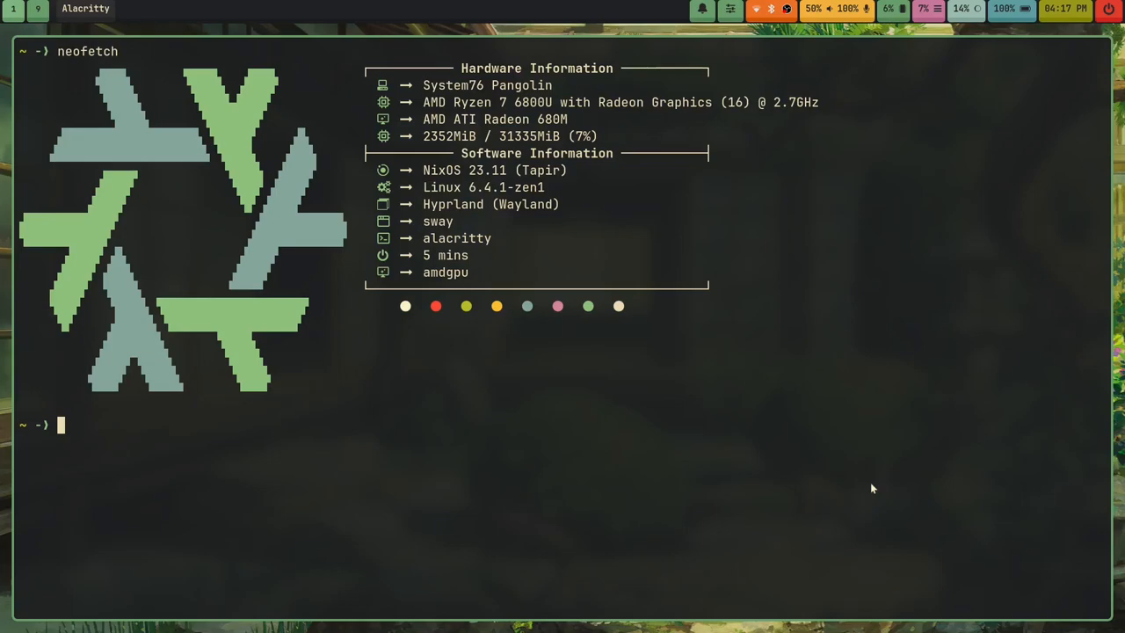
Clear the neofetch output from the terminal.
key("ctrl+l")
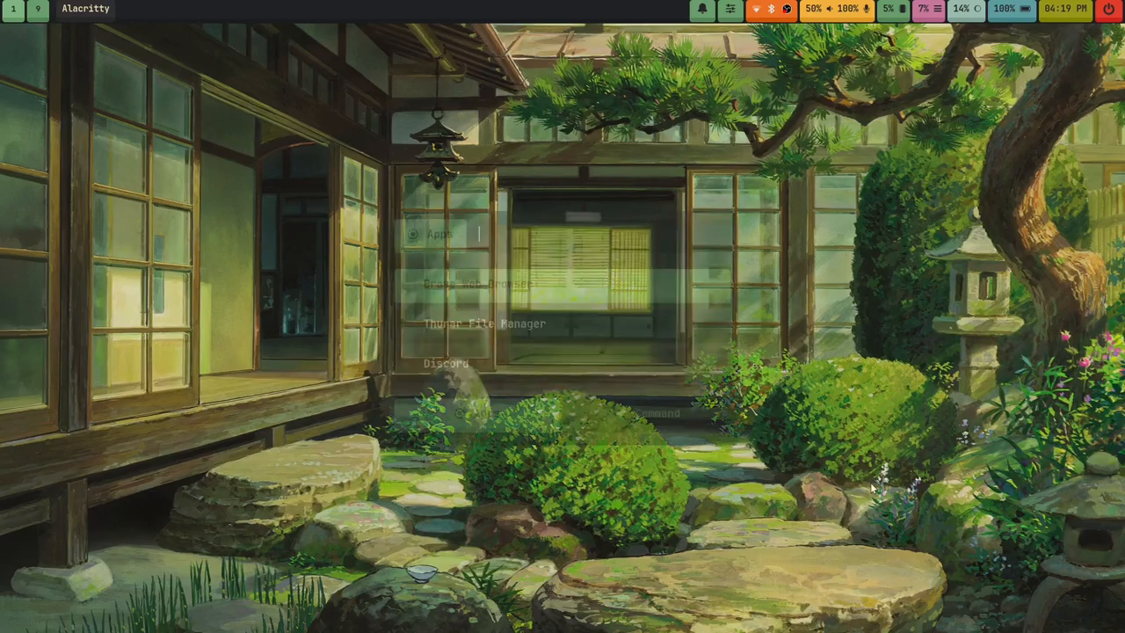
Bring up the GitLab repository page in Brave and scroll its top-level file list.
left_click(475, 283)
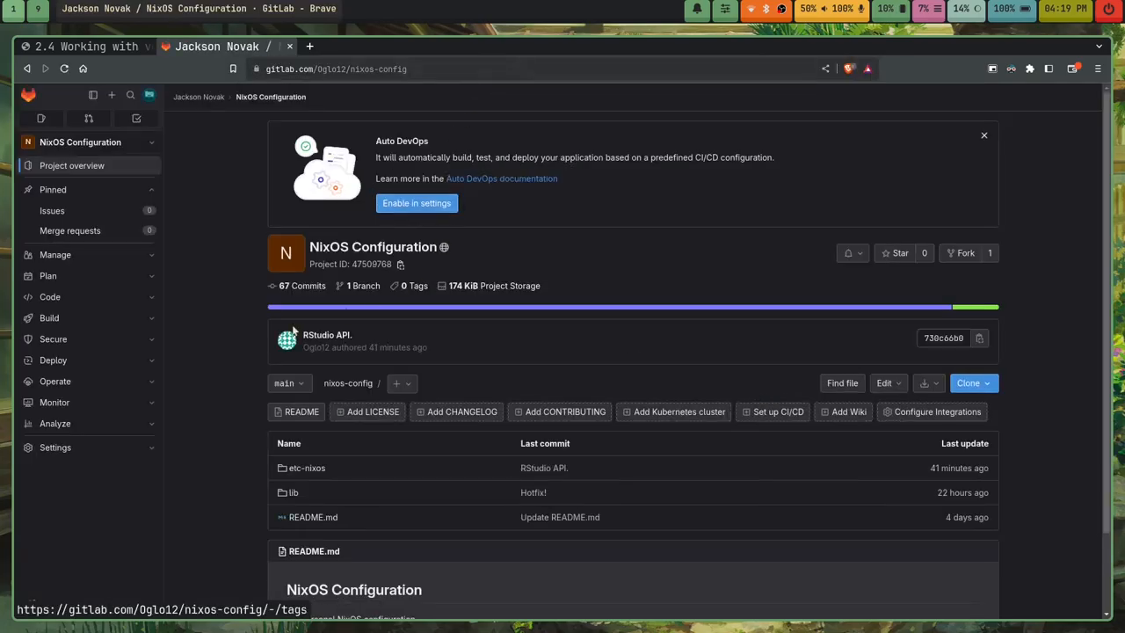
mouse_move(260, 429)
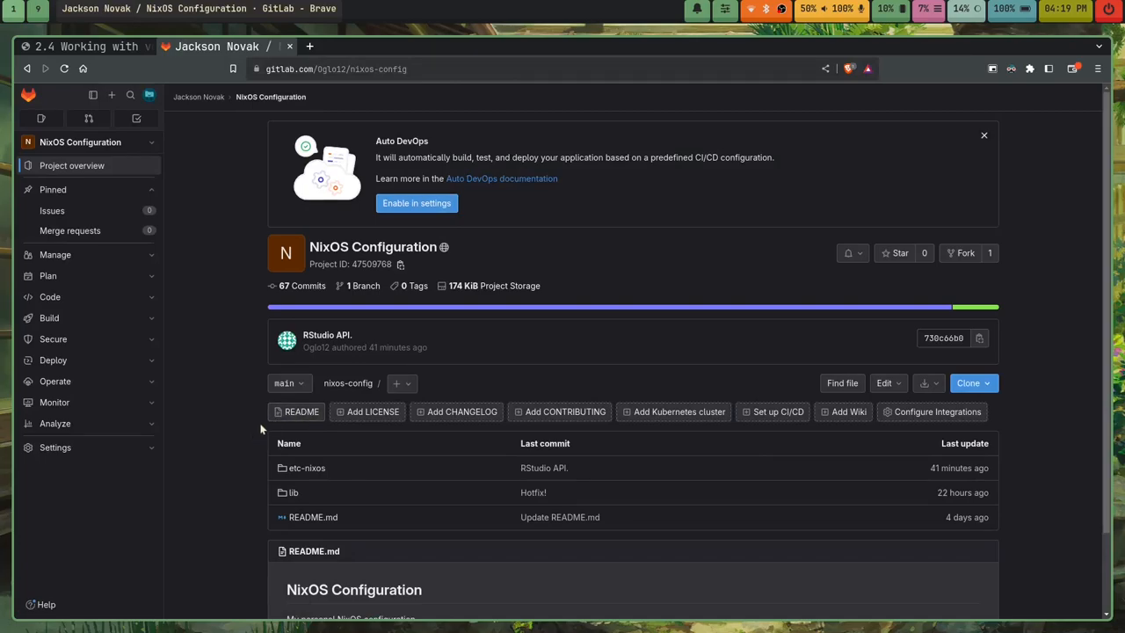
scroll("down", 3)
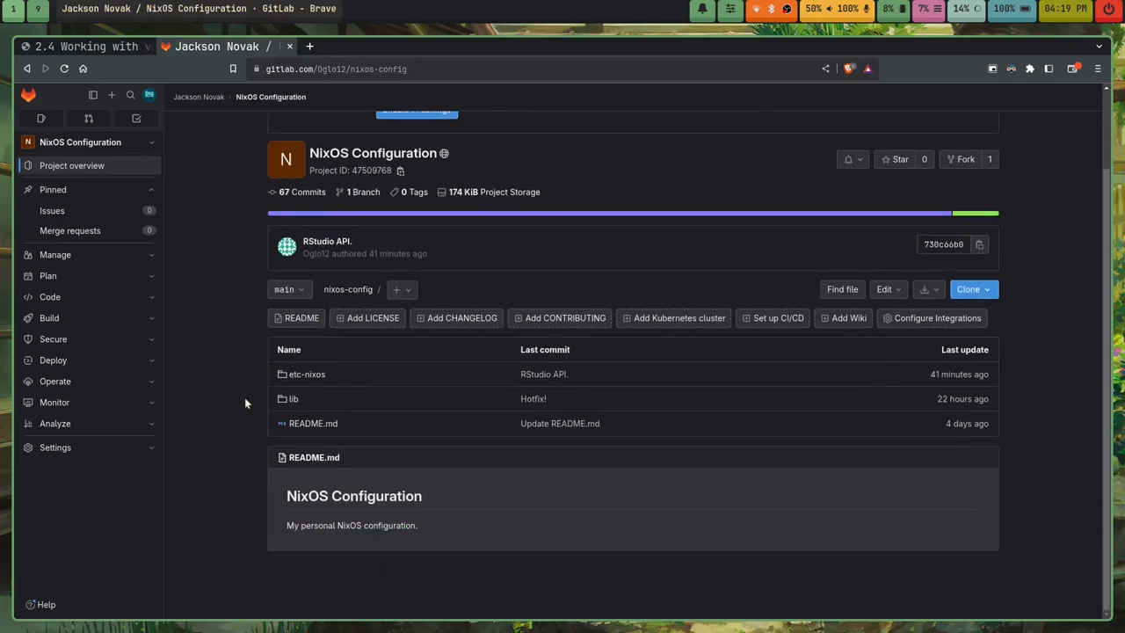
mouse_move(222, 394)
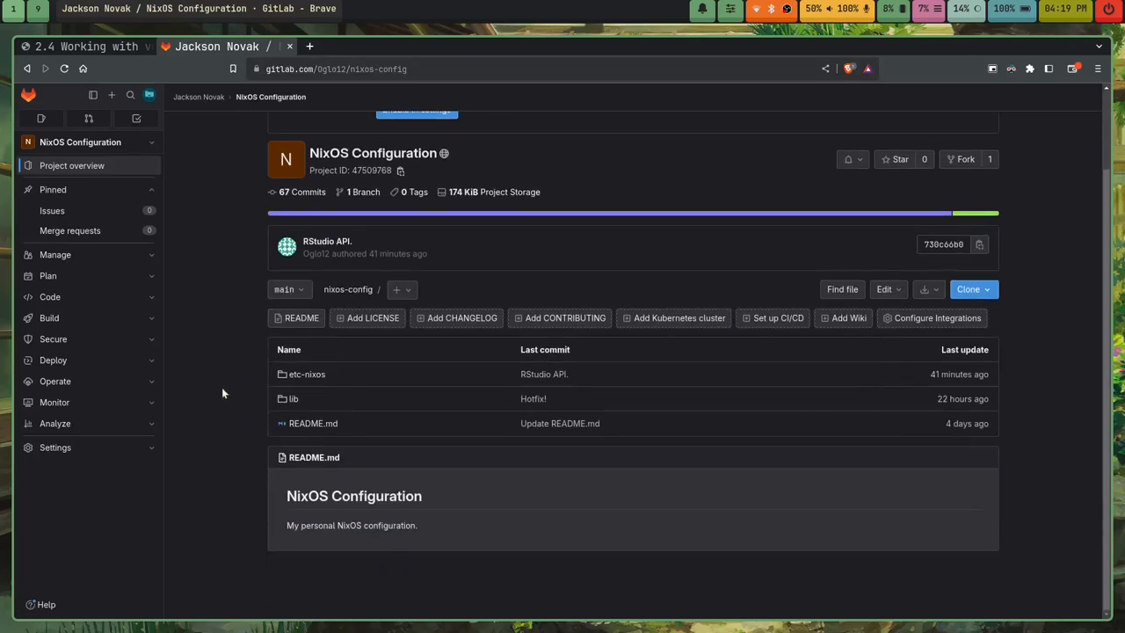
mouse_move(168, 482)
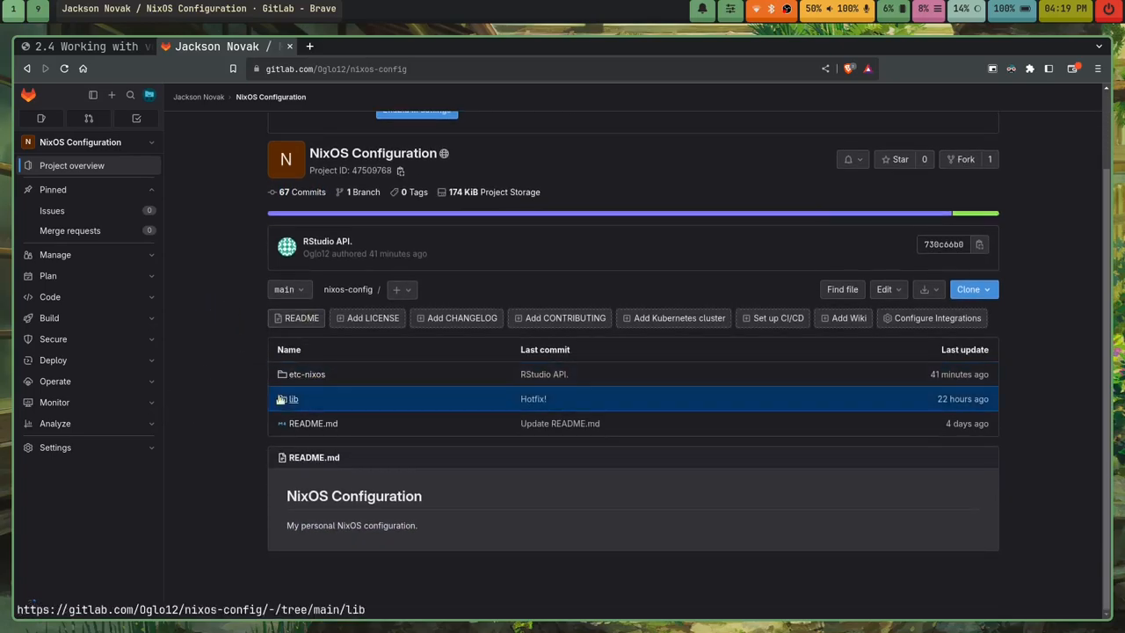
mouse_move(189, 418)
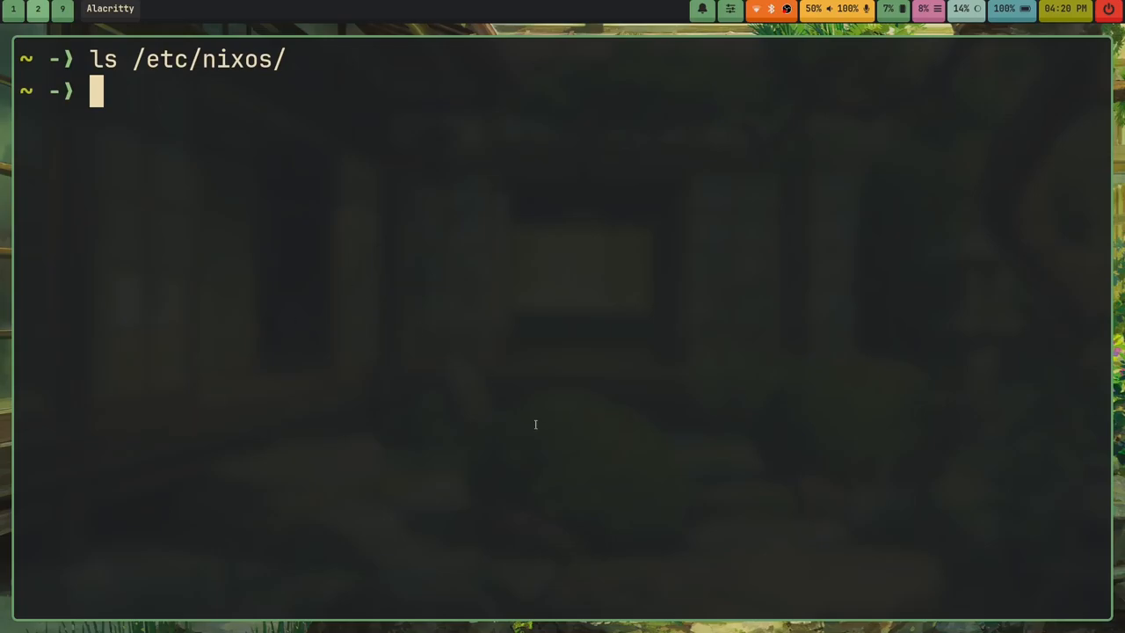
Clear the terminal and begin an ls of the local .nixos-config folder.
key("ctrl+l")
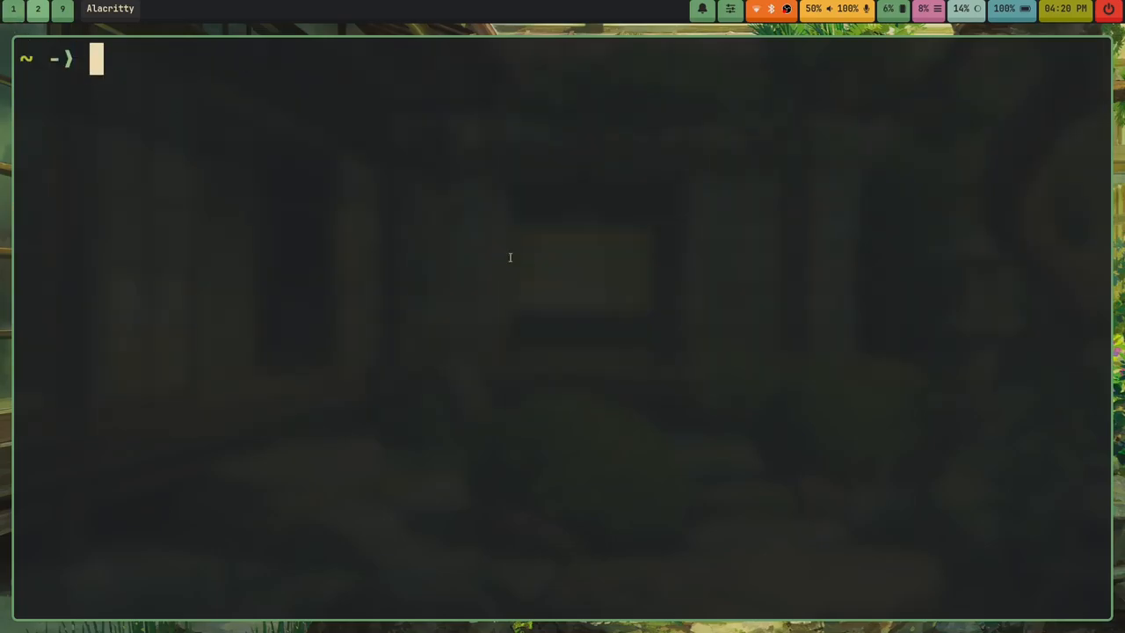
type("ls .ni")
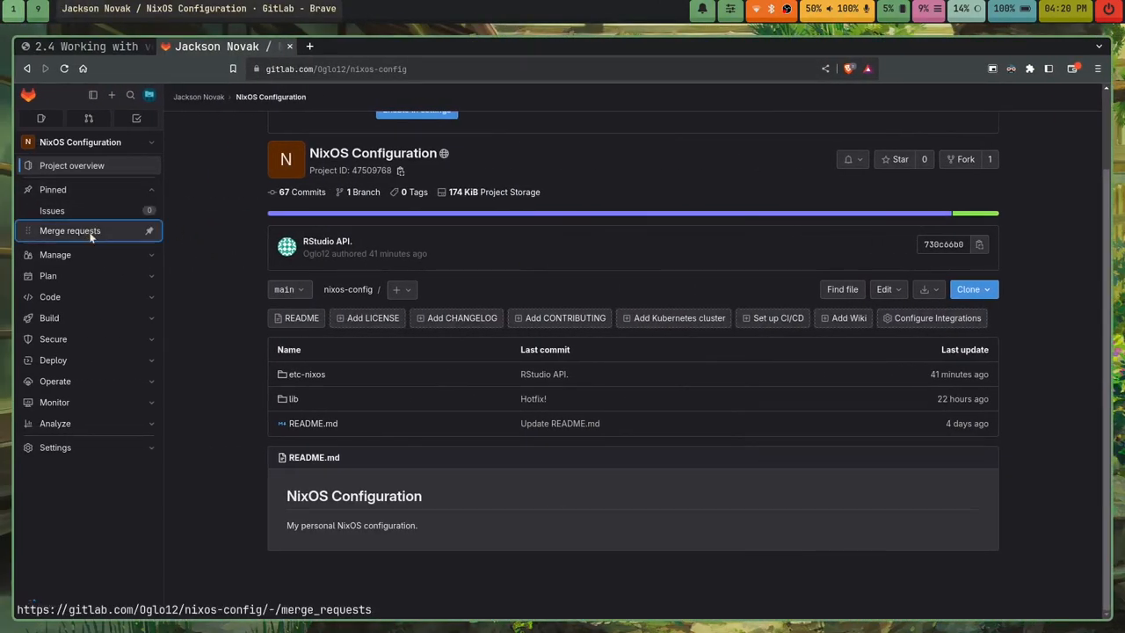
Show the project's merge requests filtered to Merged only.
left_click(70, 230)
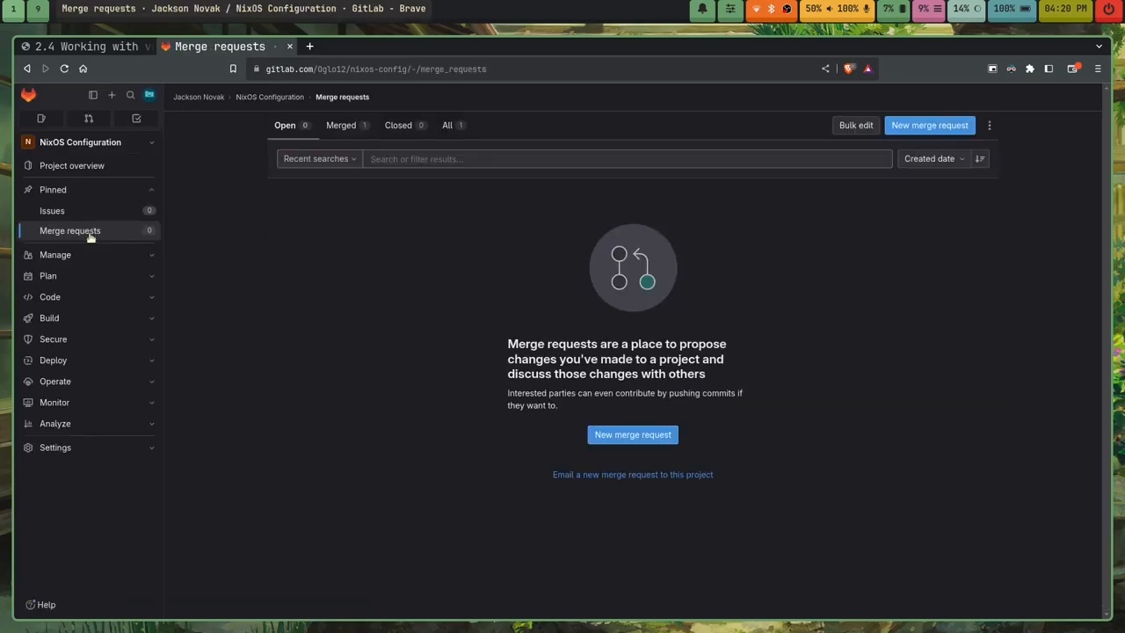
left_click(341, 125)
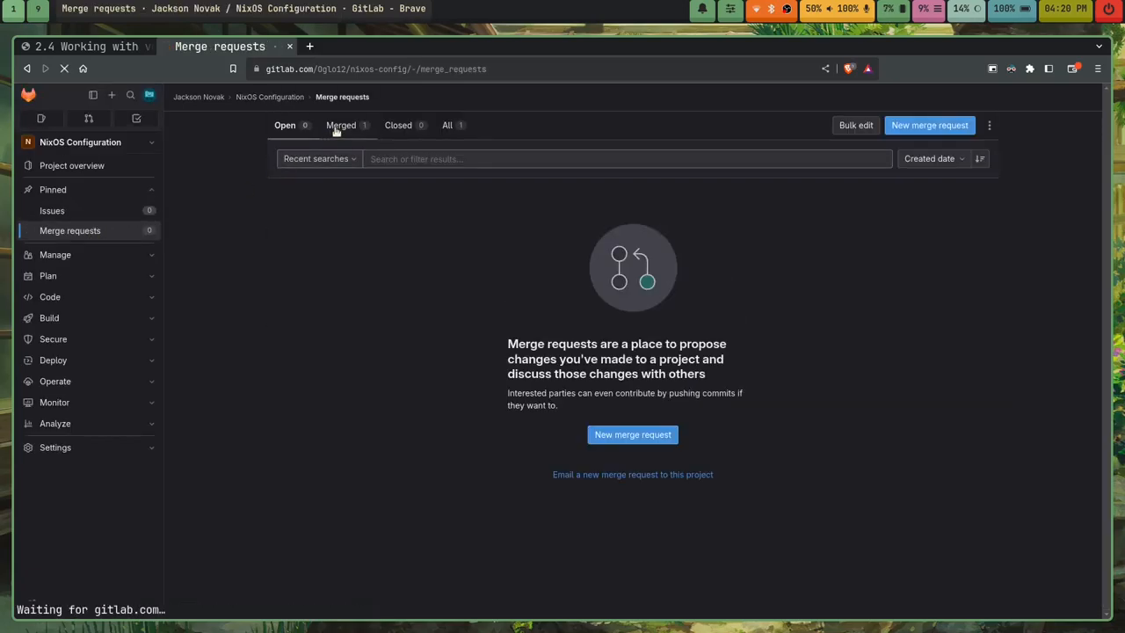
left_click(341, 124)
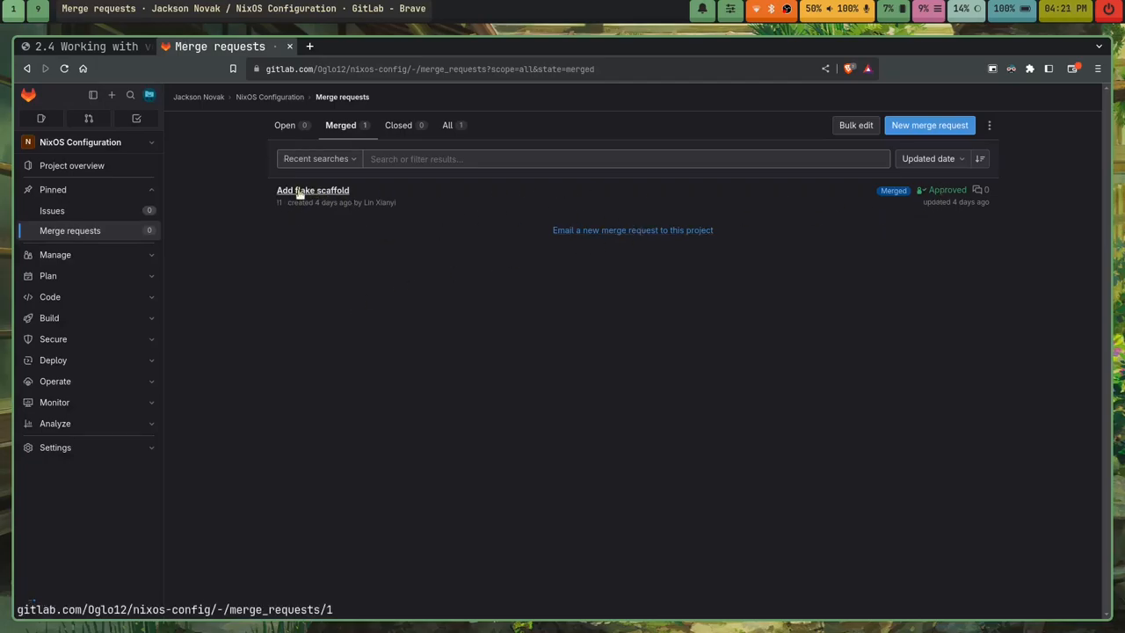
View the 'Add flake scaffold' merge request, then return to the previous page.
left_click(313, 190)
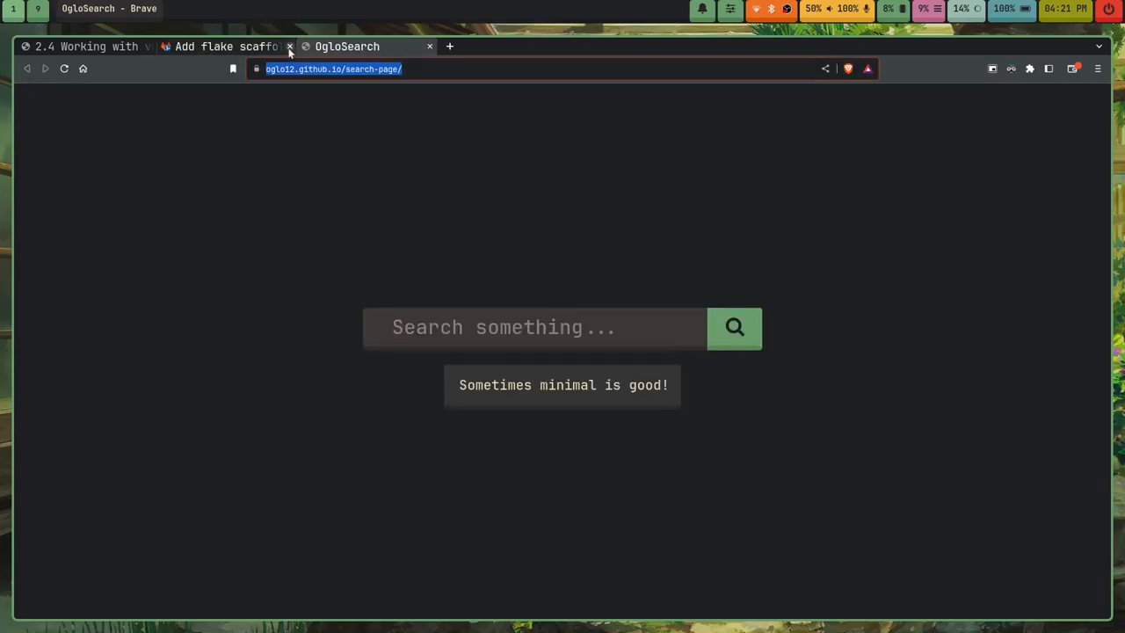
left_click(220, 46)
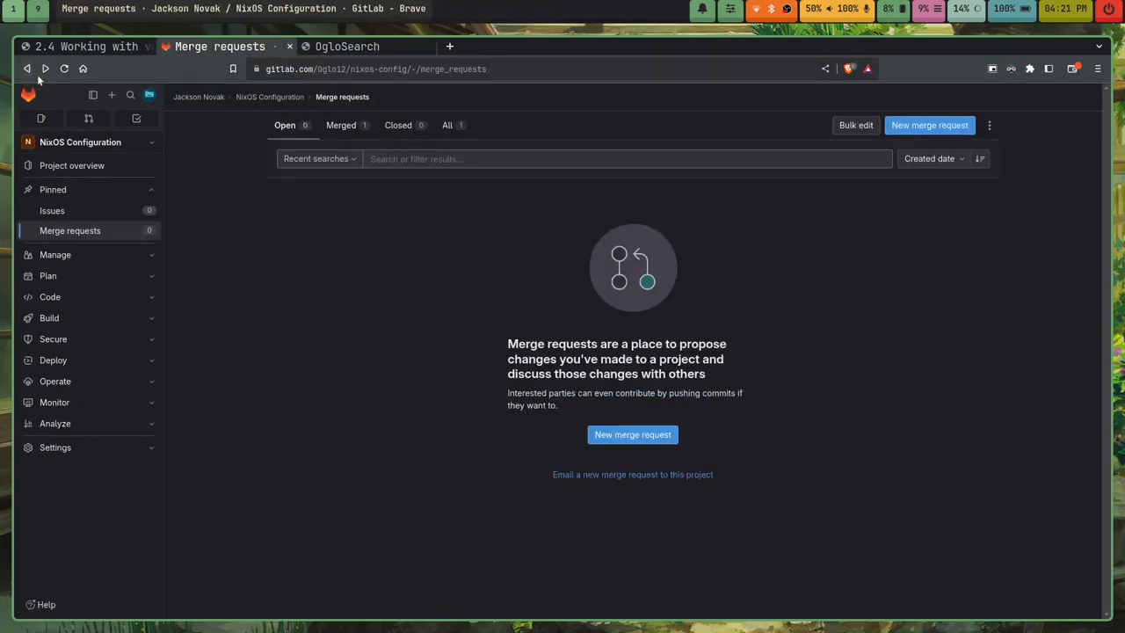
left_click(271, 97)
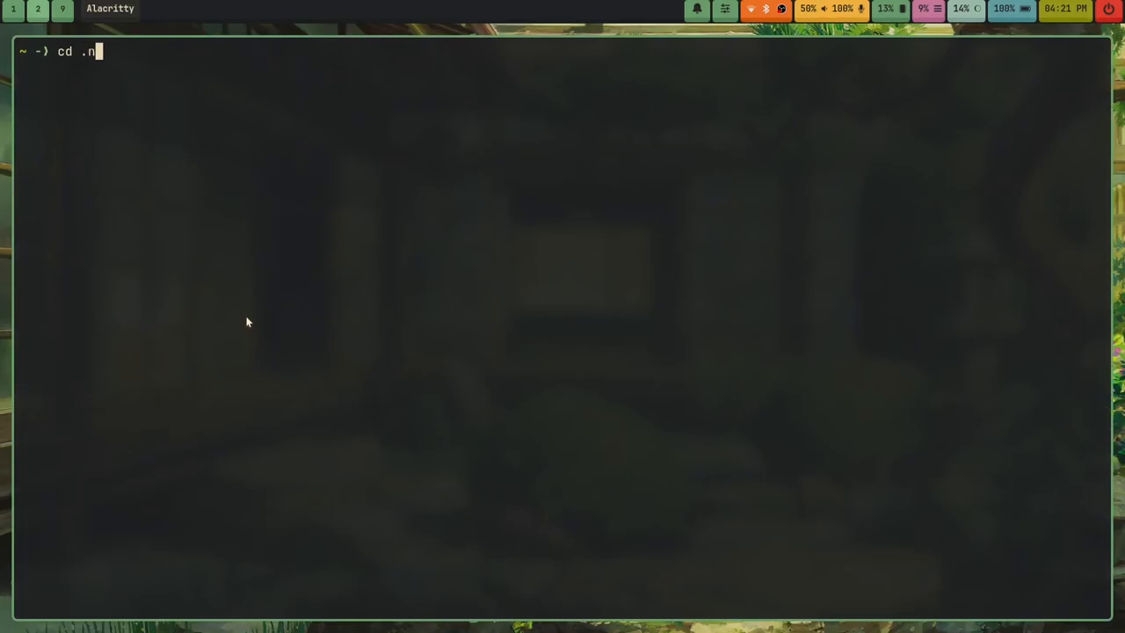
Enter .nixos-config and list the etc-nixos folder's files.
key("Return")
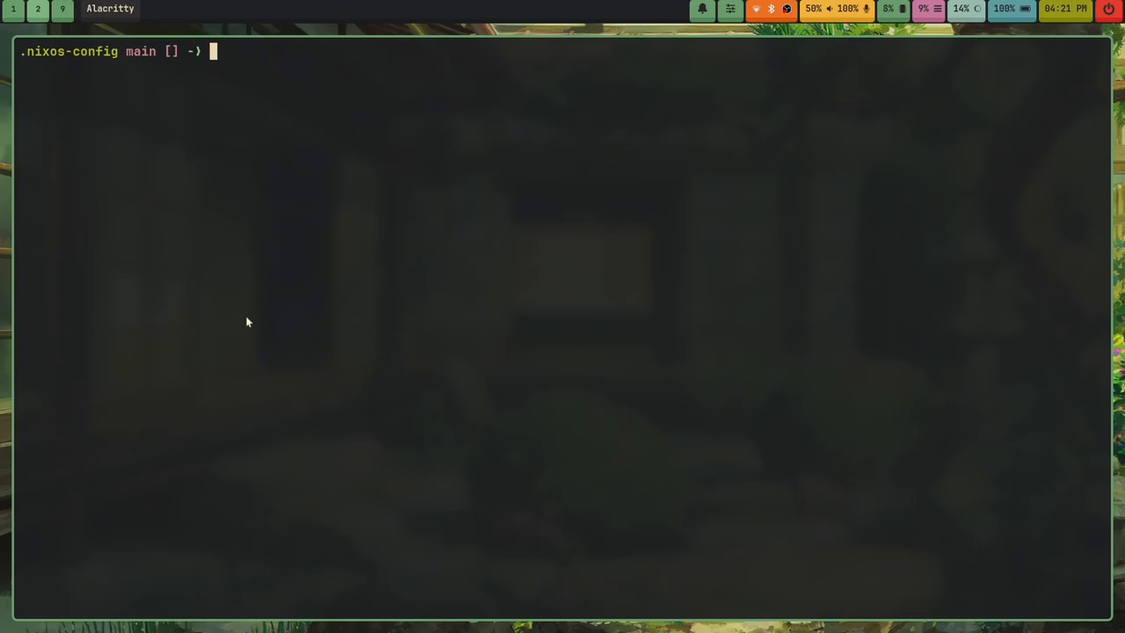
type("ls ec")
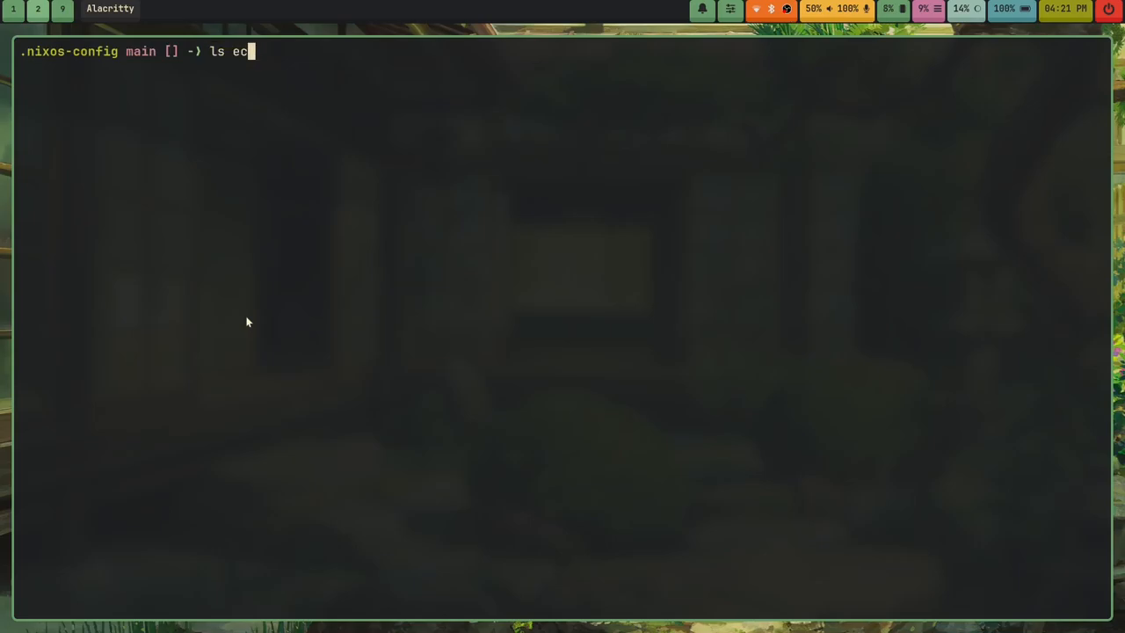
type("tc-nixos/")
key("Return")
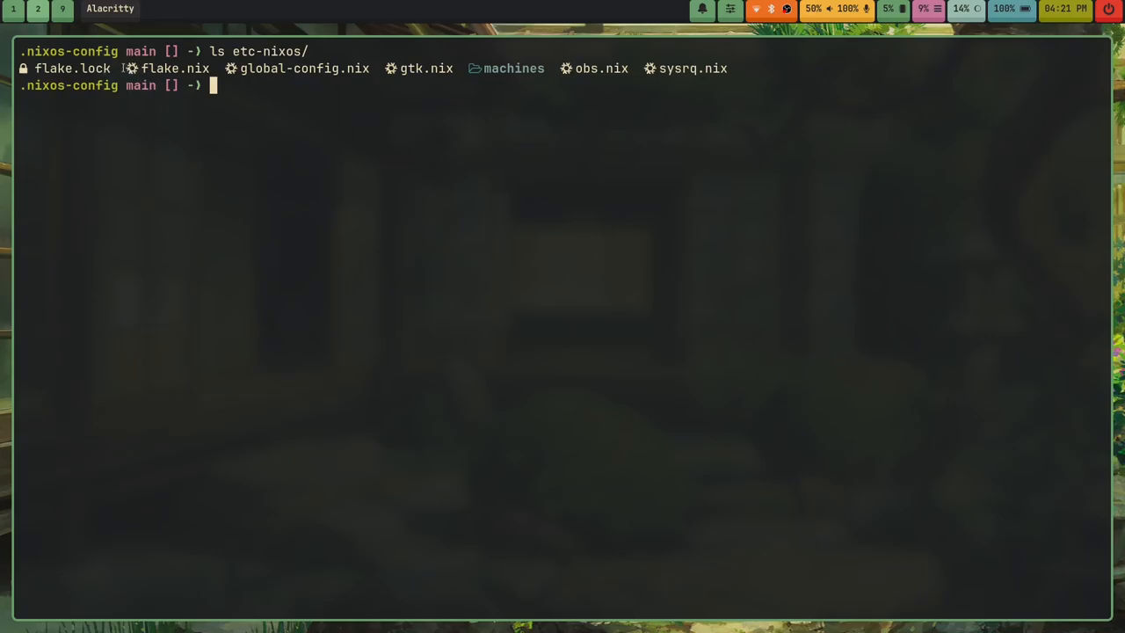
mouse_move(334, 239)
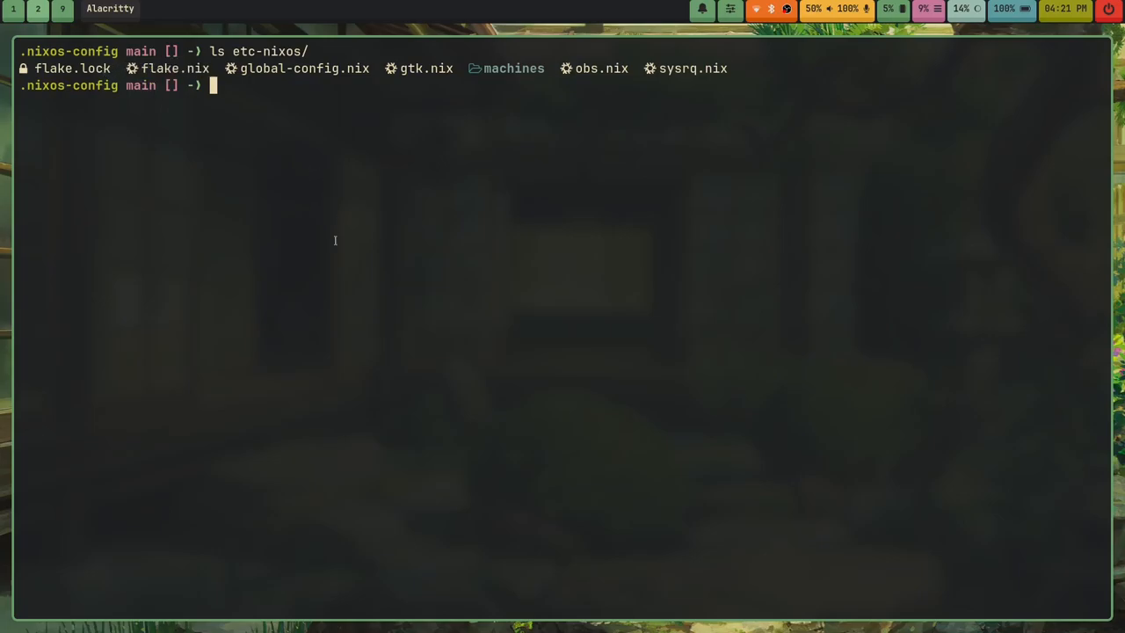
Start a cat etc-nixos/ command, then erase the partial path.
type("cat etc-nixos/")
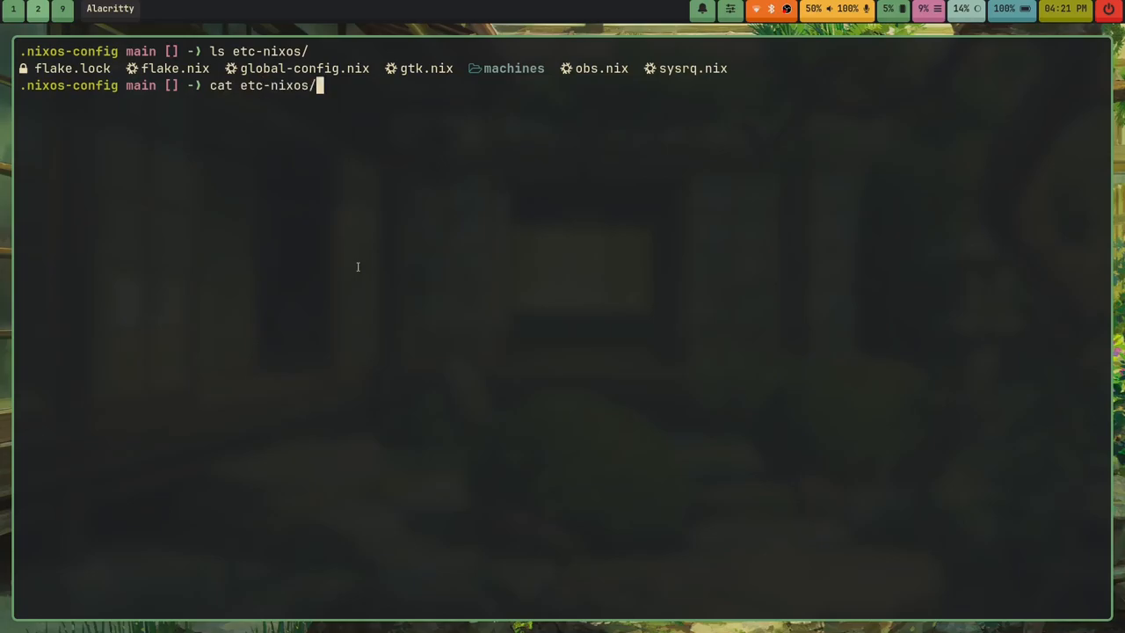
key("BackSpace")
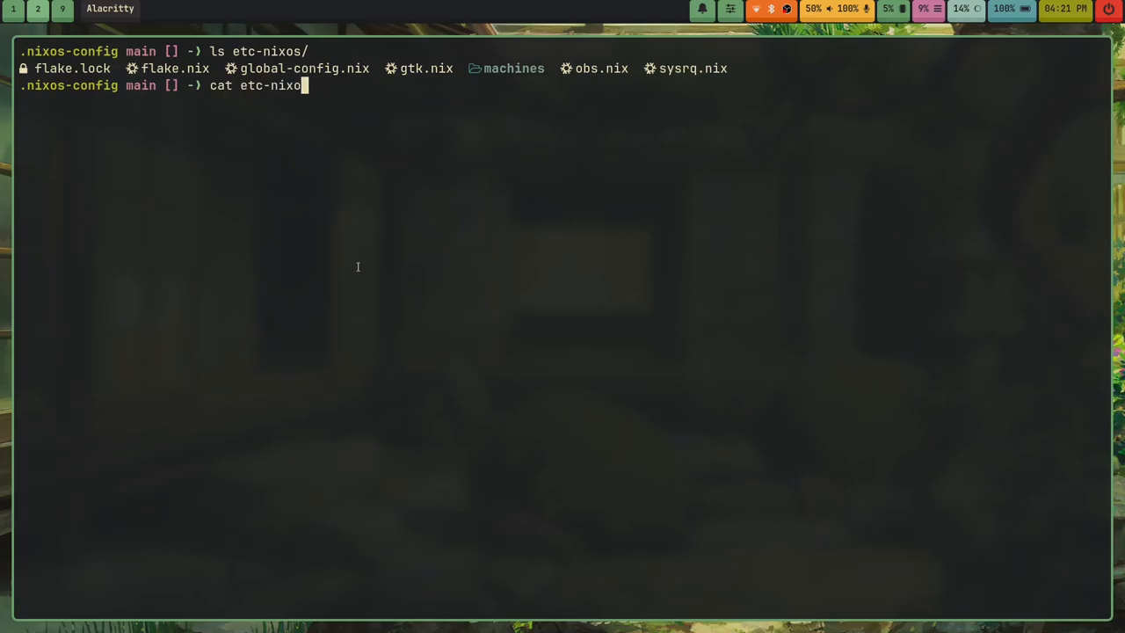
Open etc-nixos/flake.nix in Helix.
type("hx etc-nixos/f")
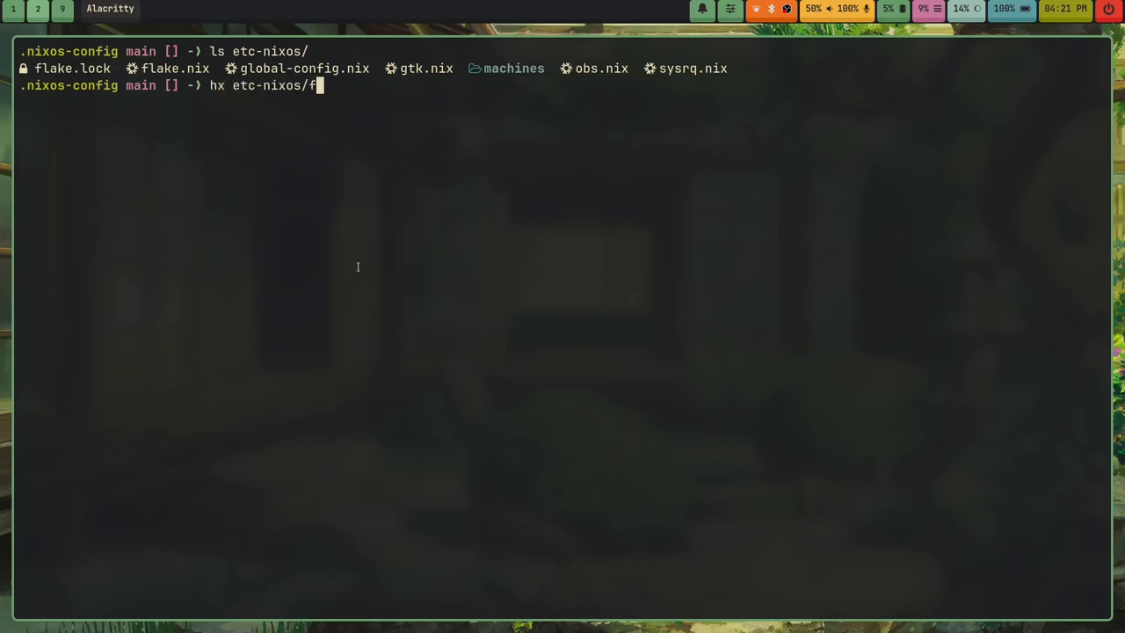
type("lake.nix")
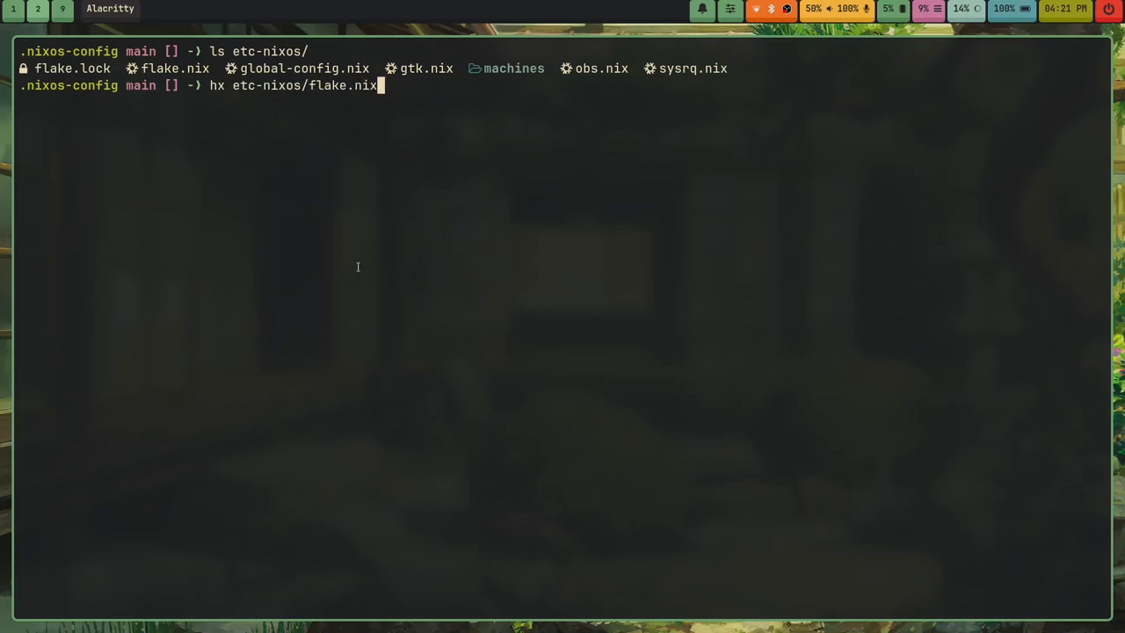
key("Return")
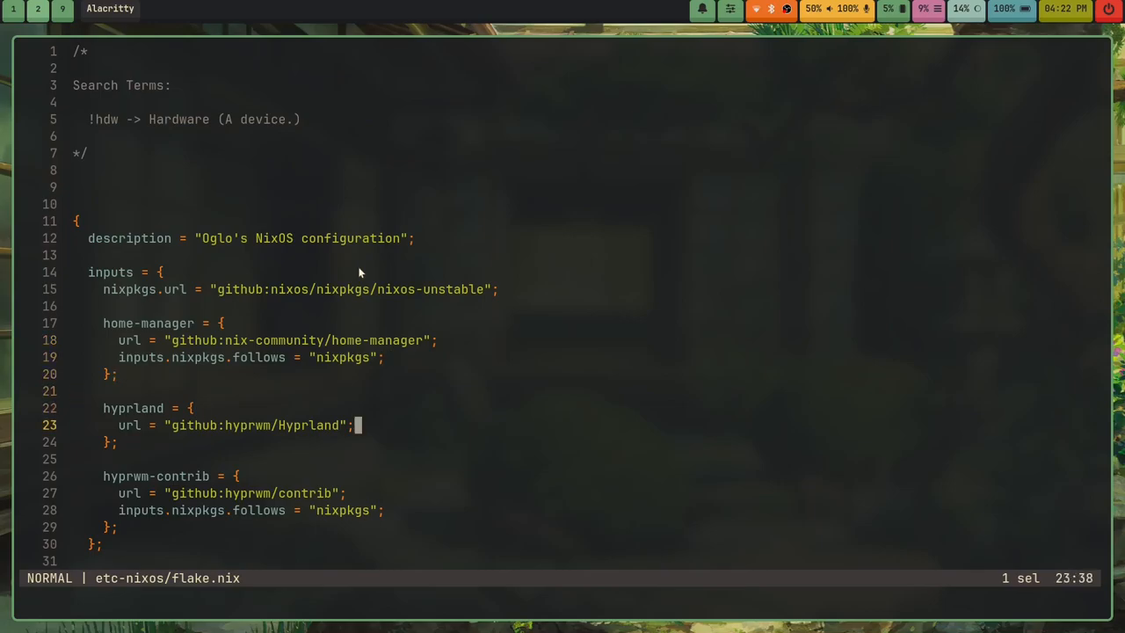
Scroll through the smallguy and pongo nixosConfigurations, then quit back to the shell.
scroll("down", 3)
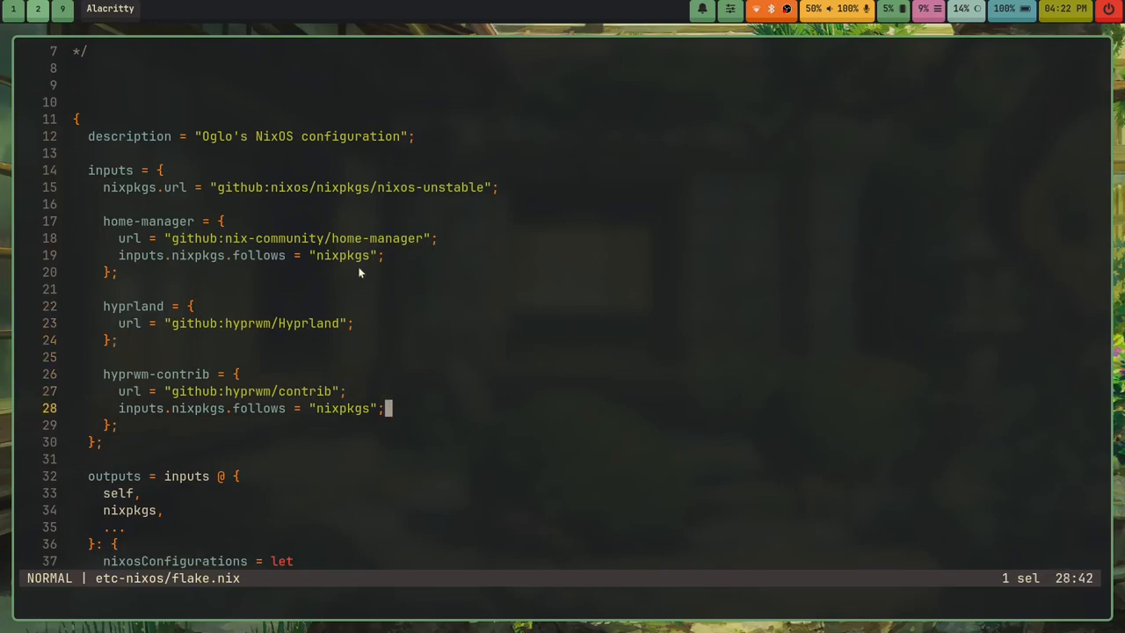
scroll("down", 3)
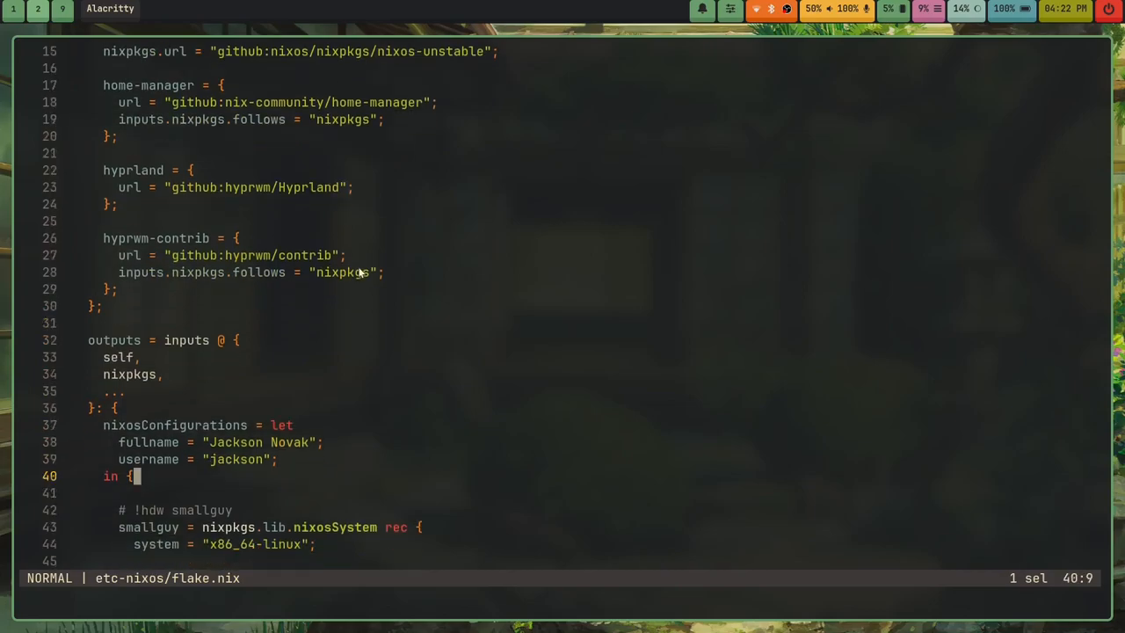
scroll("down", 3)
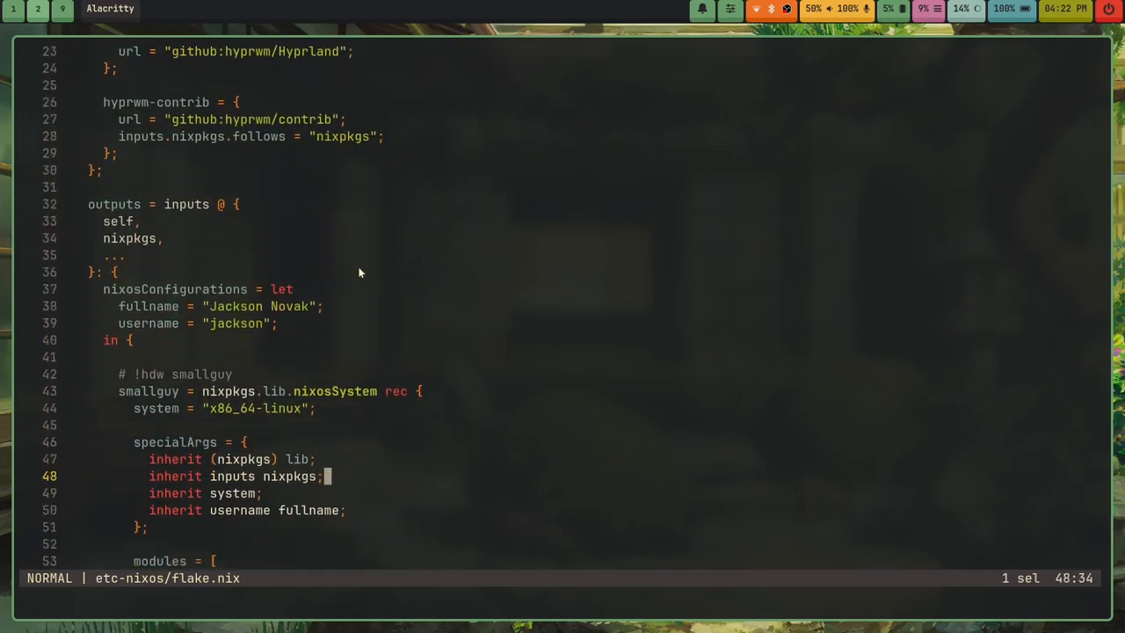
scroll("down", 3)
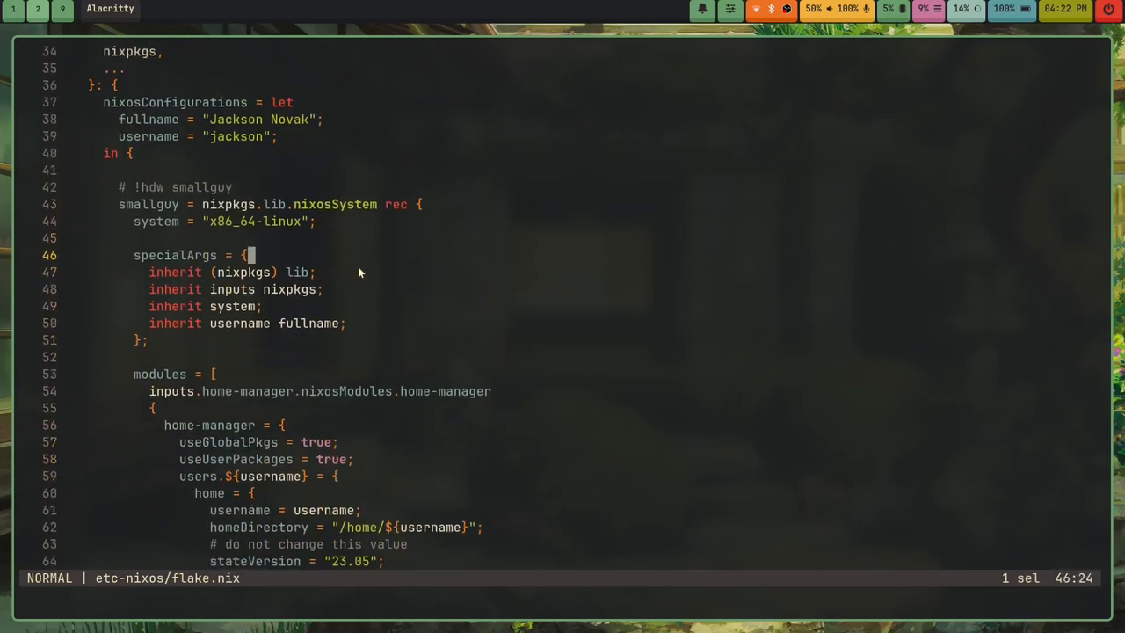
scroll("down", 3)
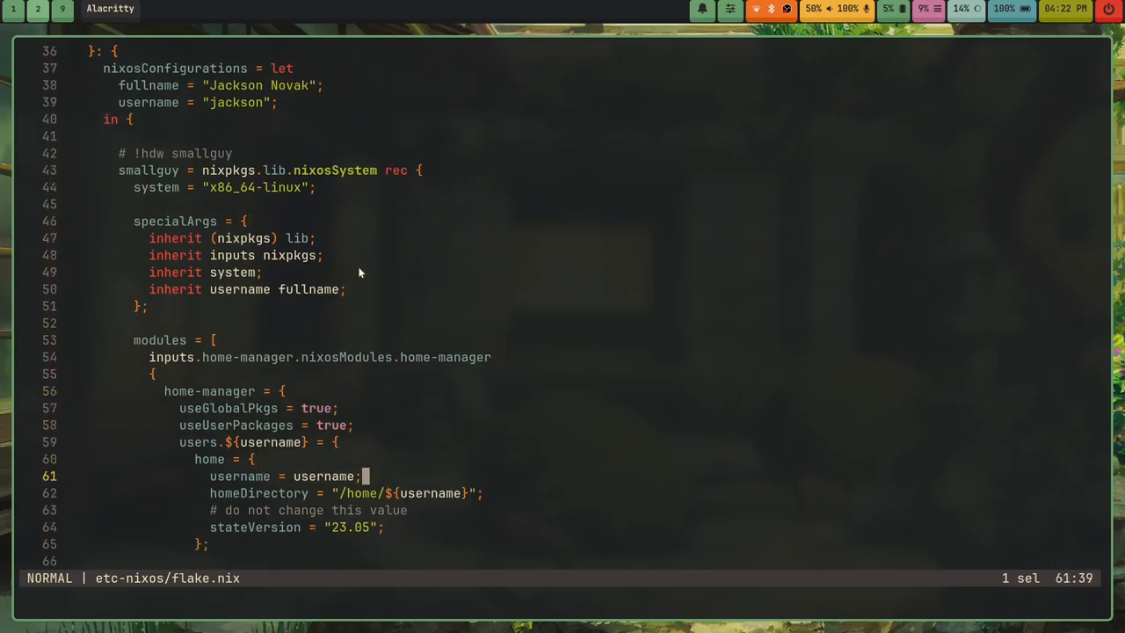
scroll("down", 3)
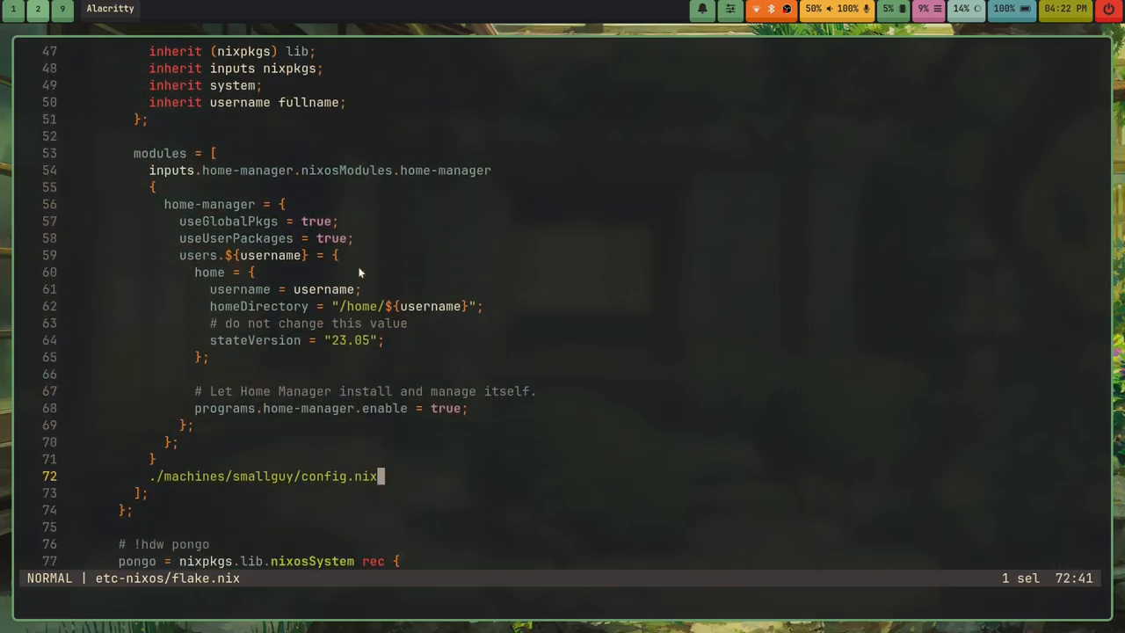
scroll("down", 3)
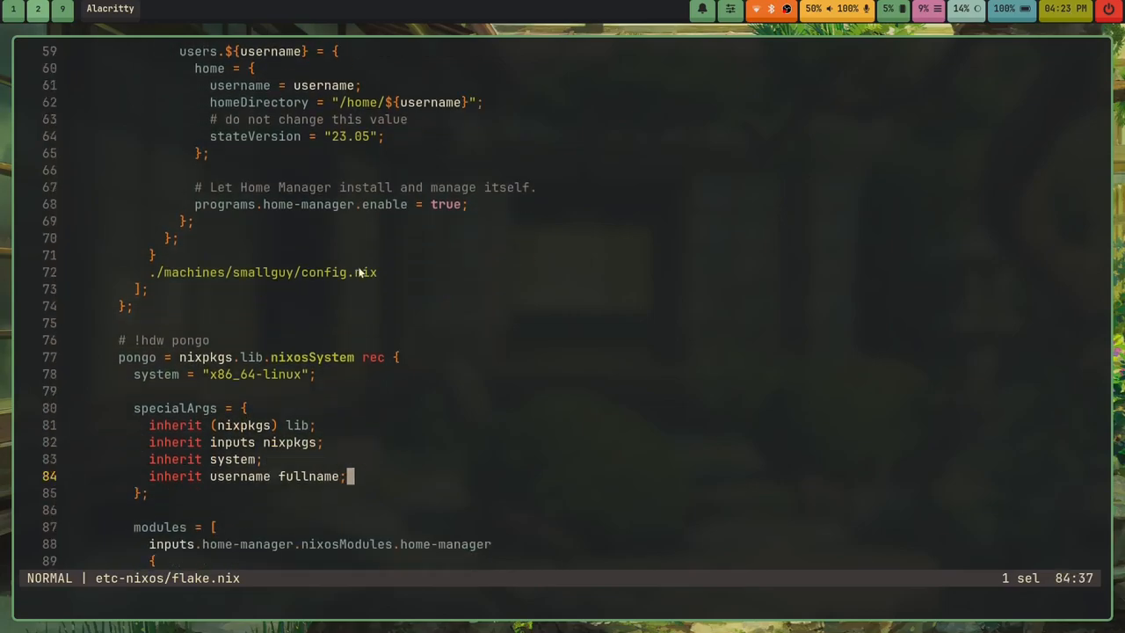
scroll("down", 3)
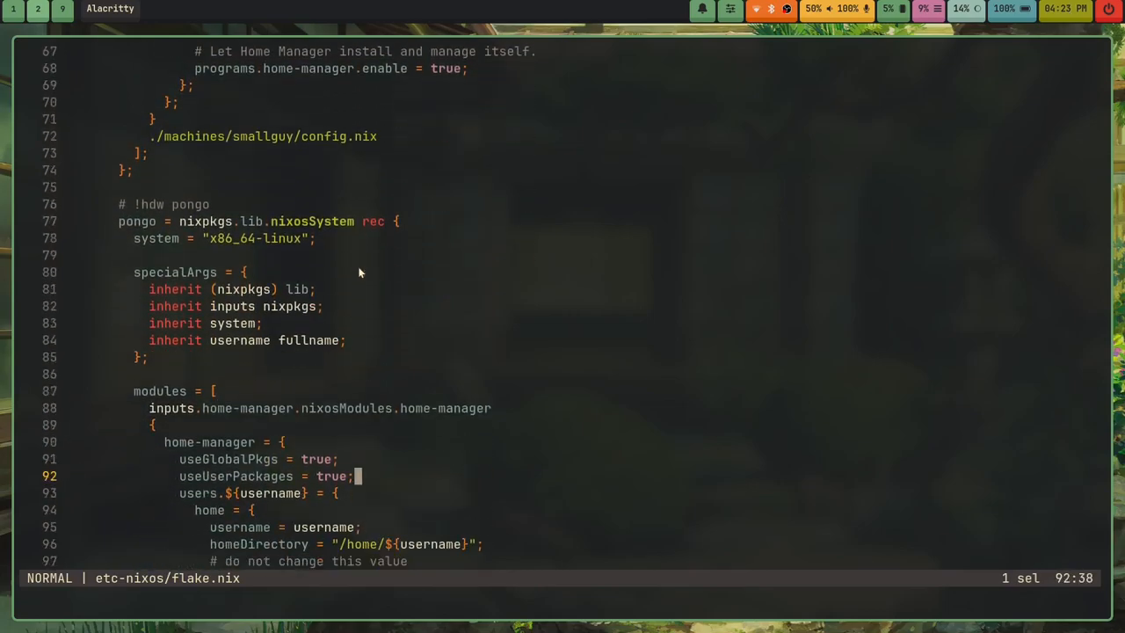
scroll("down", 3)
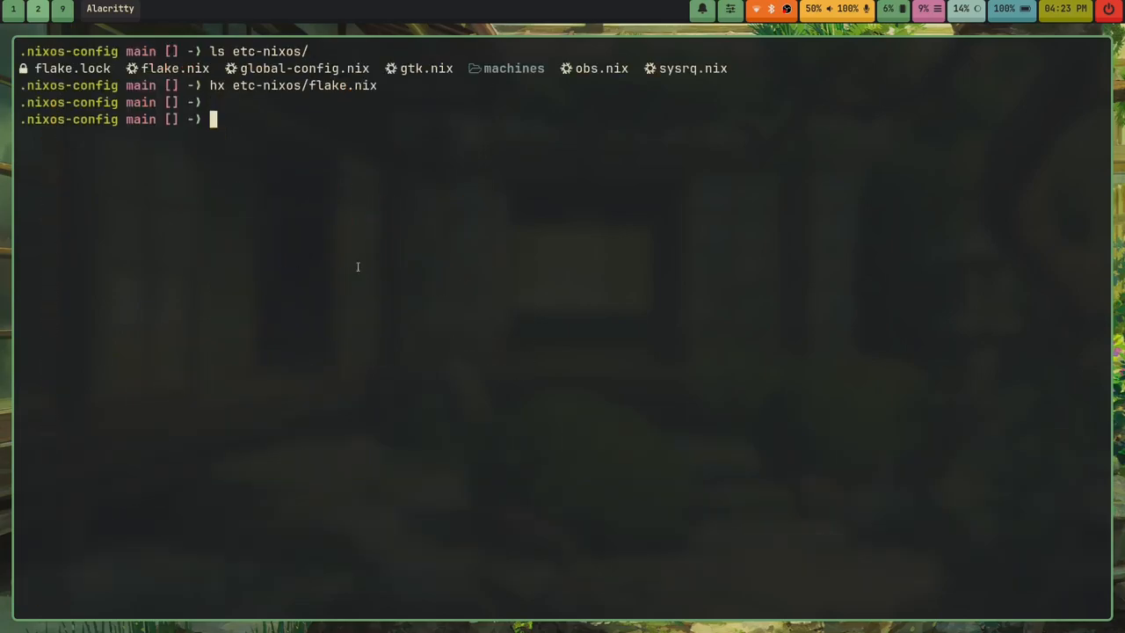
key("Return")
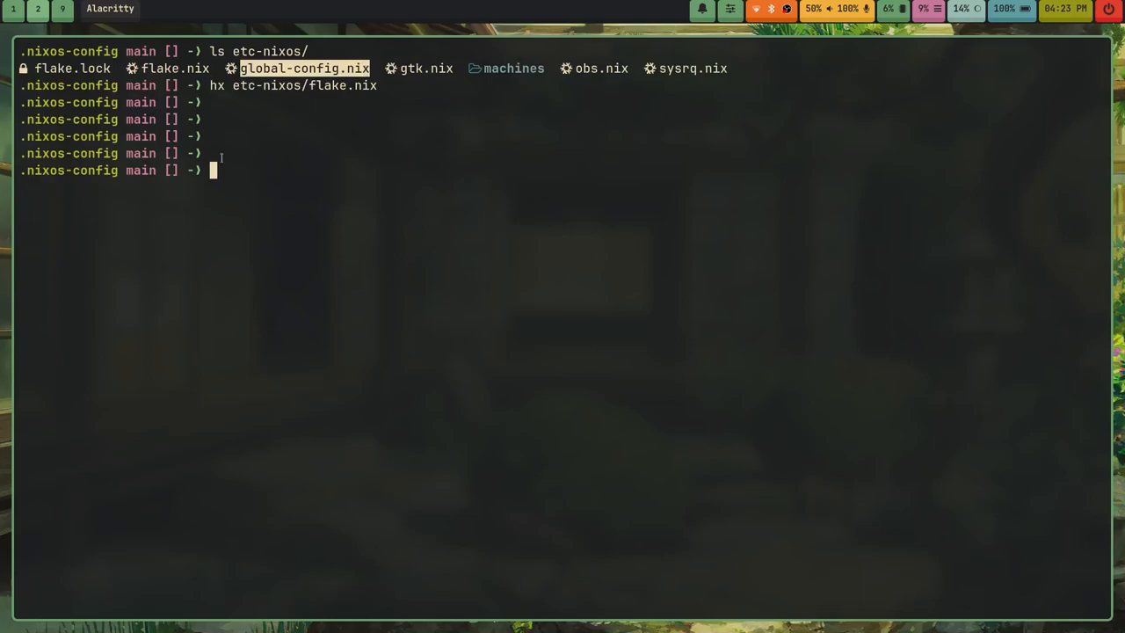
mouse_move(358, 132)
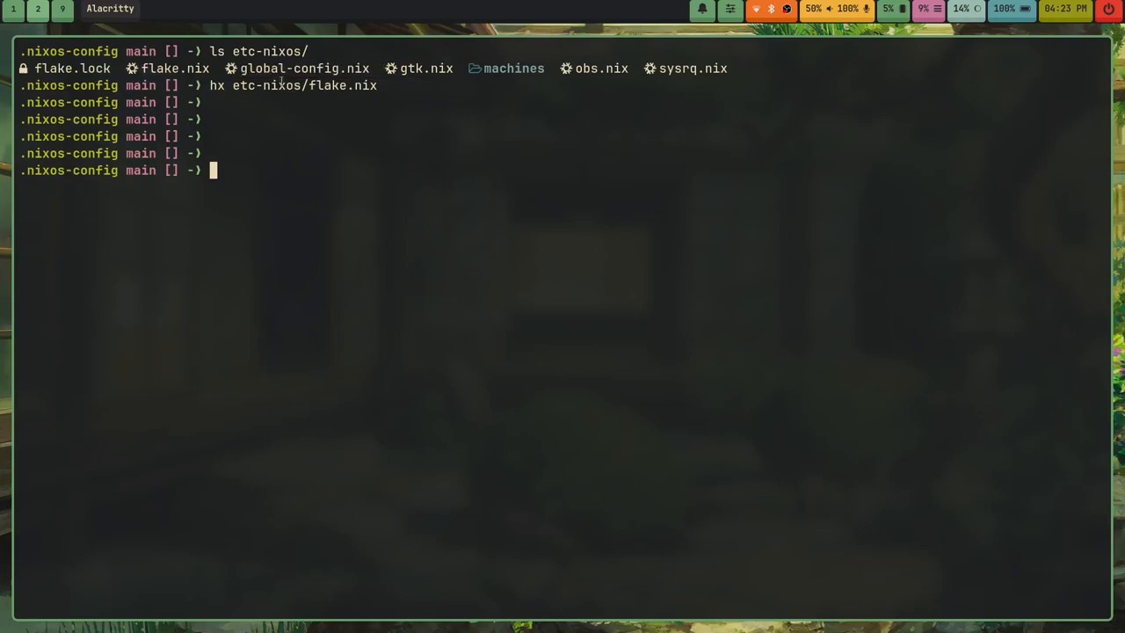
Begin an hx etc-nixos/ command, erasing a mistyped path fragment.
type("ls")
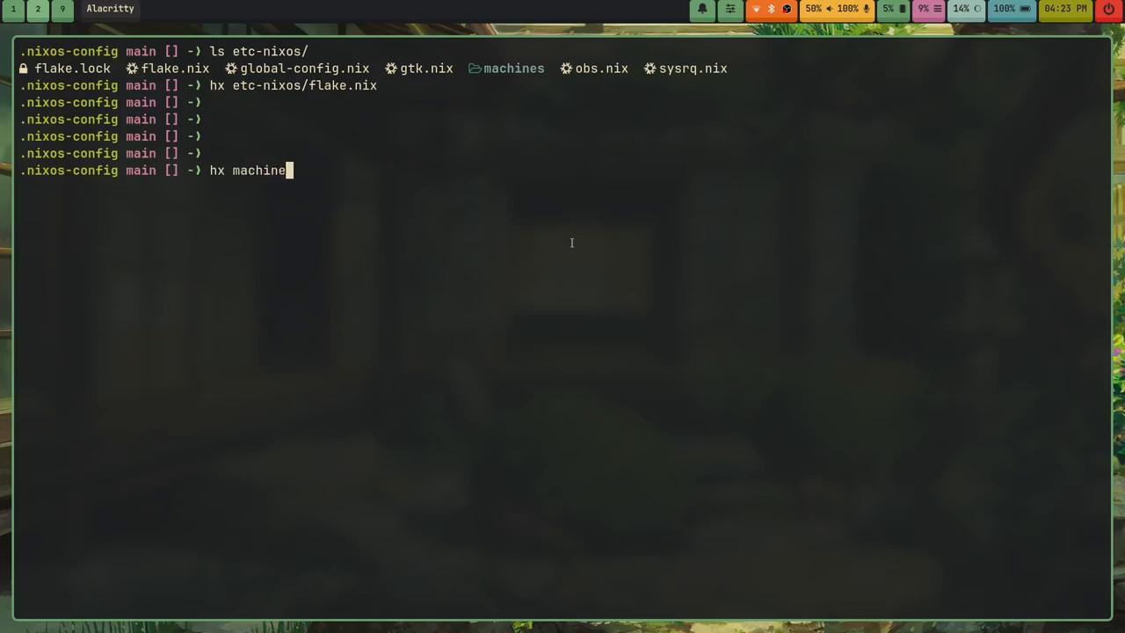
key("BackSpace")
type("etc-nixos/")
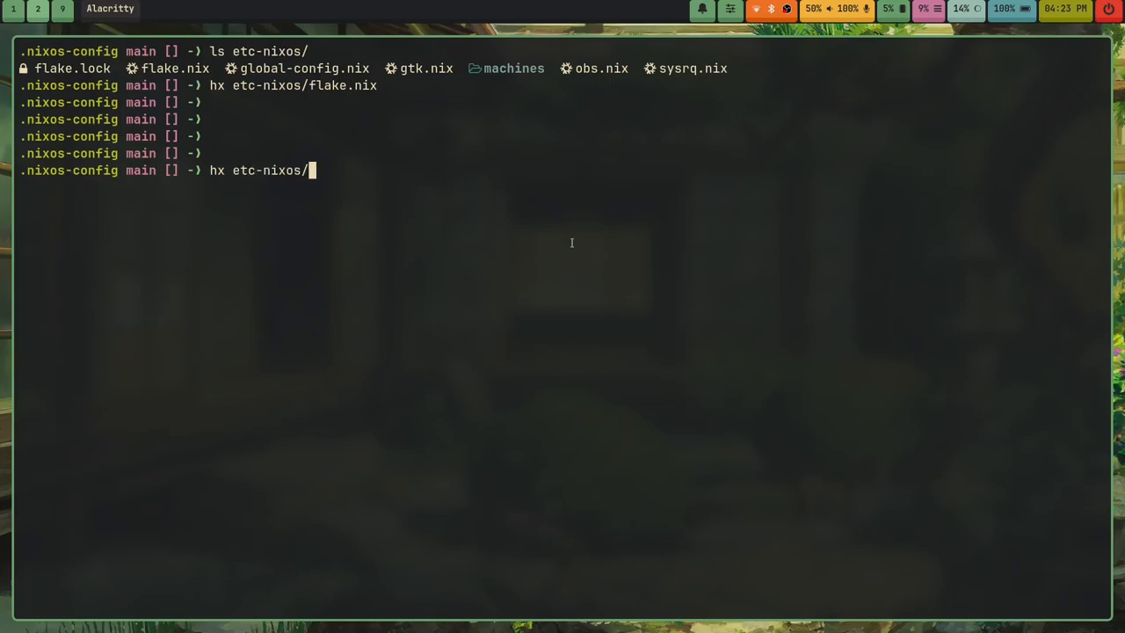
type("machines/pongo/config.nix")
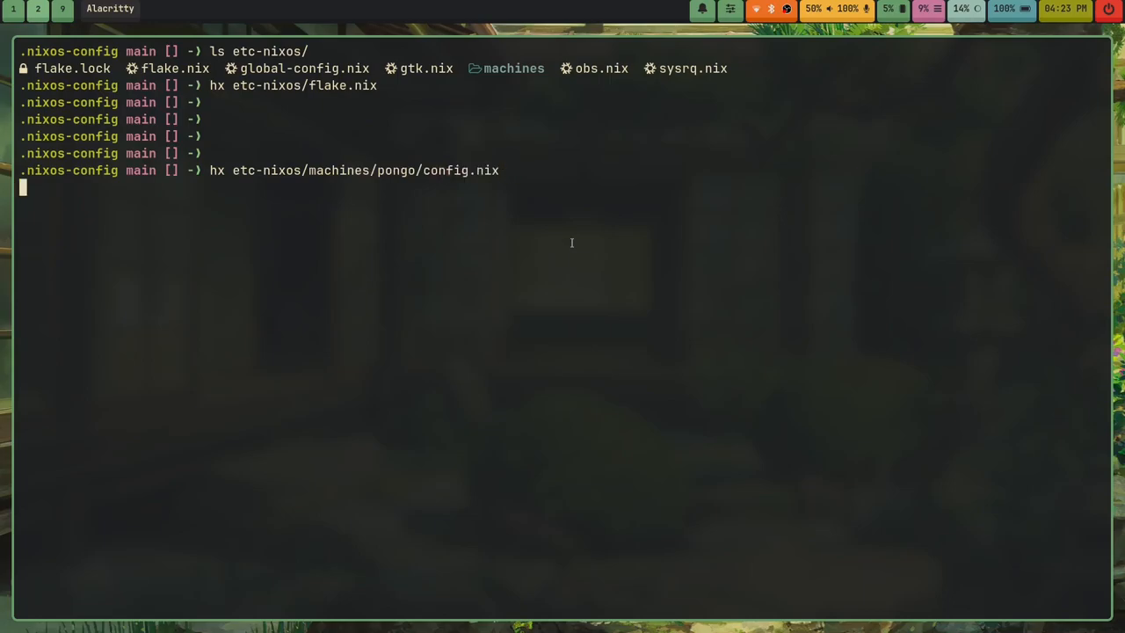
key("Return")
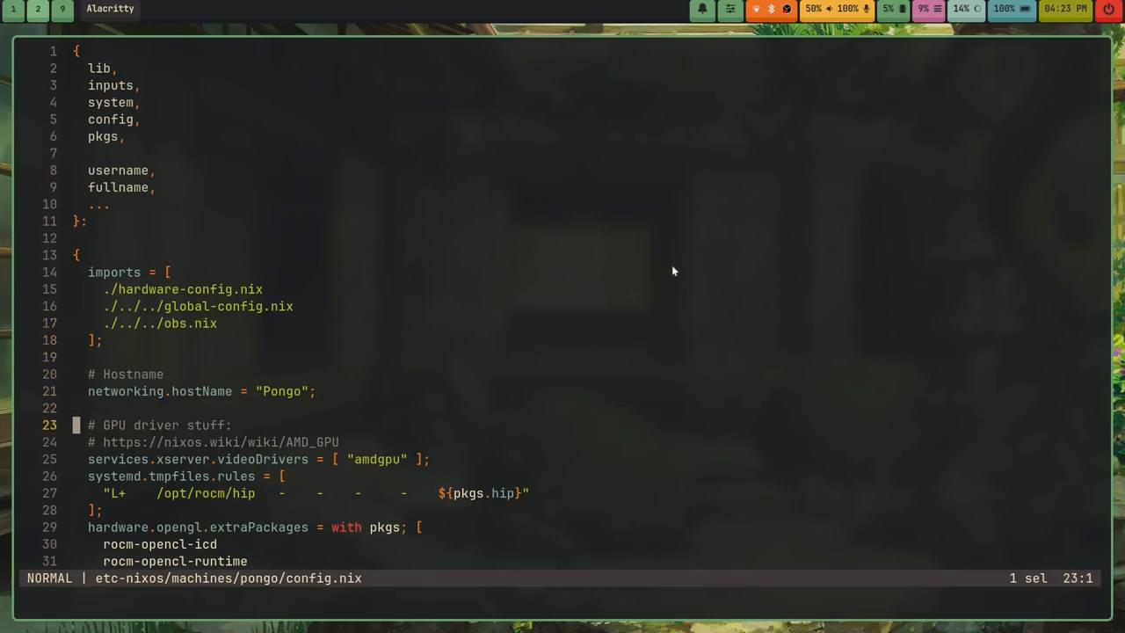
scroll("down", 3)
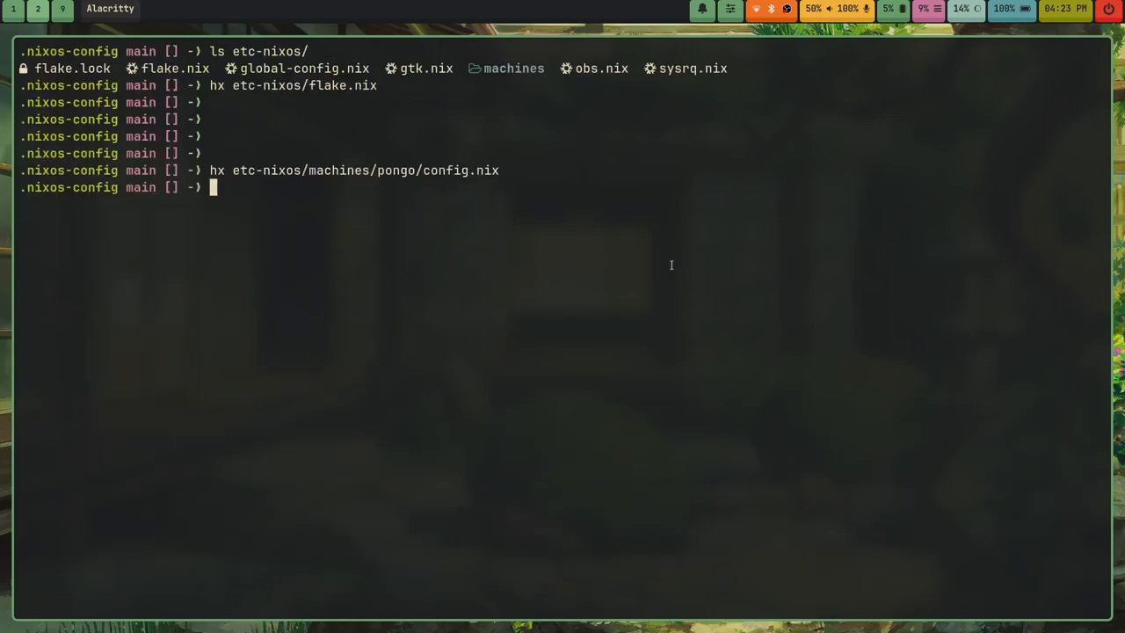
key("Return")
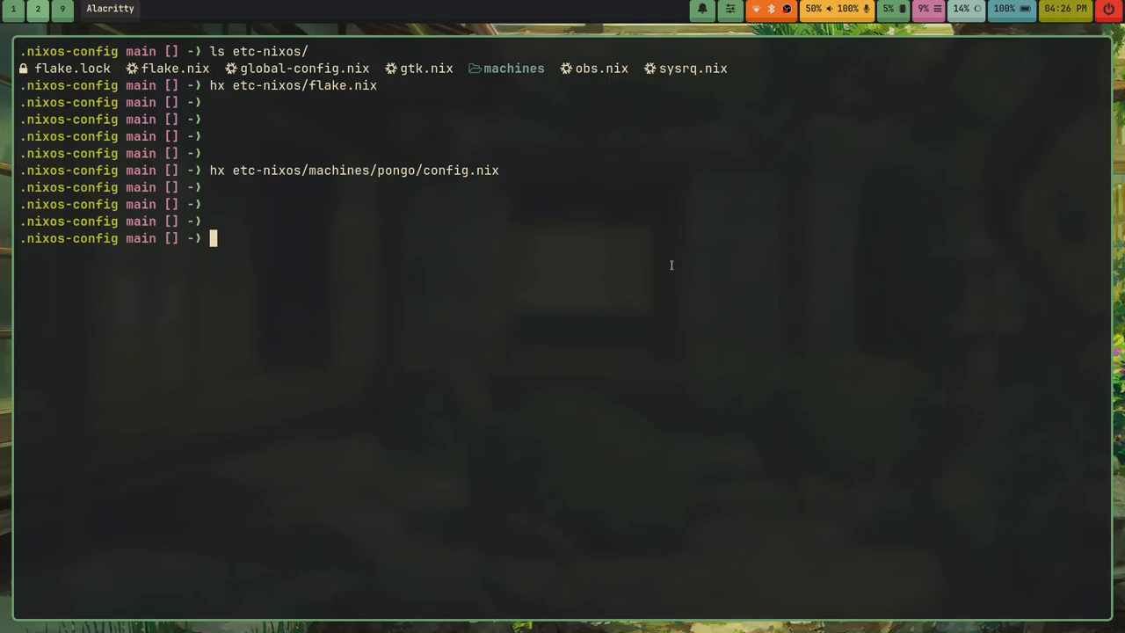
mouse_move(665, 262)
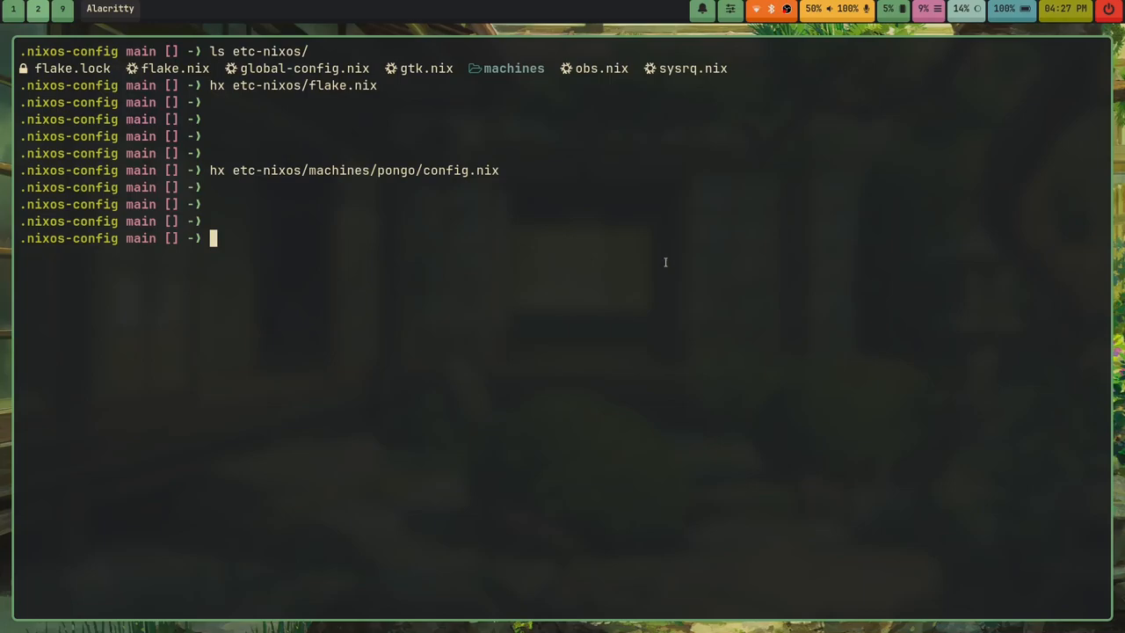
mouse_move(629, 460)
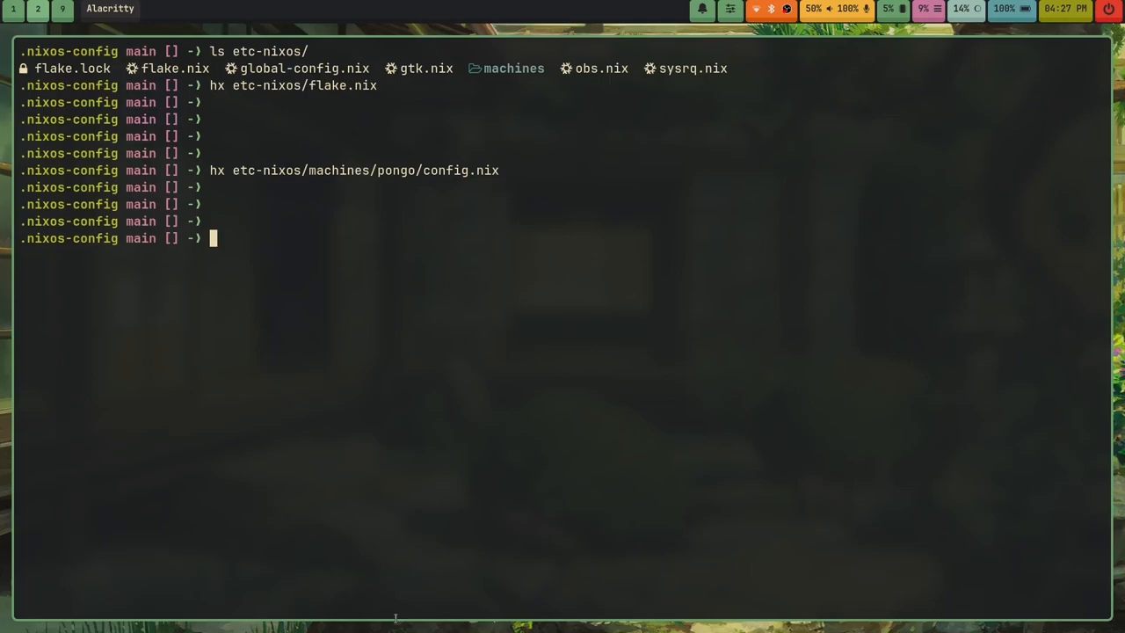
mouse_move(718, 390)
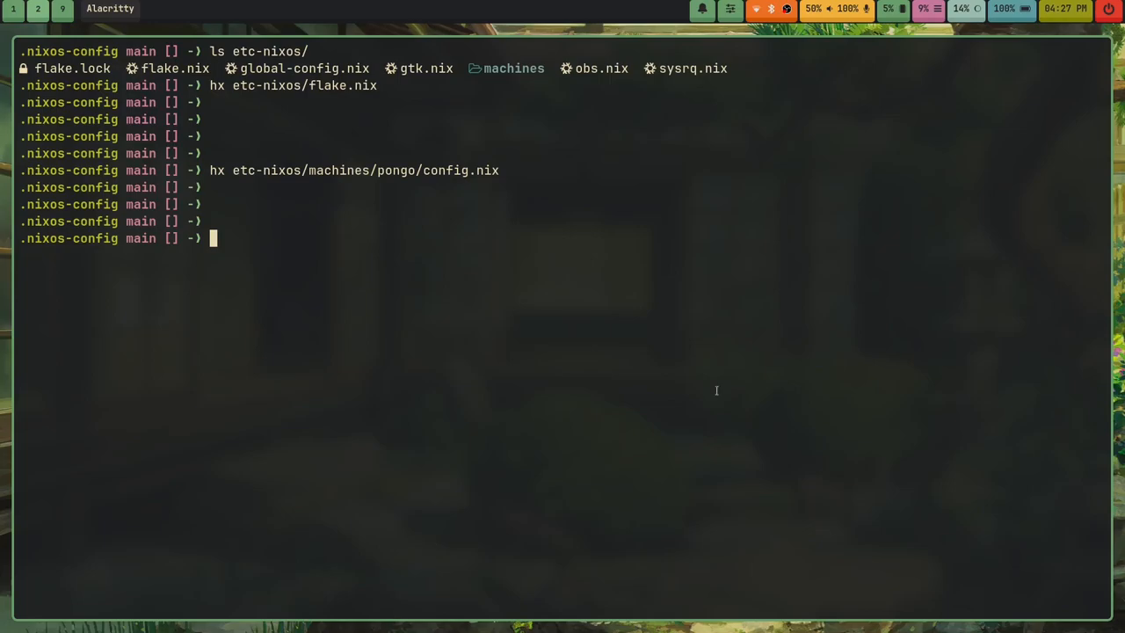
Open etc-nixos/global-config.nix in Helix.
type("hx etc-nixos/")
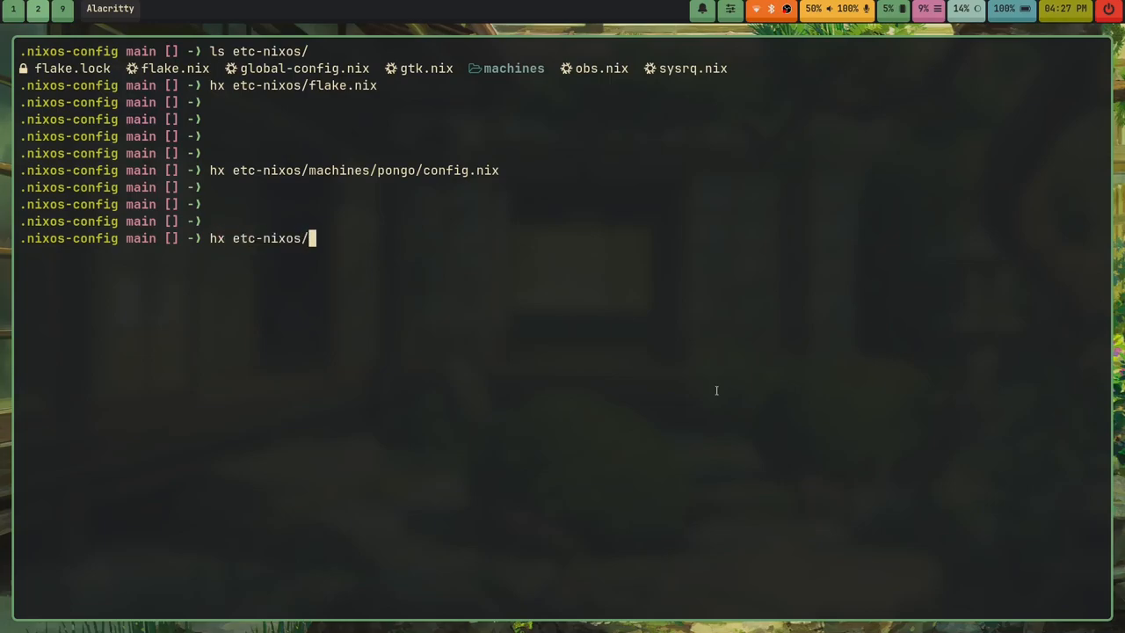
key("Return")
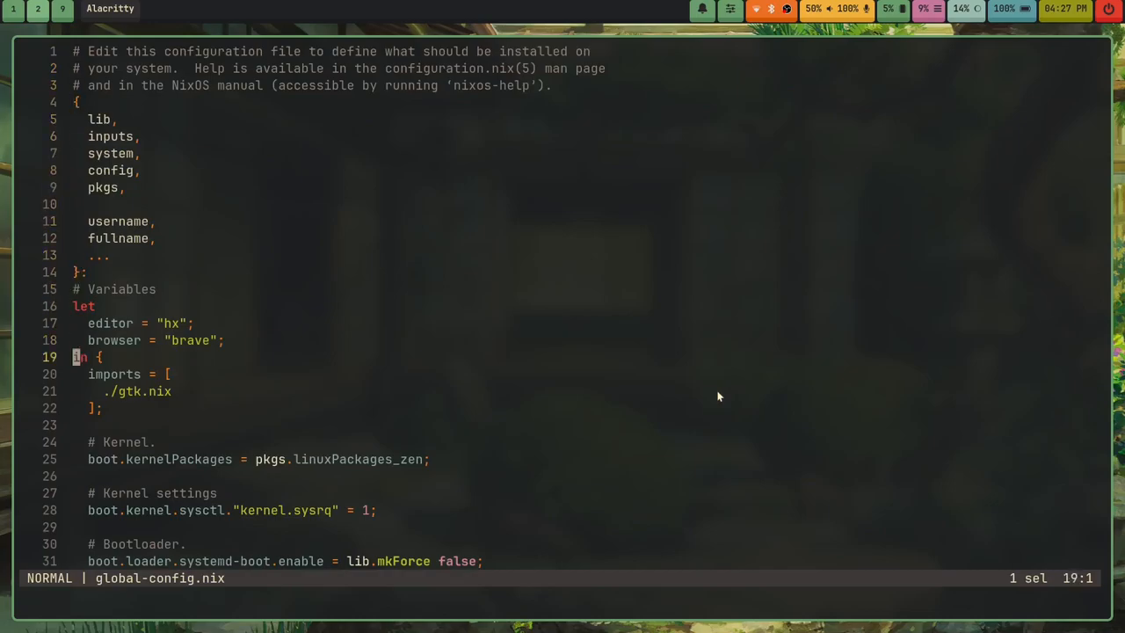
Read down through the kernel, bootloader, networking and locale settings.
scroll("down", 3)
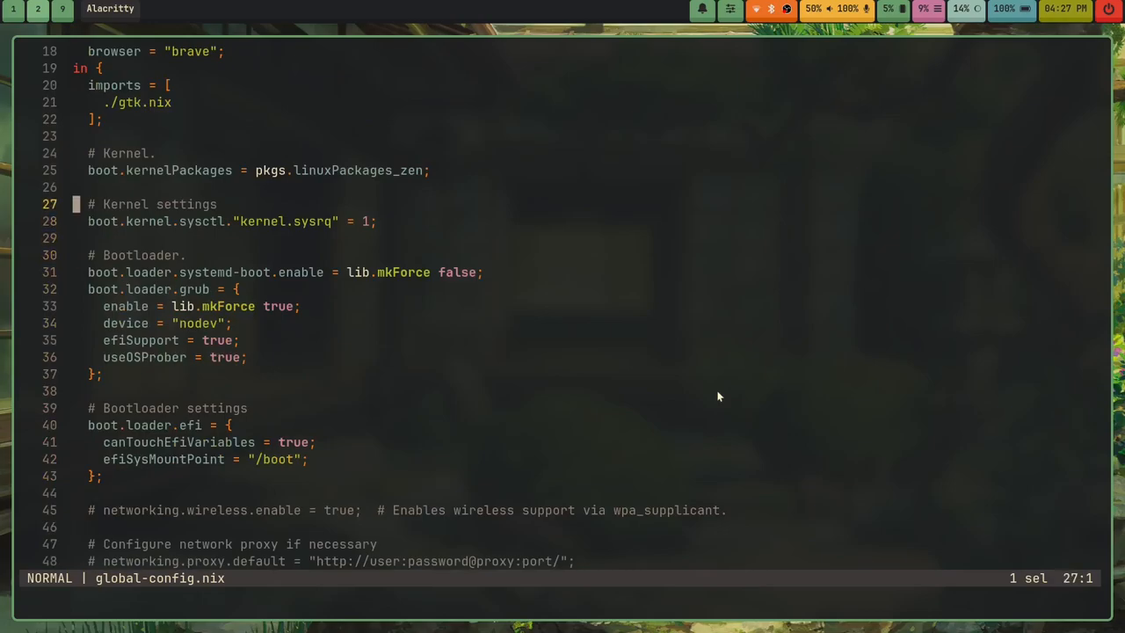
key("j")
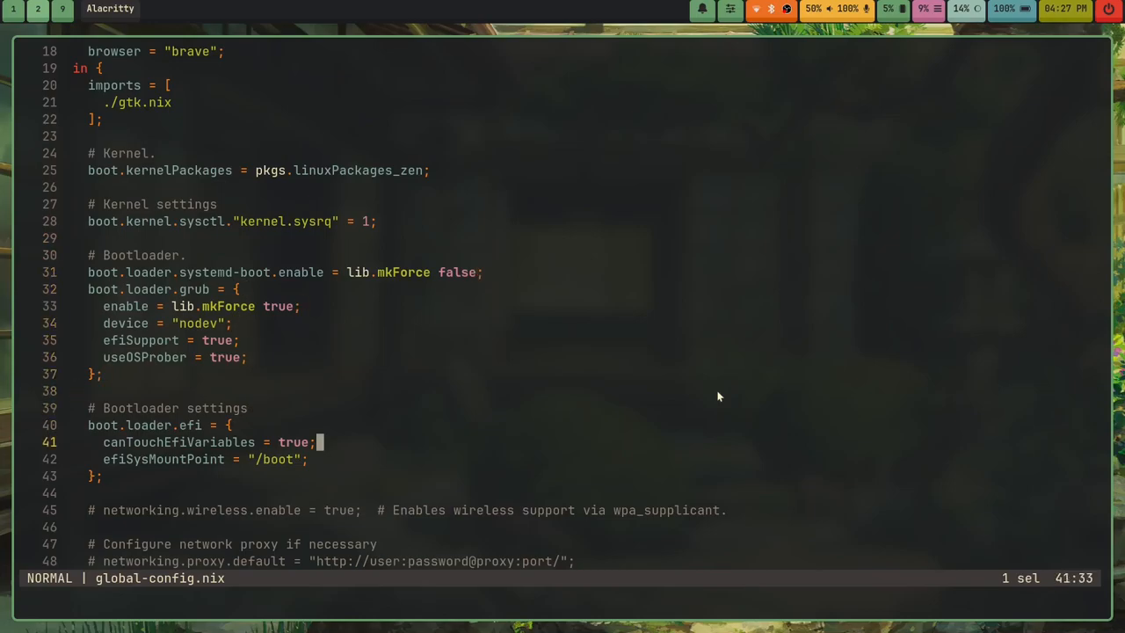
scroll("down", 3)
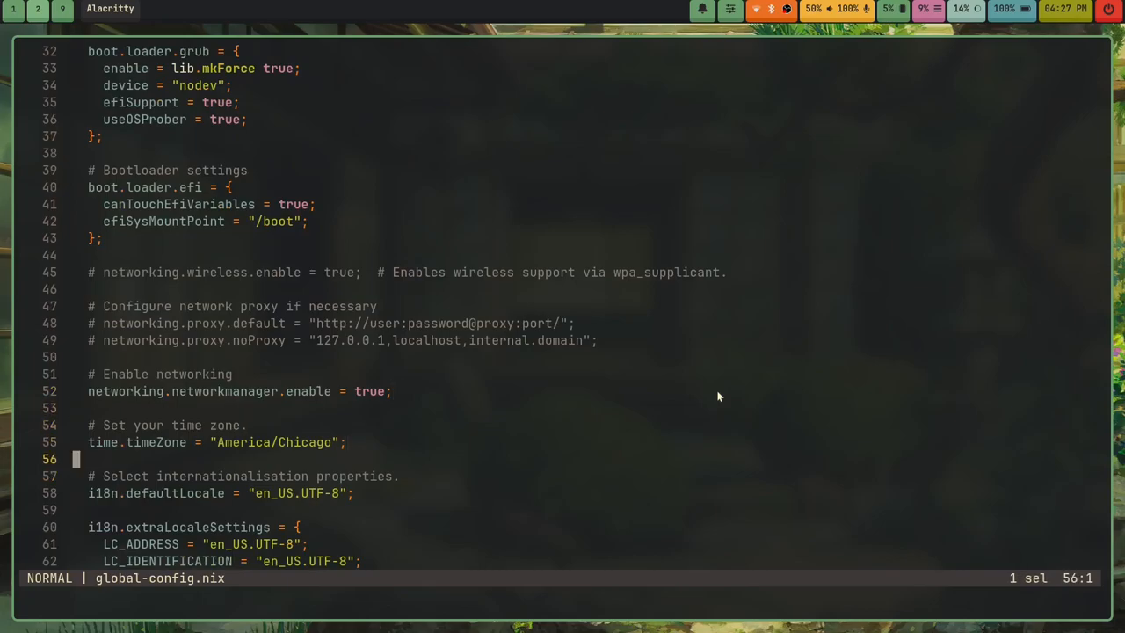
scroll("down", 3)
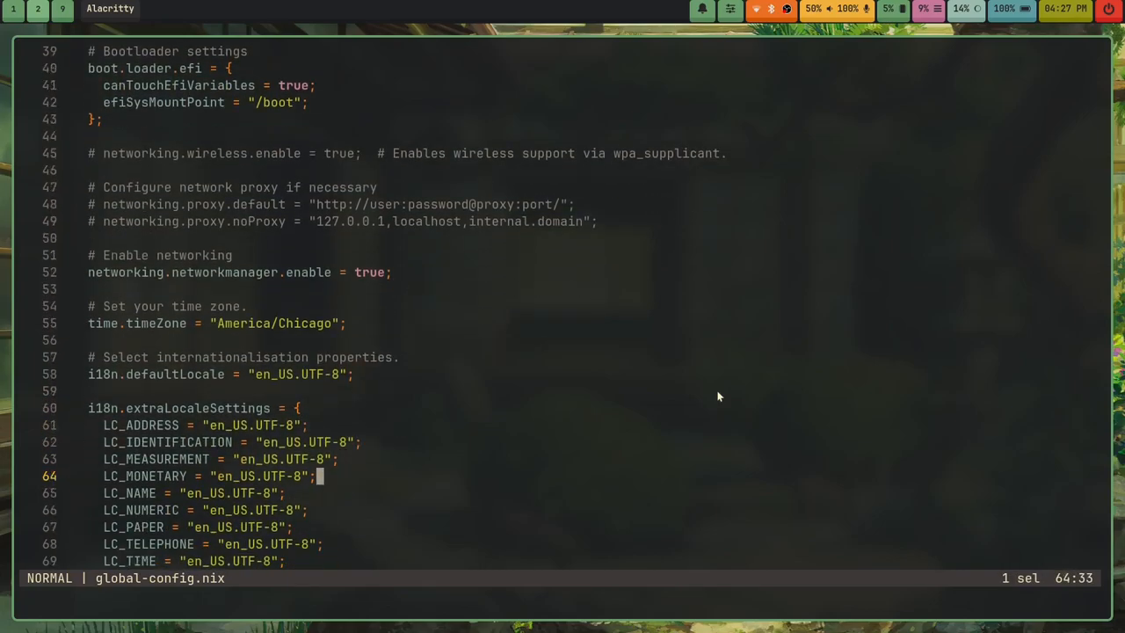
scroll("down", 3)
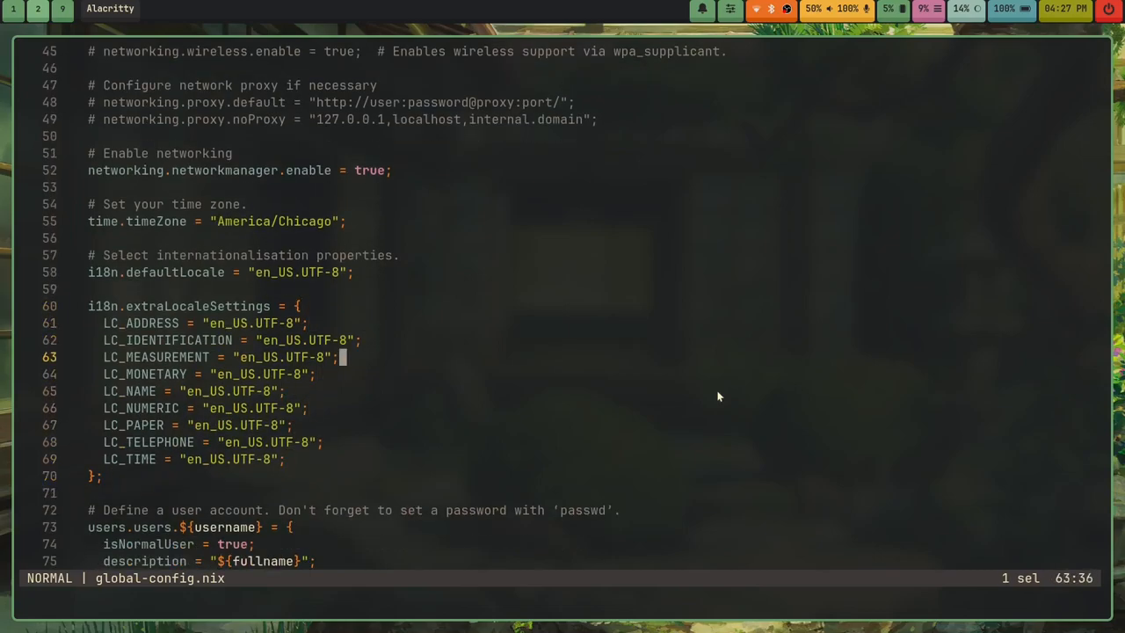
scroll("down", 3)
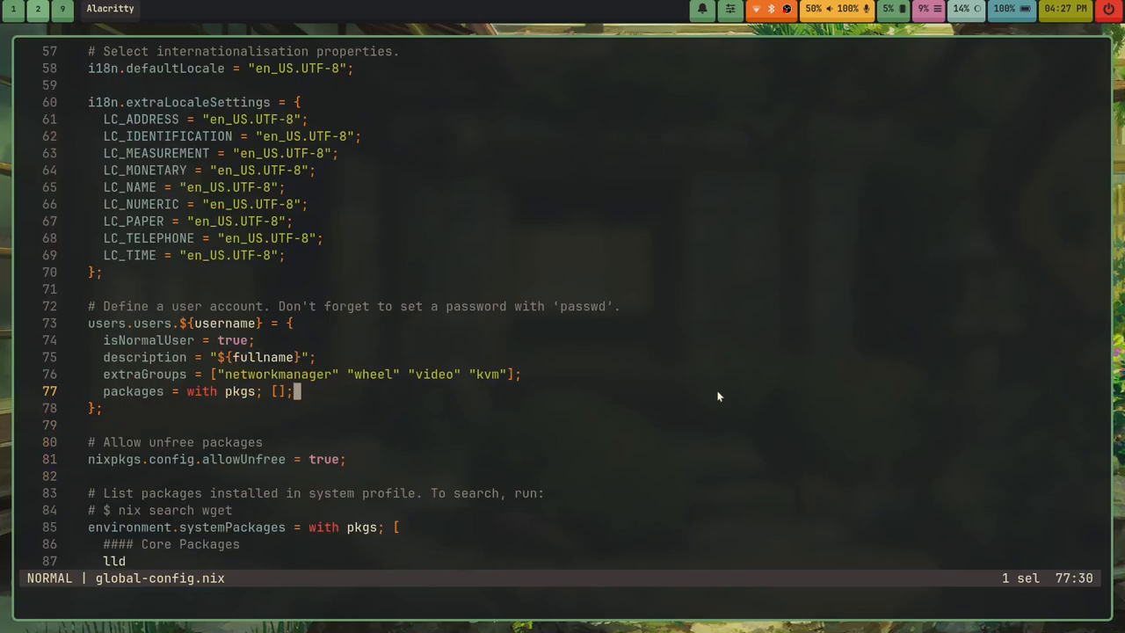
scroll("down", 3)
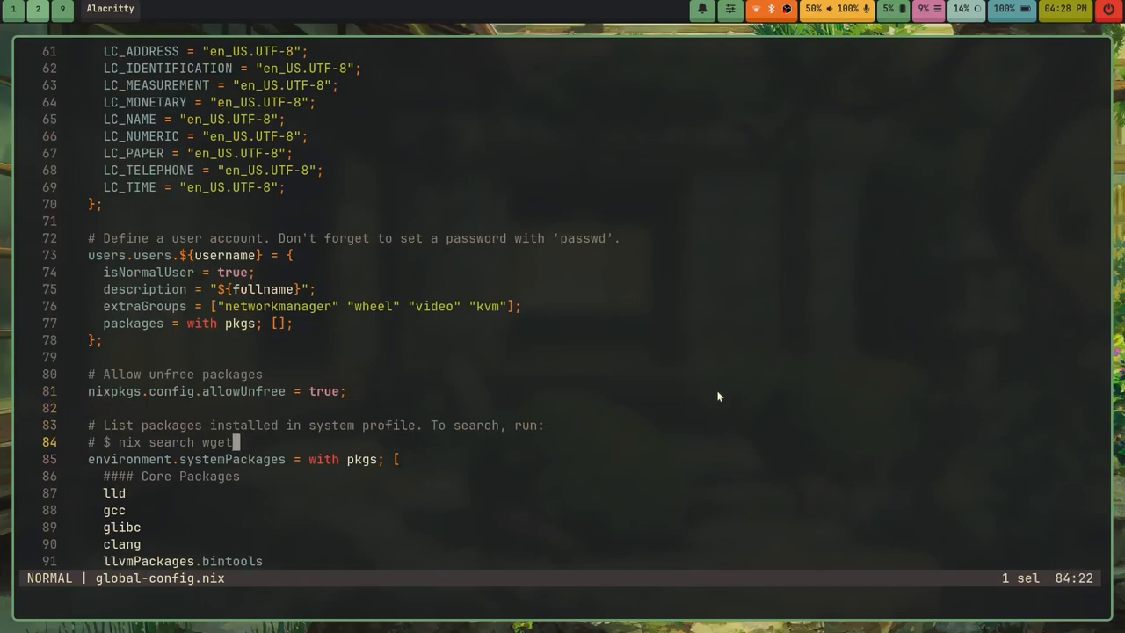
scroll("down", 3)
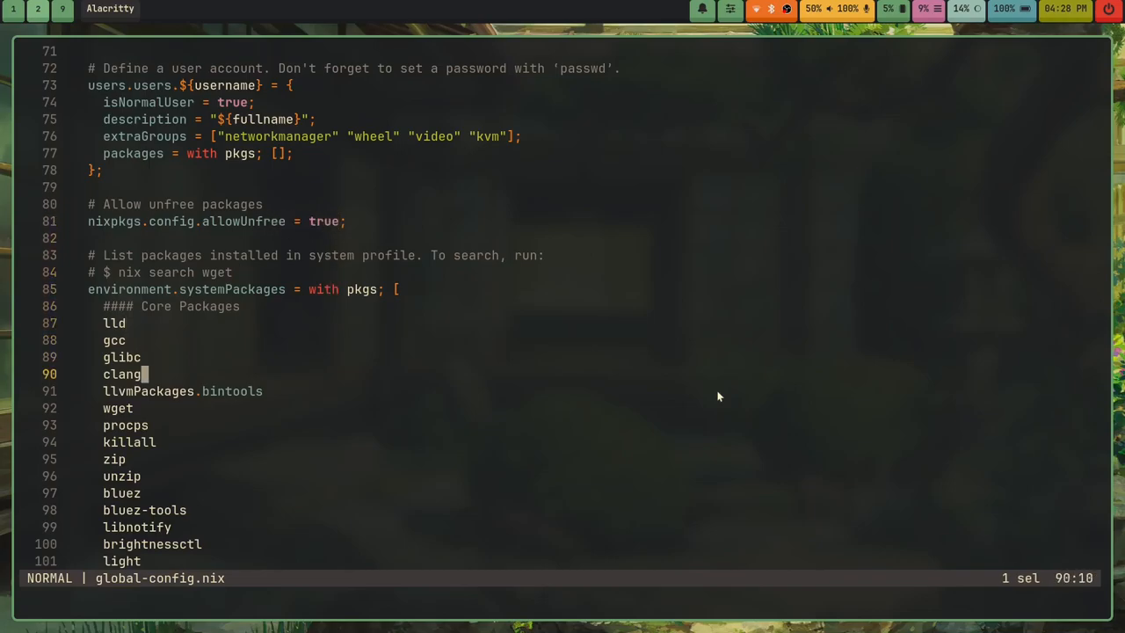
scroll("down", 3)
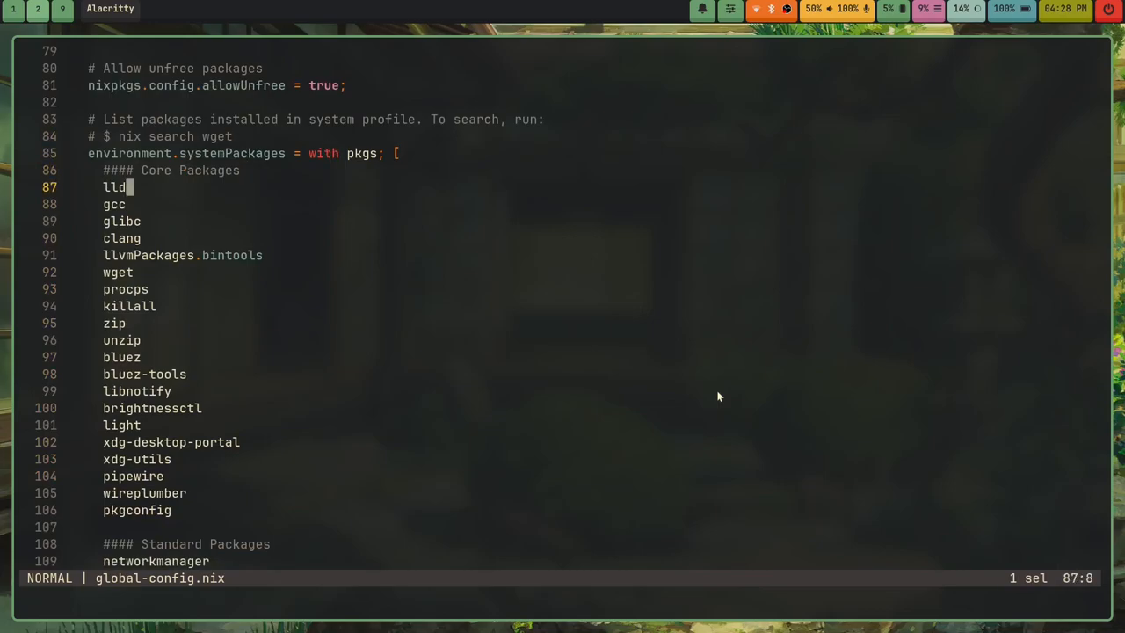
key("j")
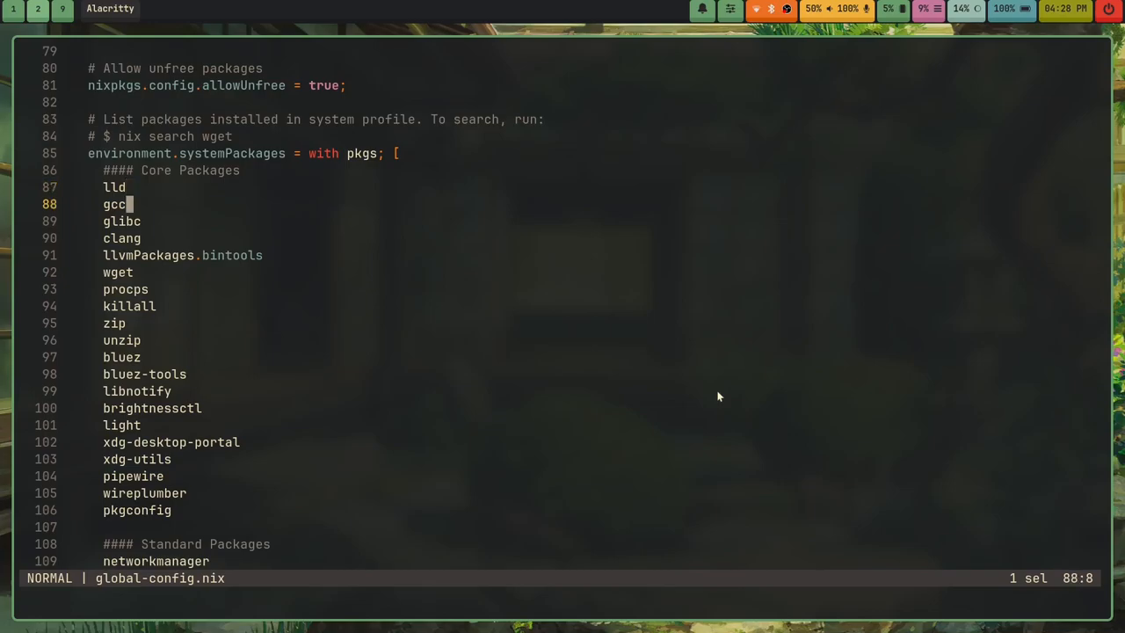
key("j")
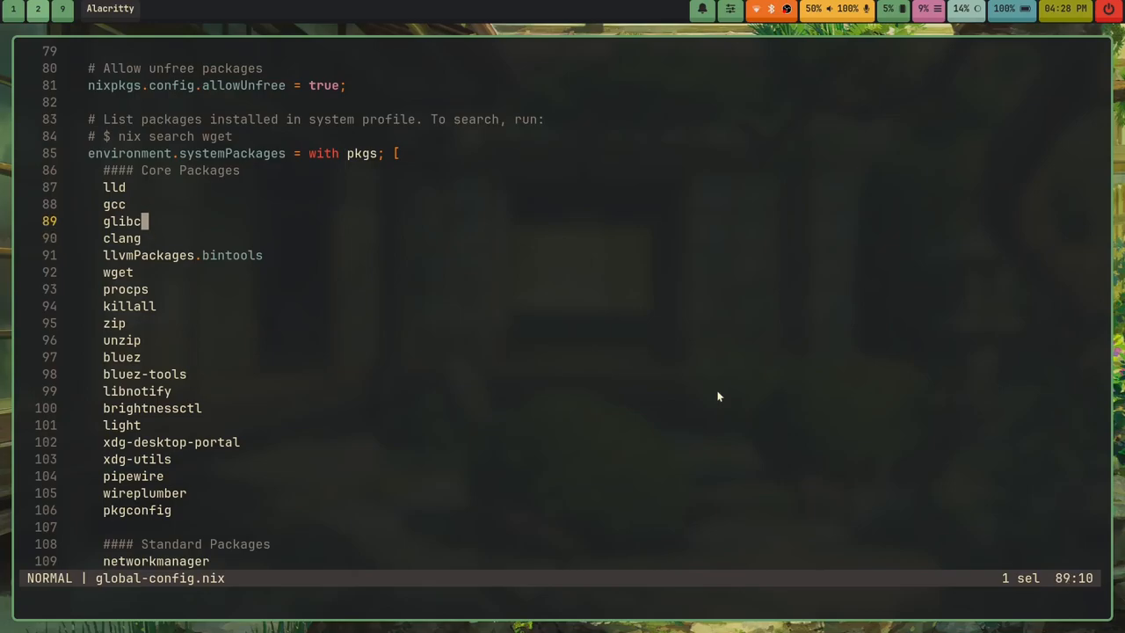
key("j")
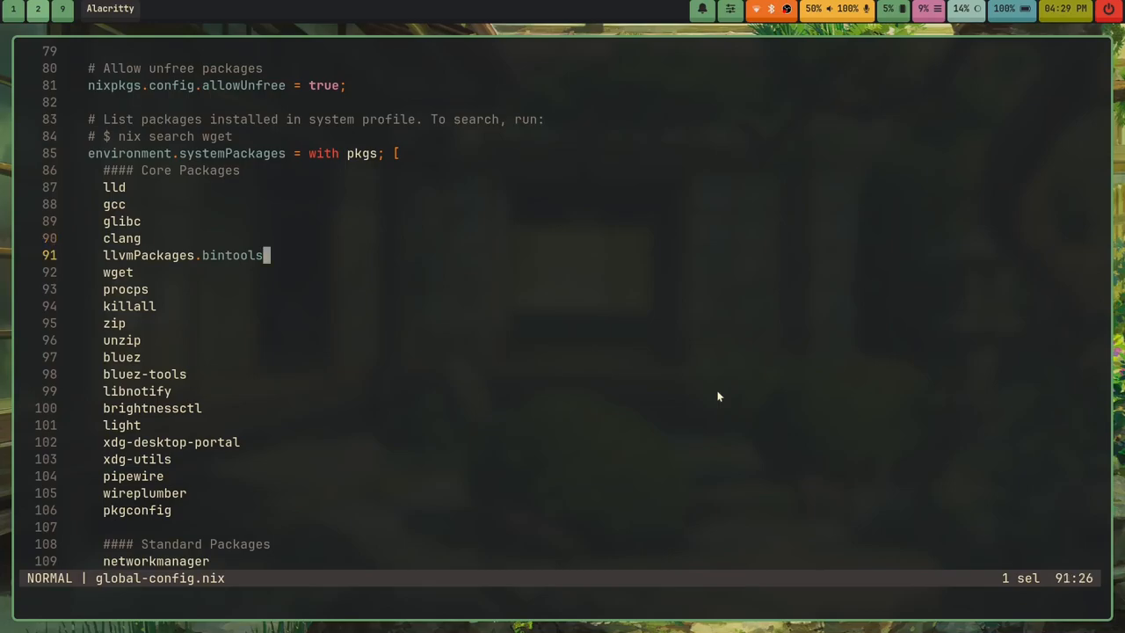
key("j")
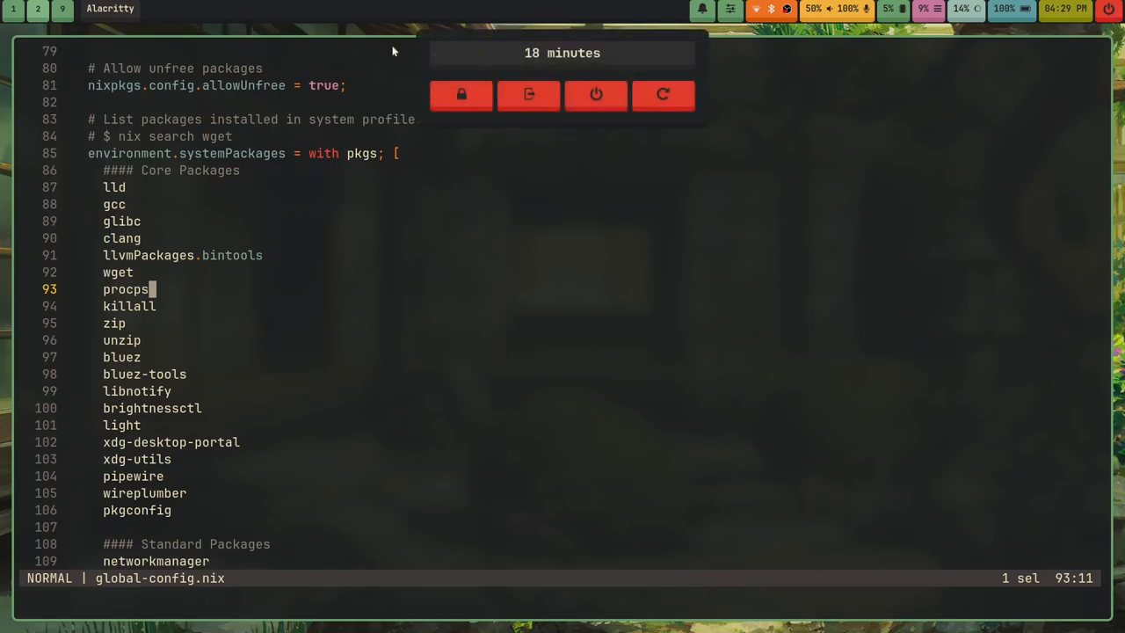
mouse_move(1019, 538)
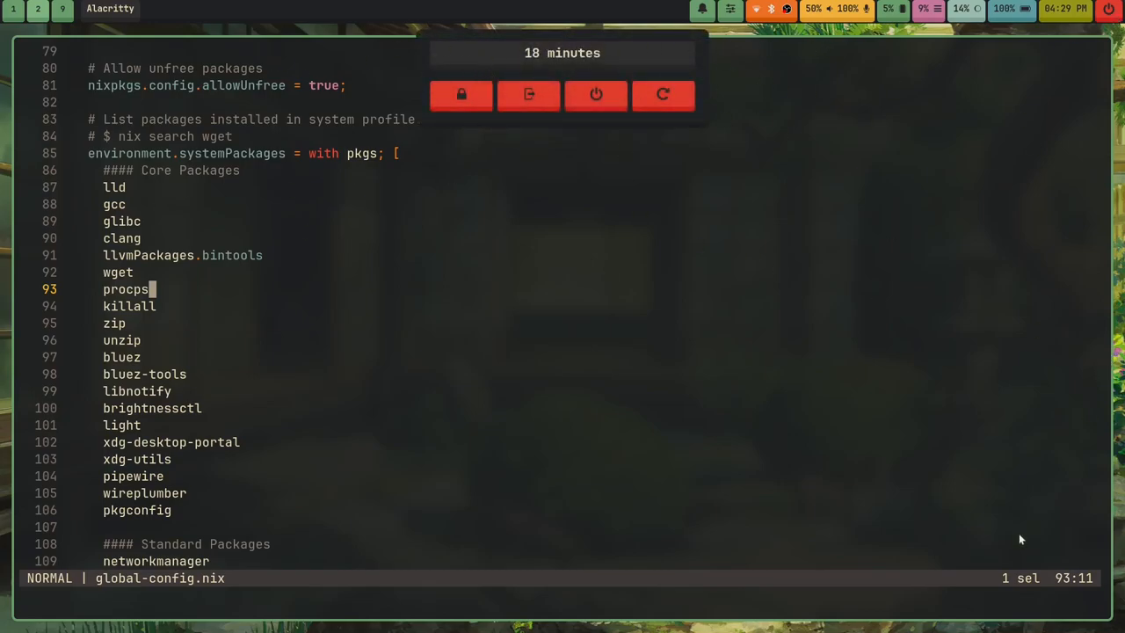
mouse_move(552, 78)
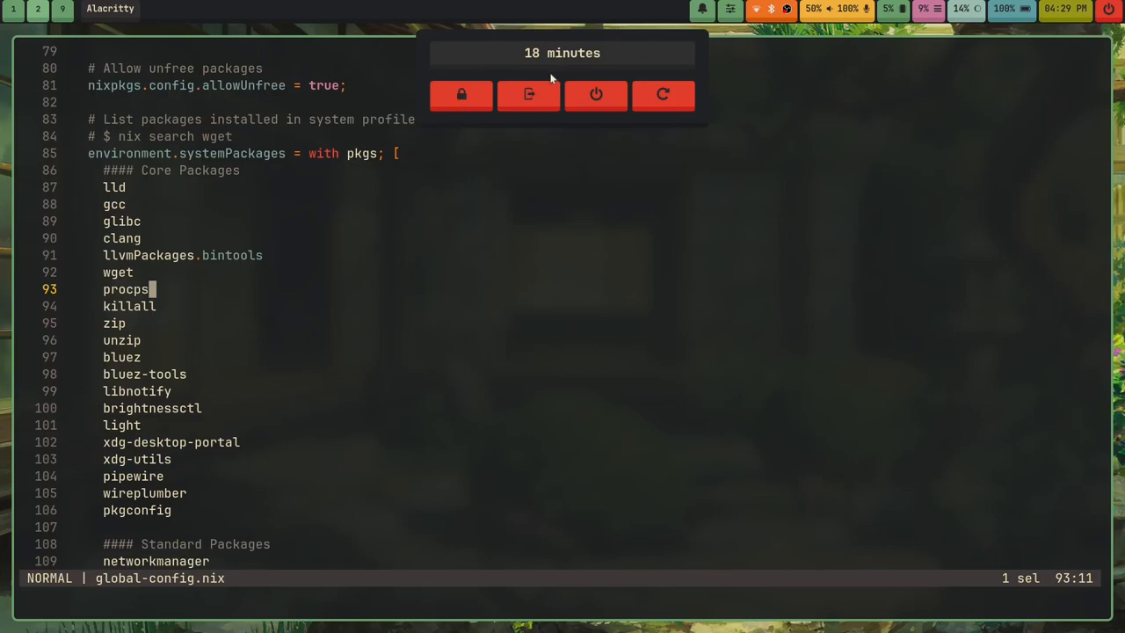
mouse_move(577, 67)
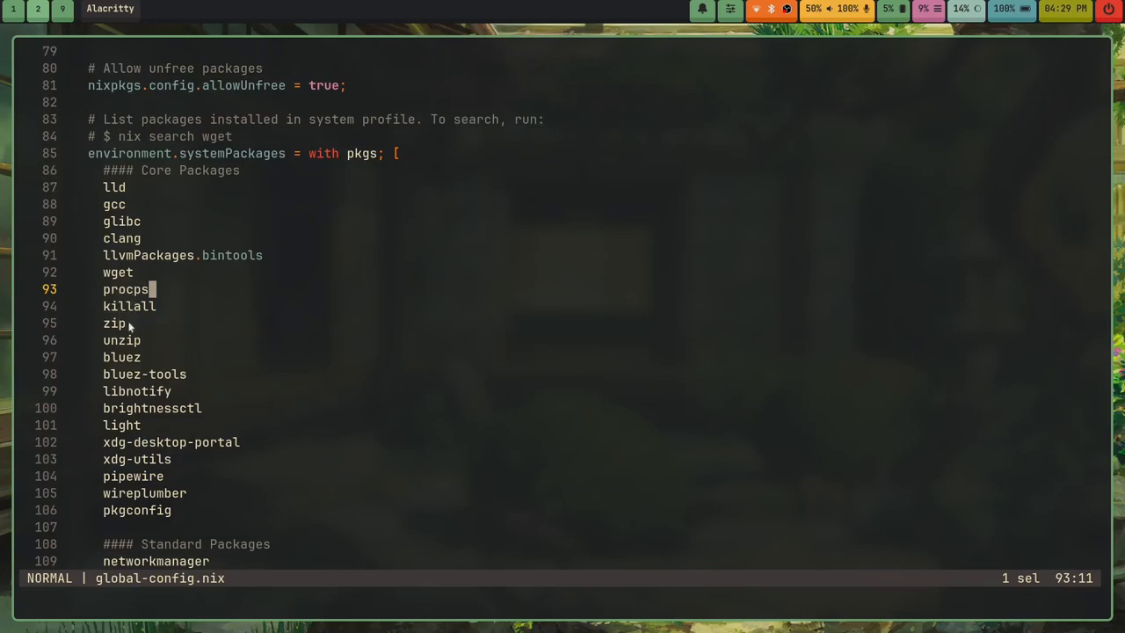
mouse_move(323, 270)
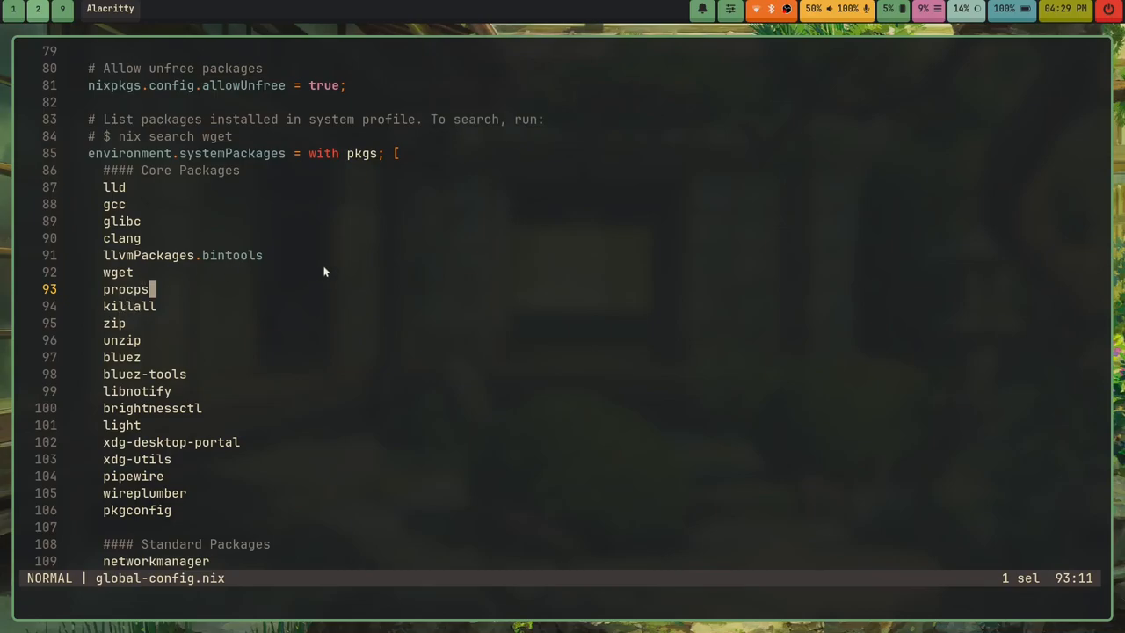
mouse_move(1097, 24)
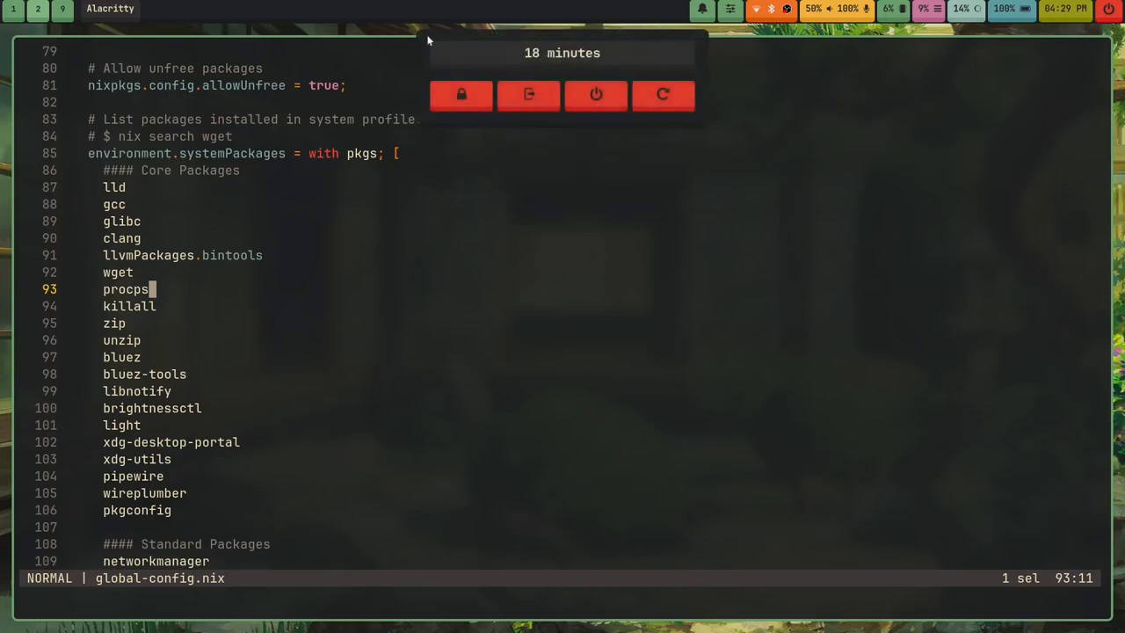
mouse_move(665, 60)
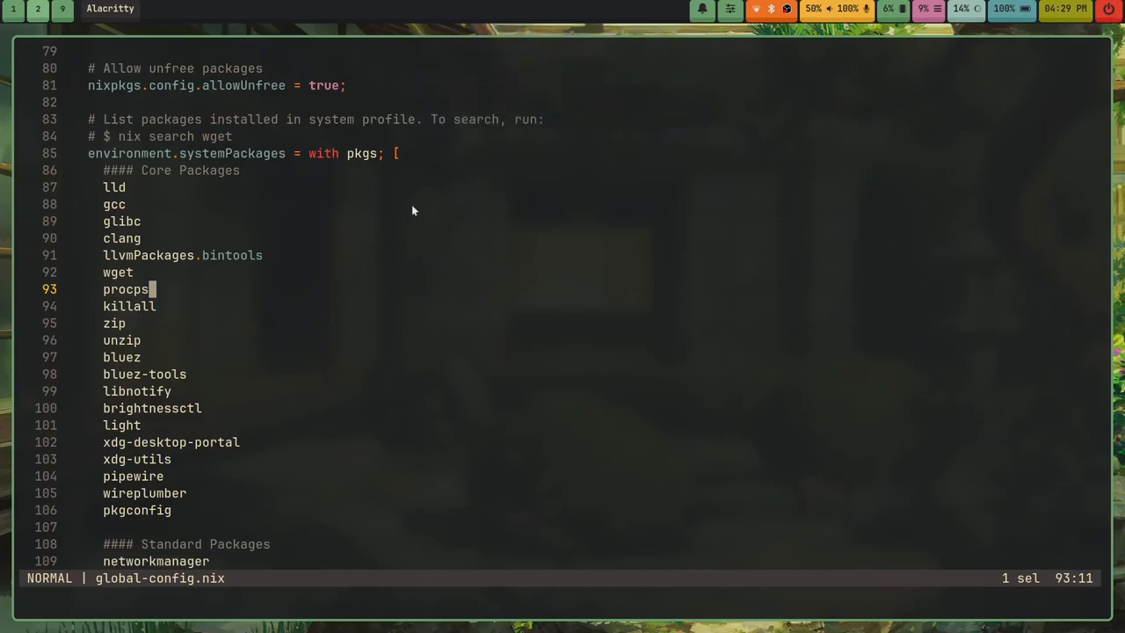
mouse_move(369, 260)
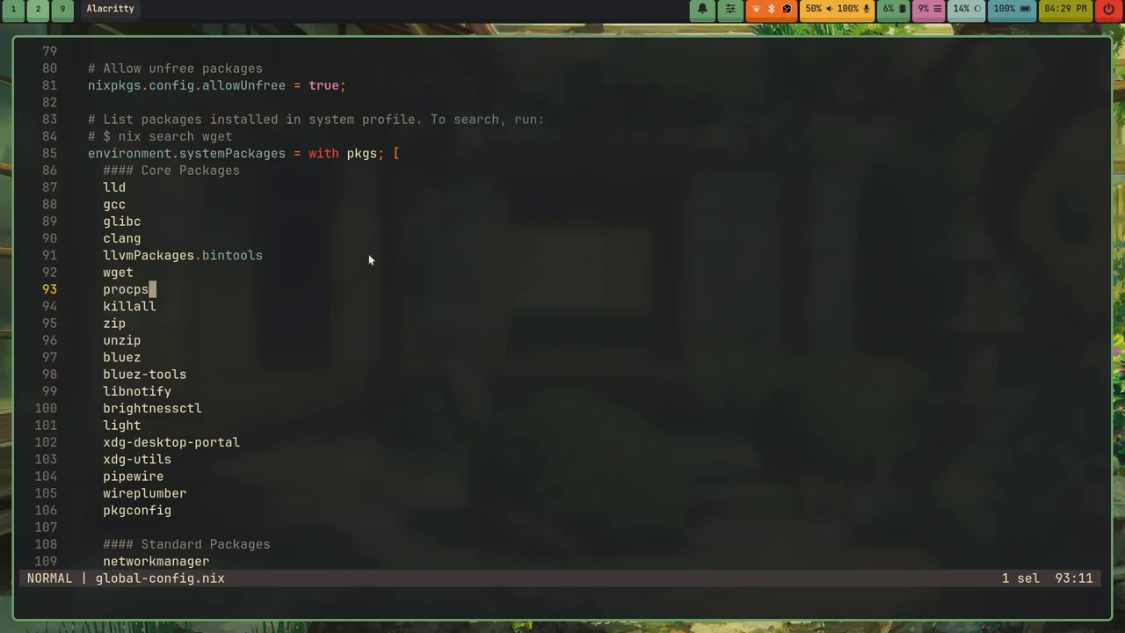
key("j")
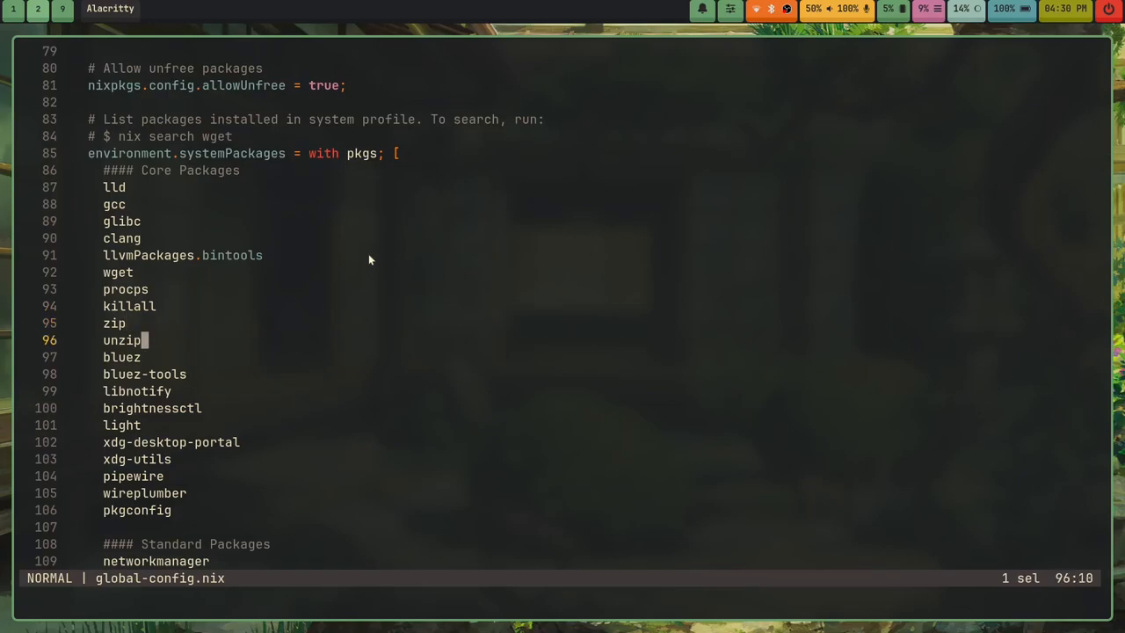
key("j")
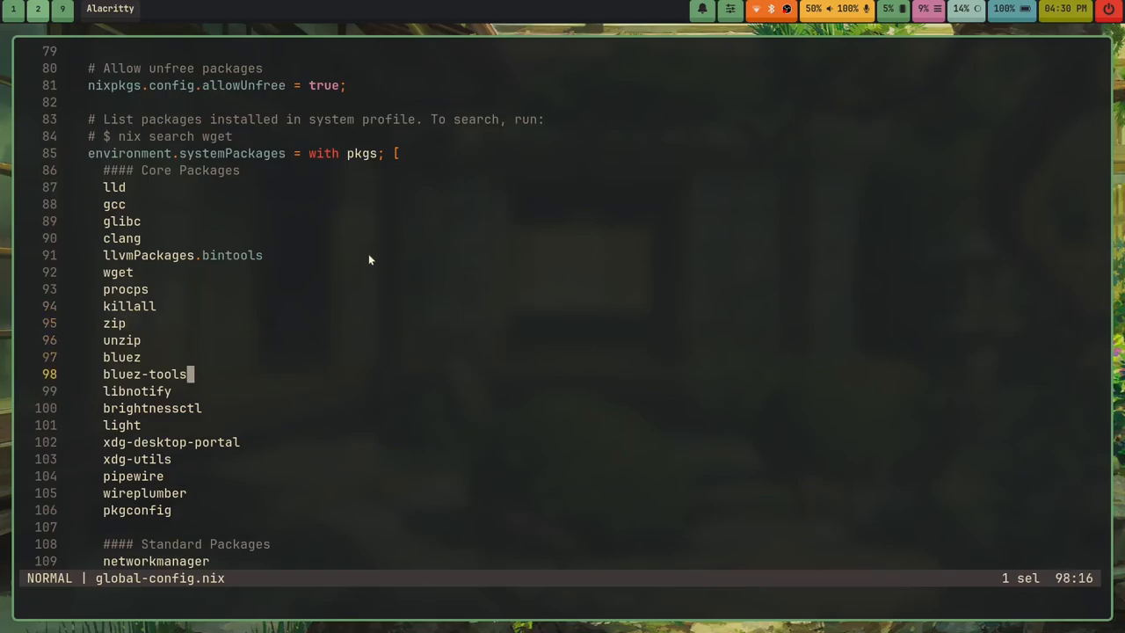
key("j")
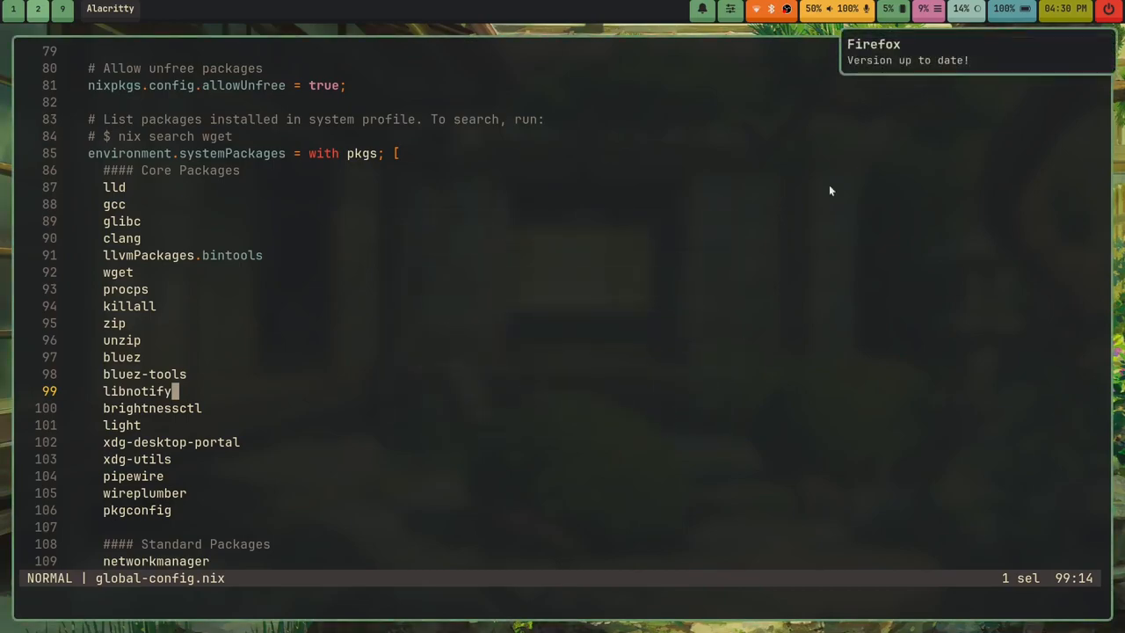
mouse_move(948, 56)
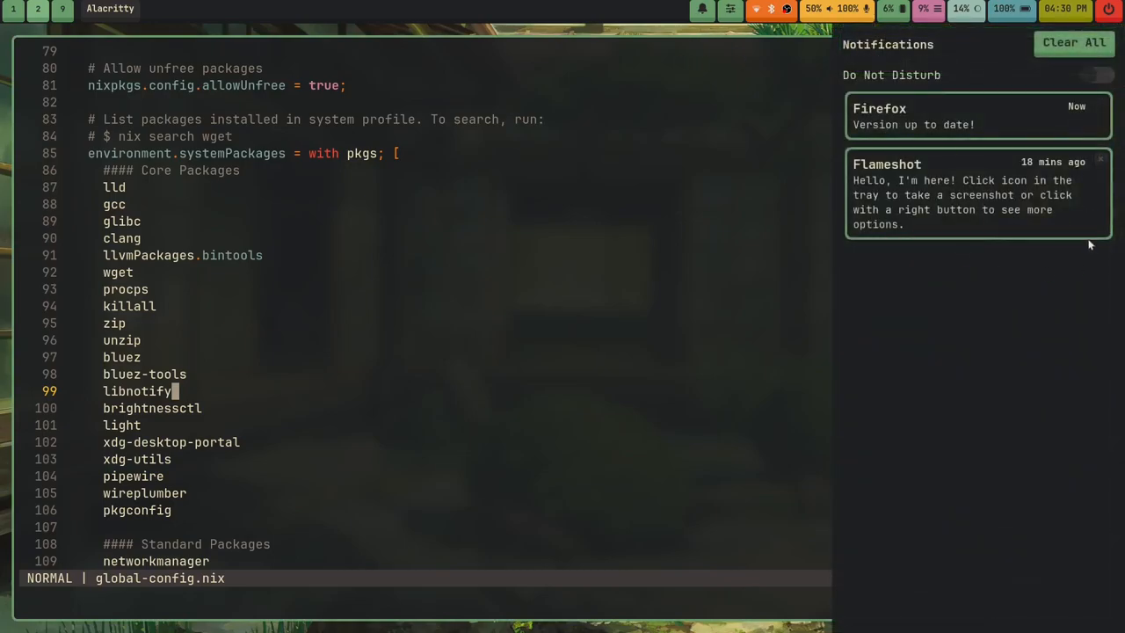
left_click(1073, 42)
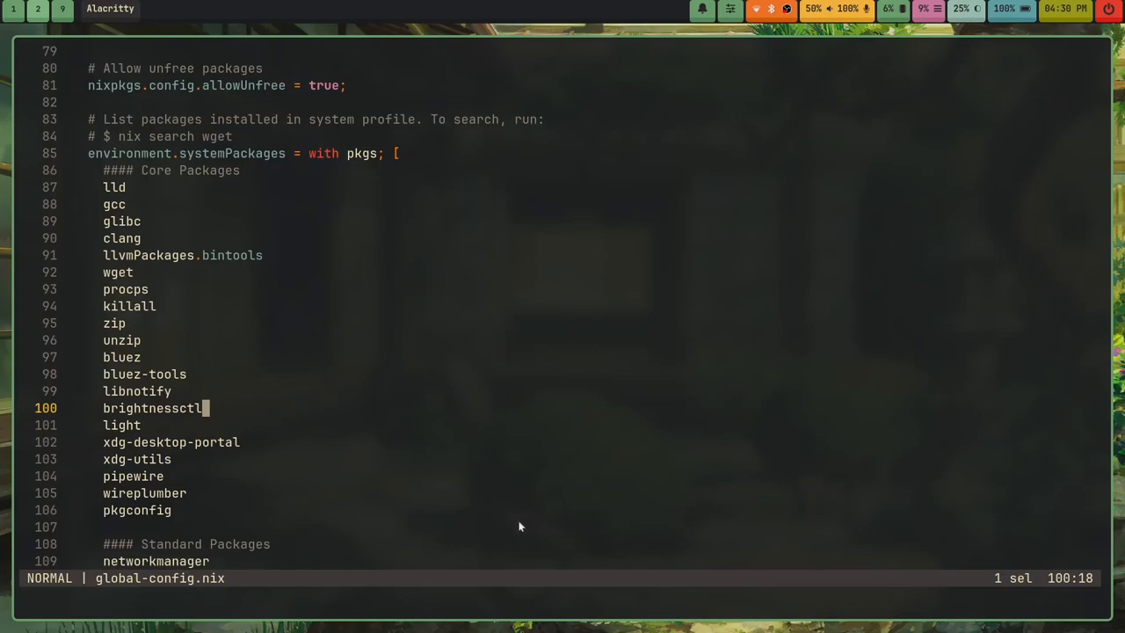
mouse_move(668, 281)
type("light")
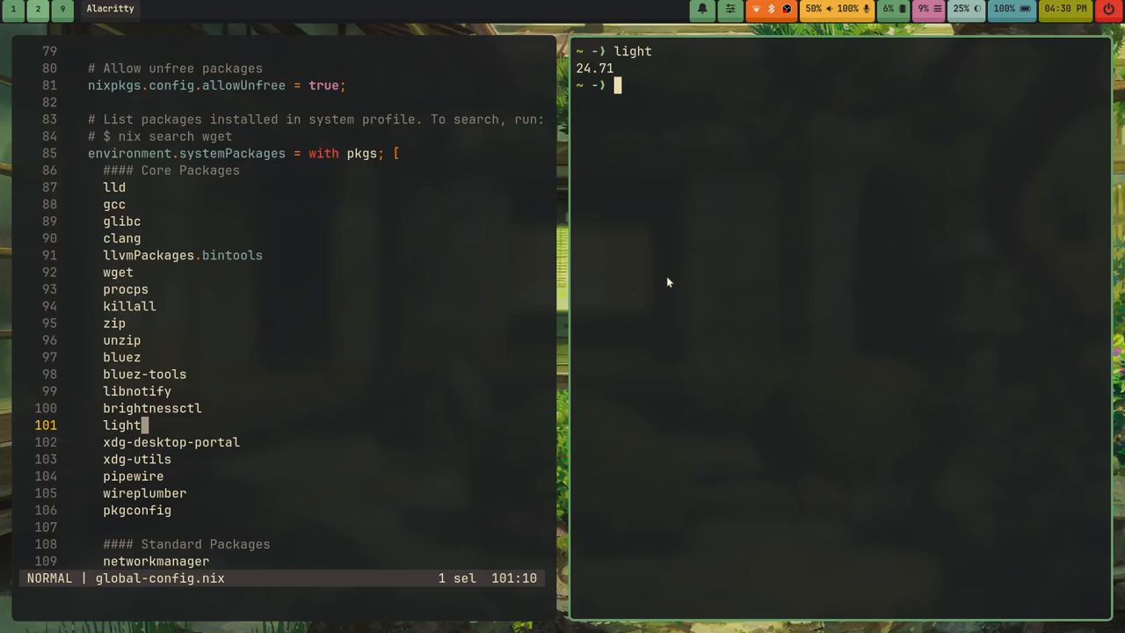
mouse_move(898, 190)
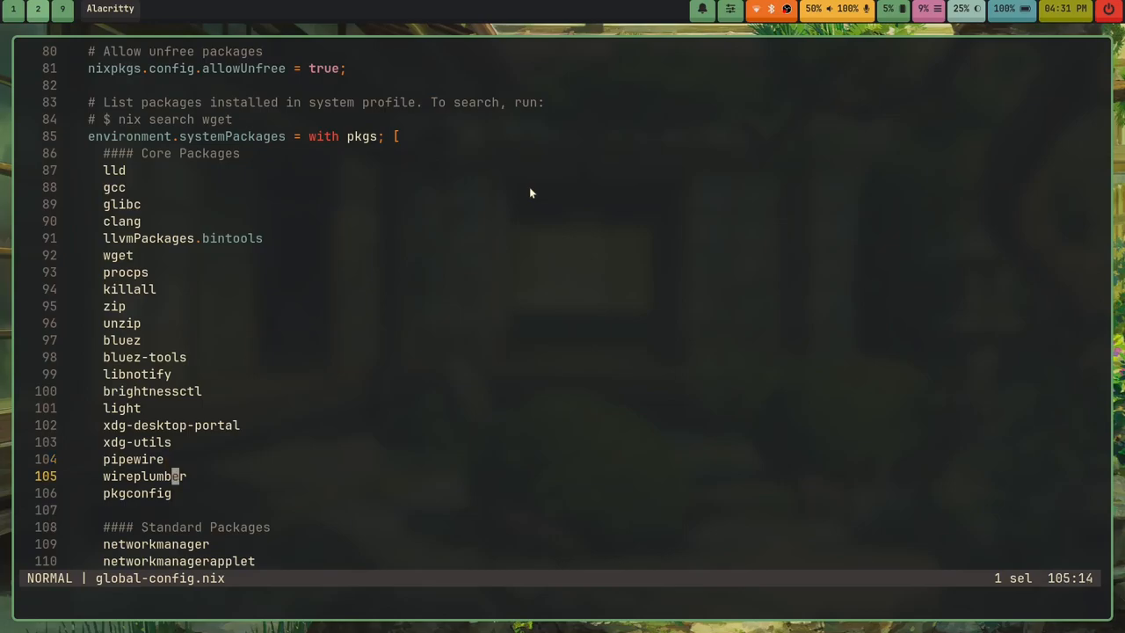
Move from the pipewire entry down to the Standard Packages list with networkmanager, git, fzf and vim.
key("k")
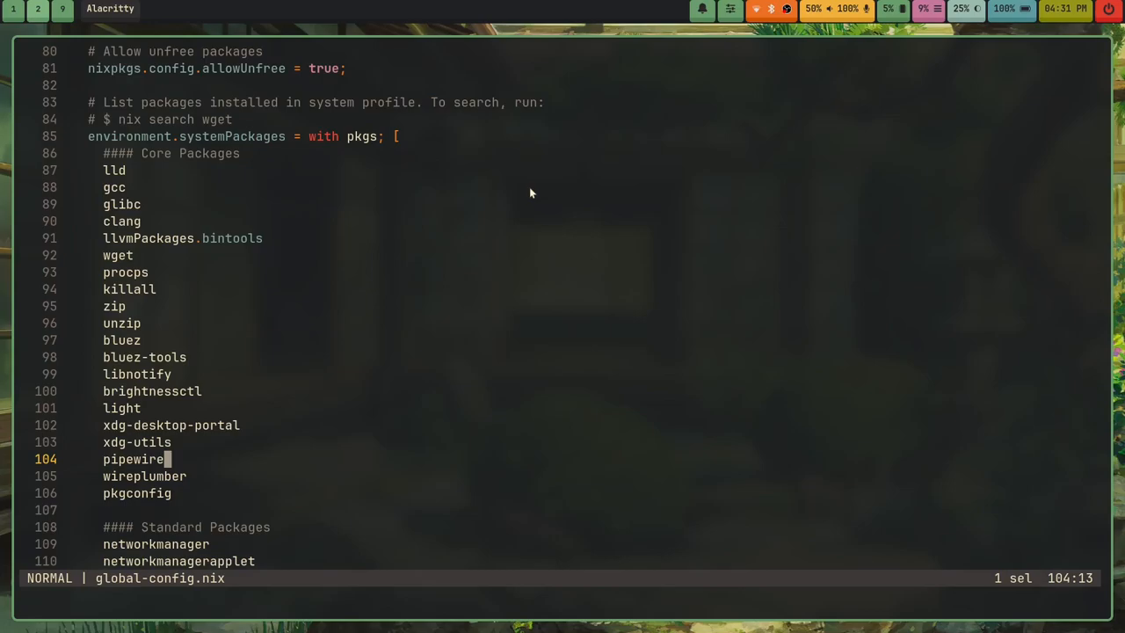
mouse_move(482, 261)
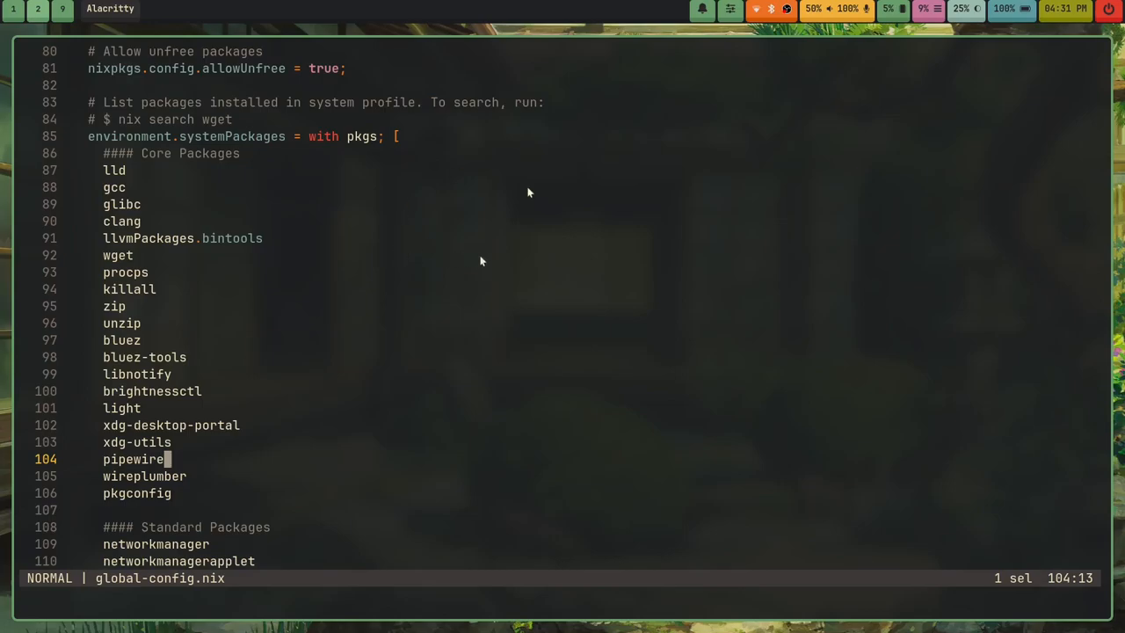
mouse_move(703, 35)
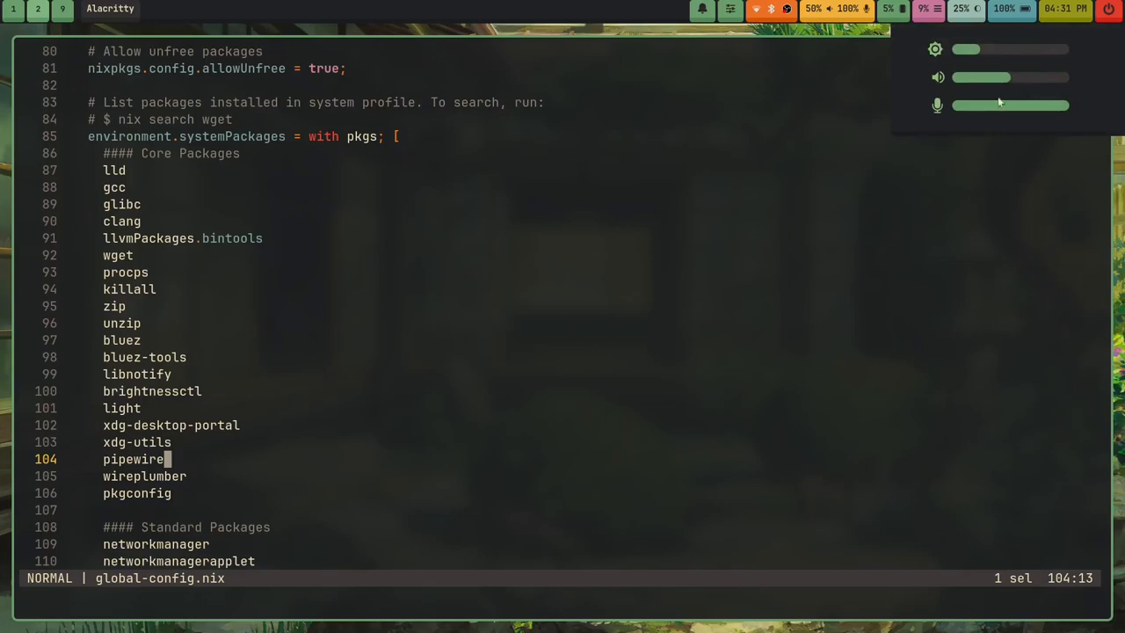
mouse_move(1062, 144)
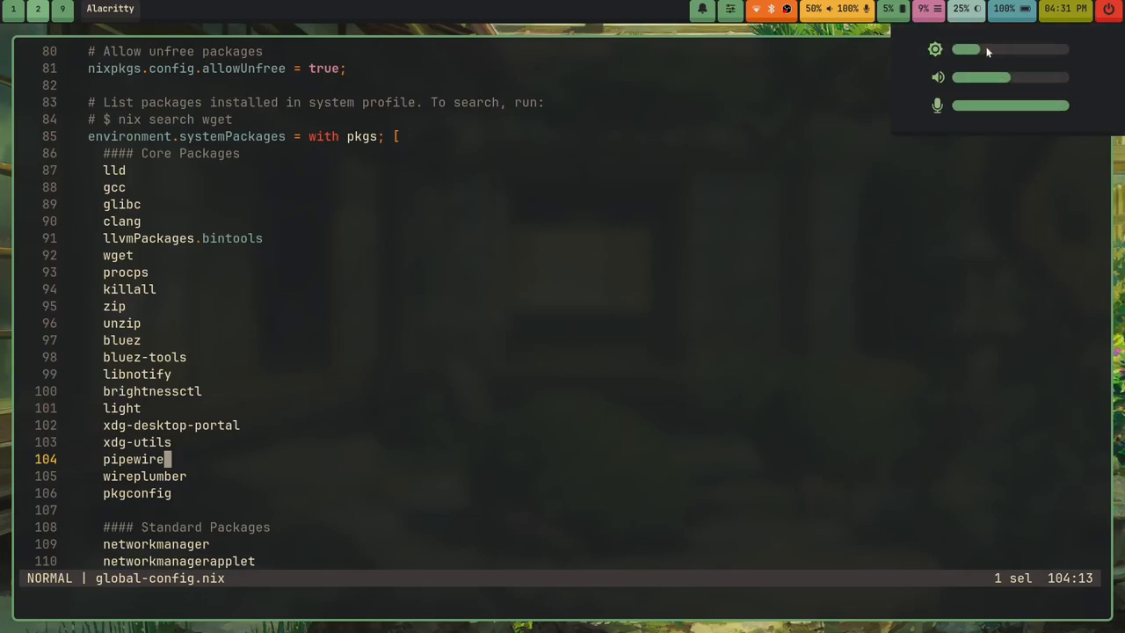
left_click_drag(967, 49, 1016, 49)
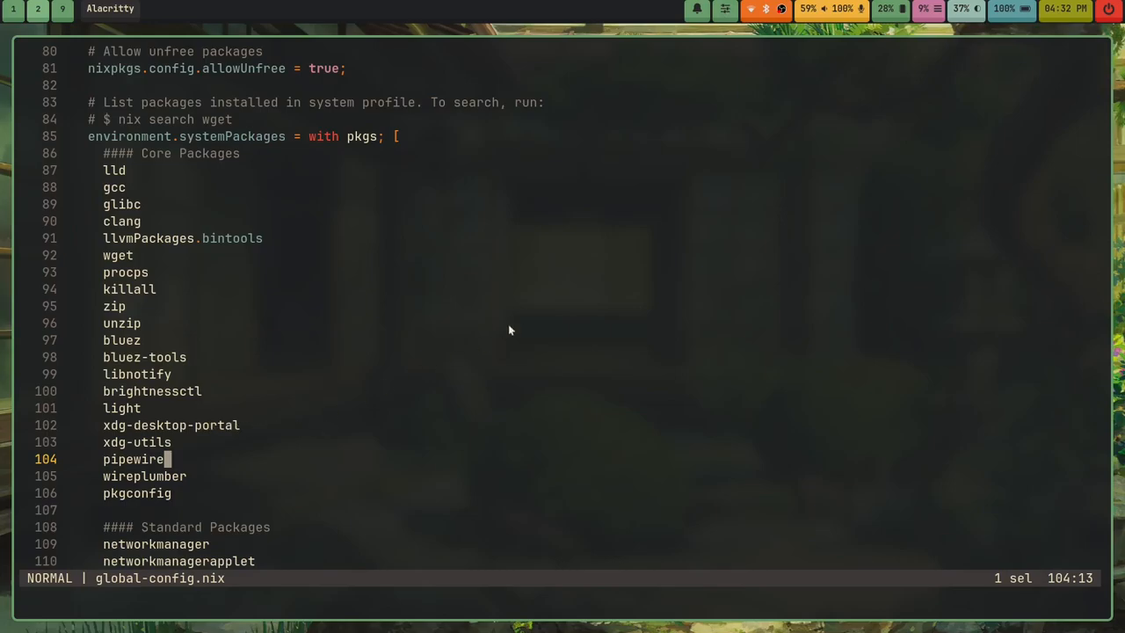
scroll("down", 3)
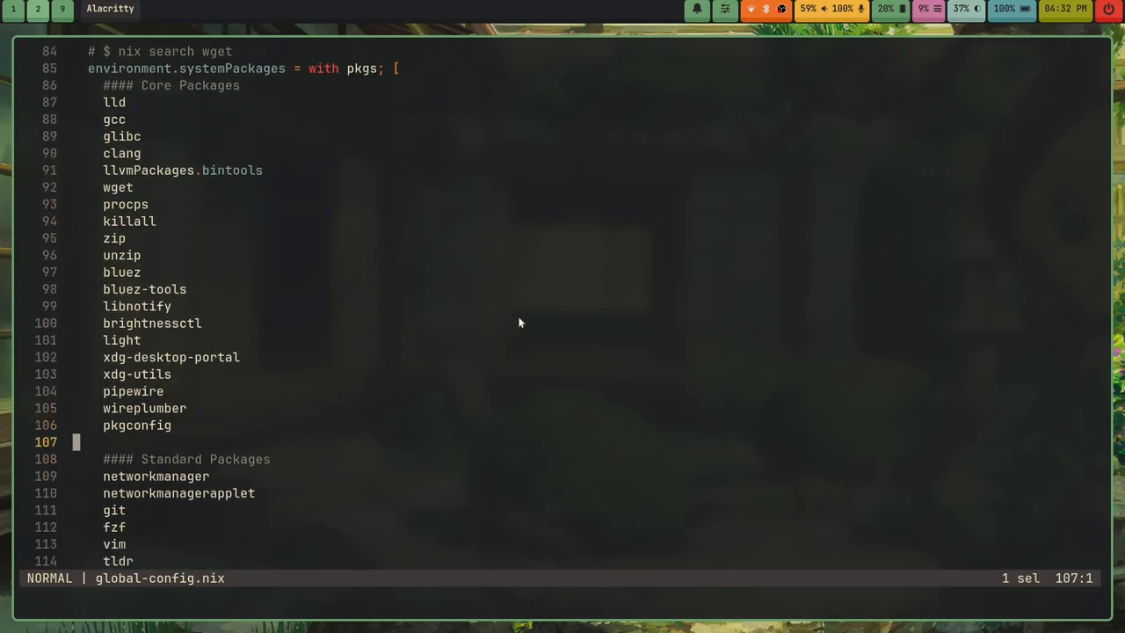
key("j")
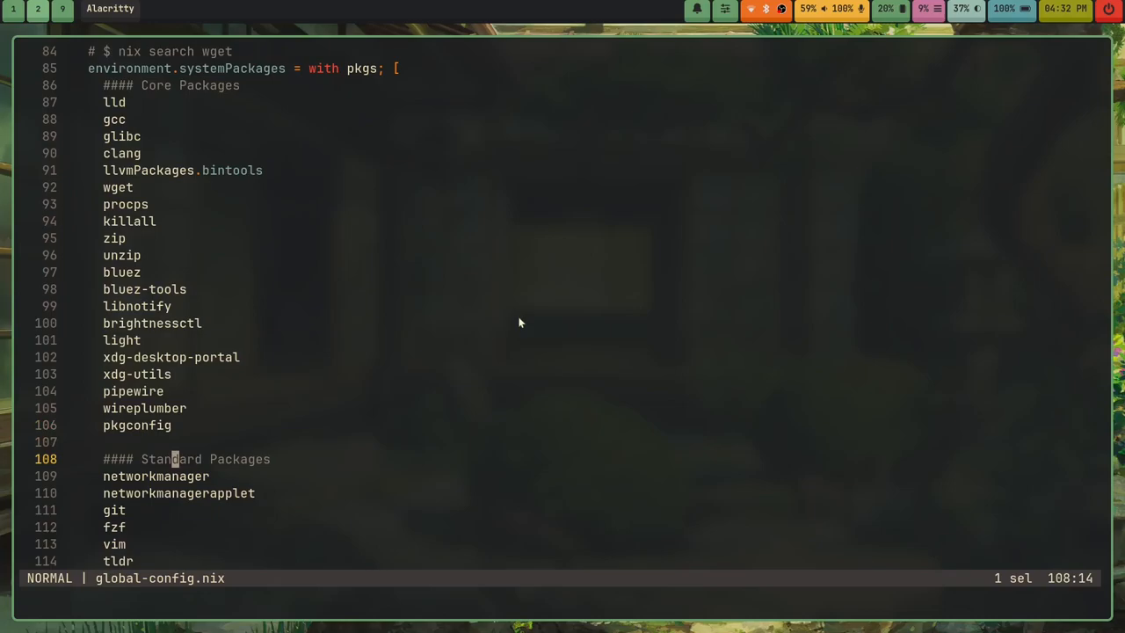
key("j")
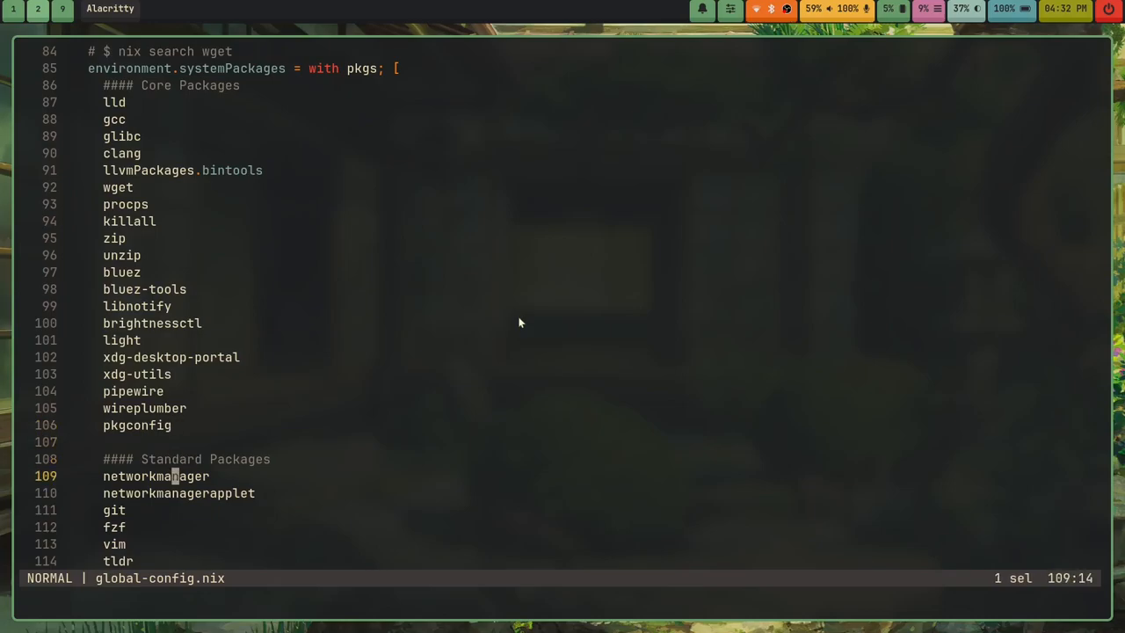
scroll("down", 3)
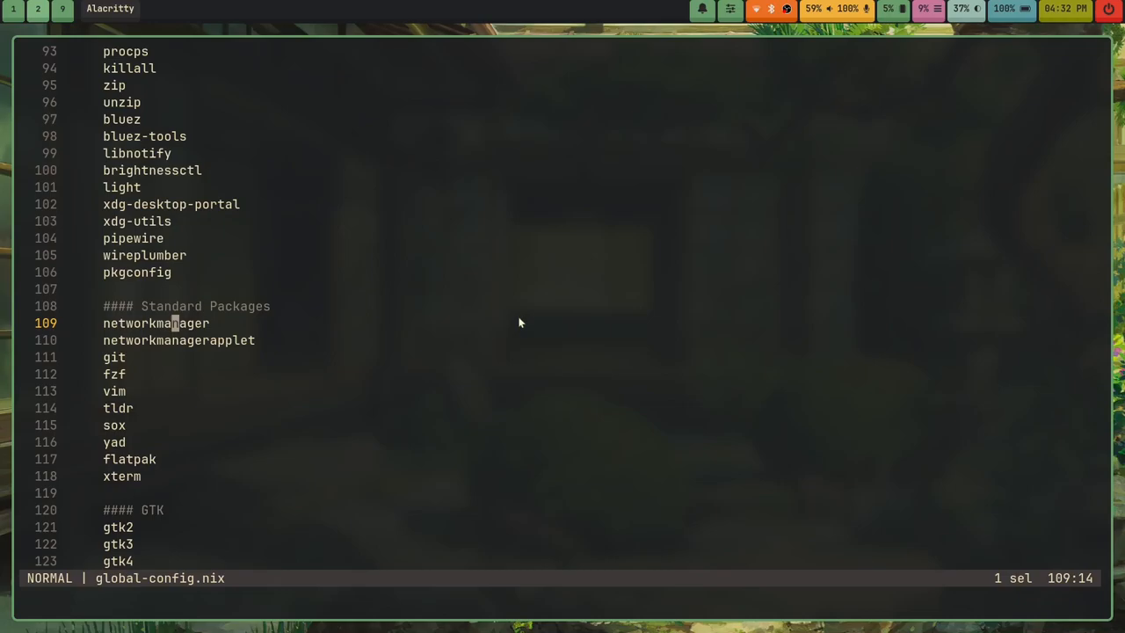
key("j")
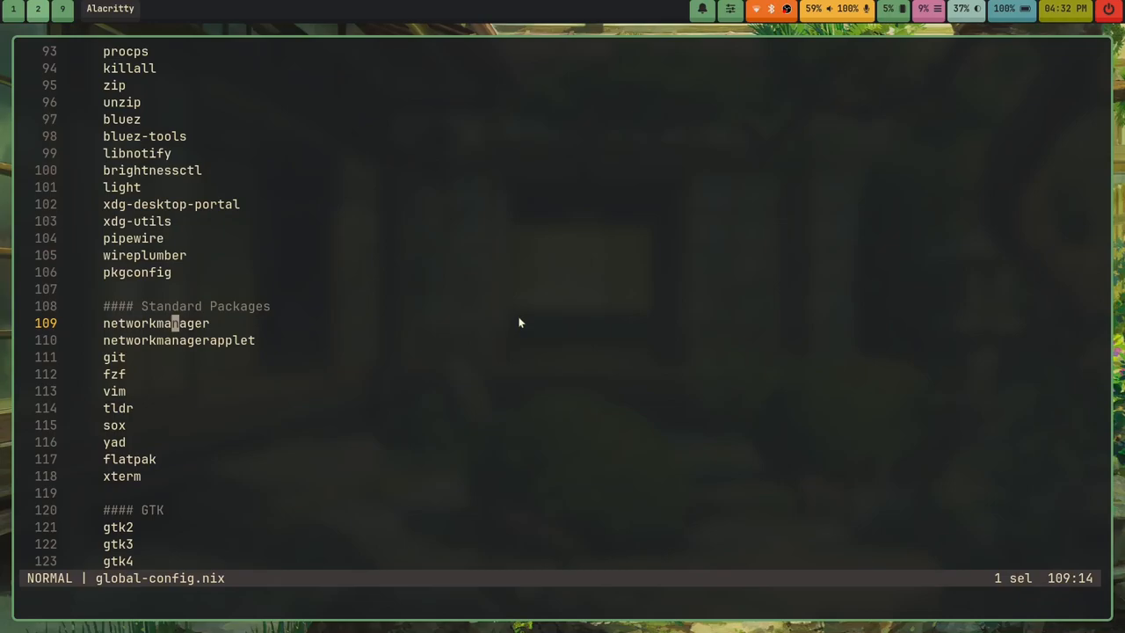
key("j")
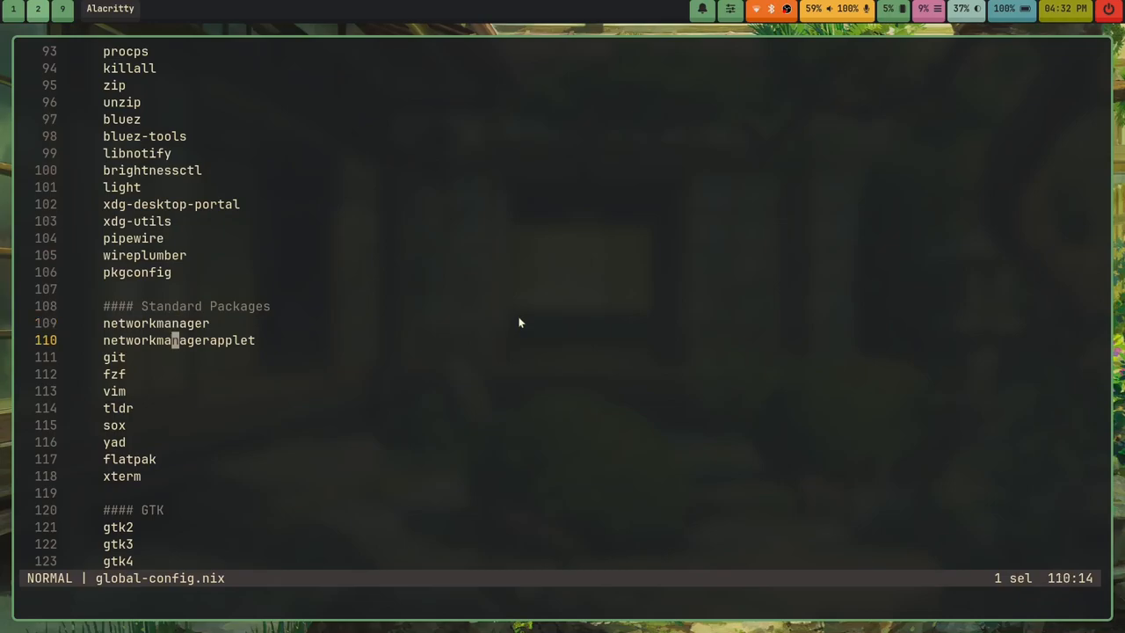
left_click(756, 11)
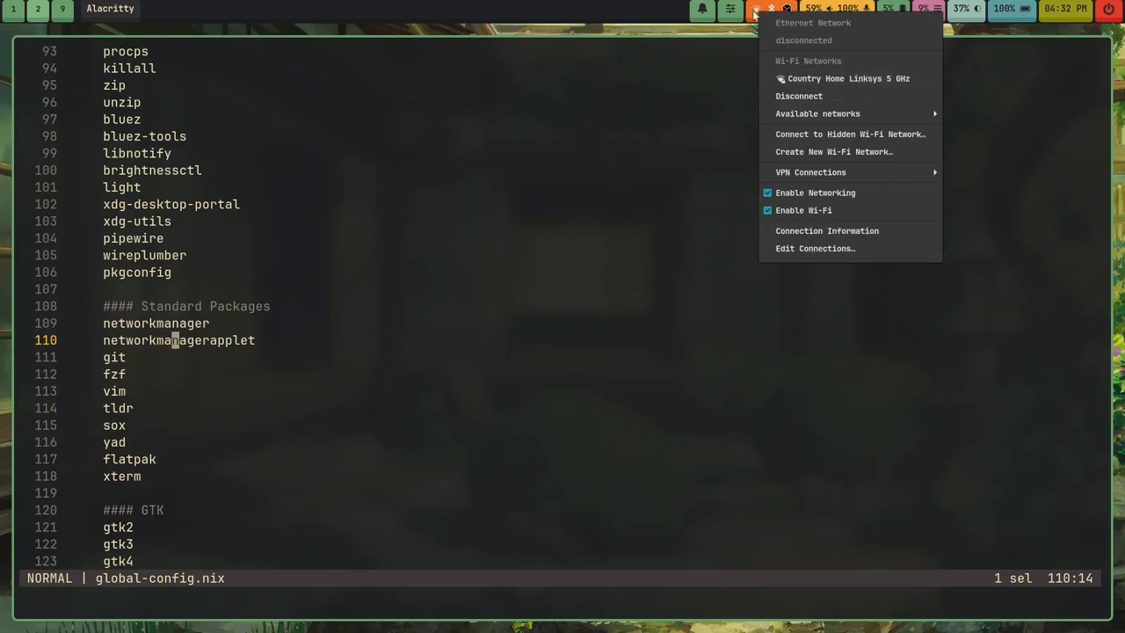
left_click(601, 296)
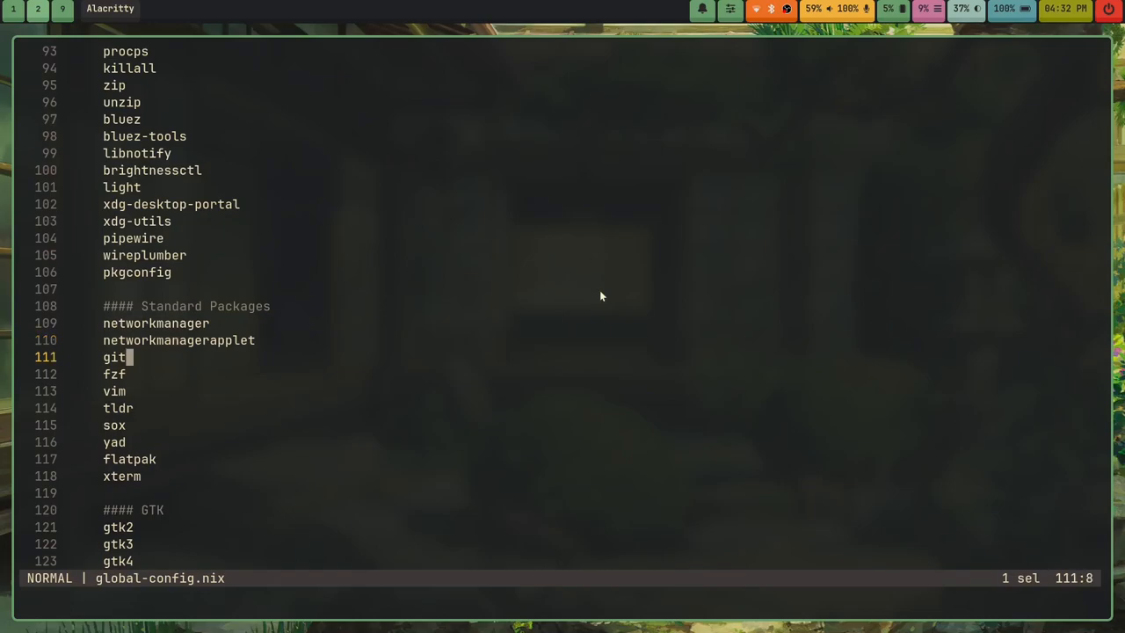
key("j")
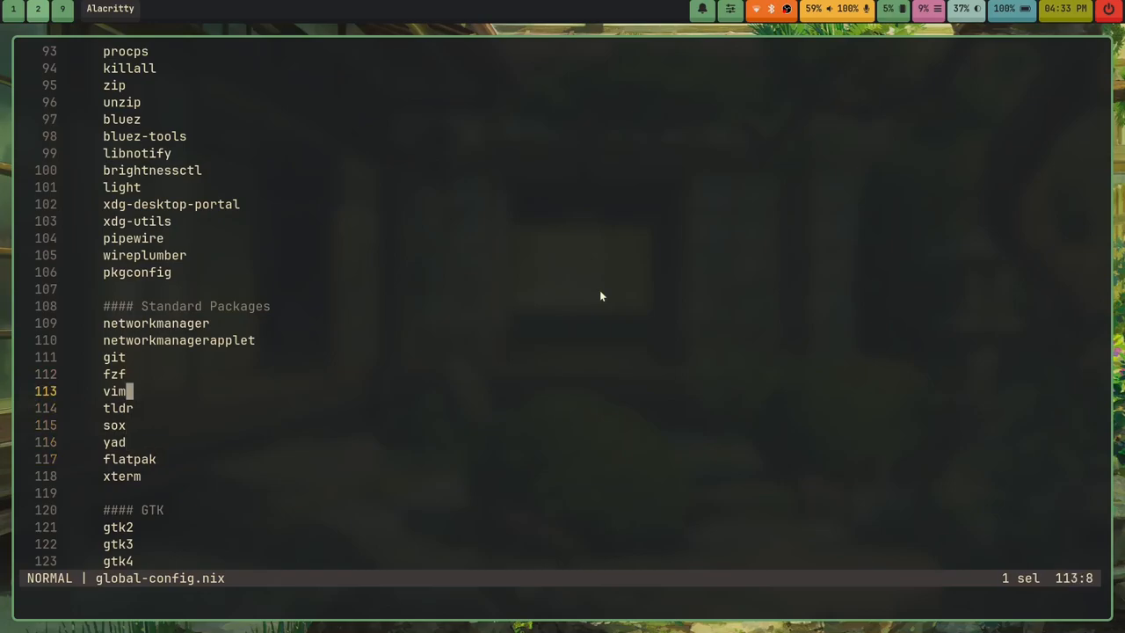
key("j")
type("tldr clido")
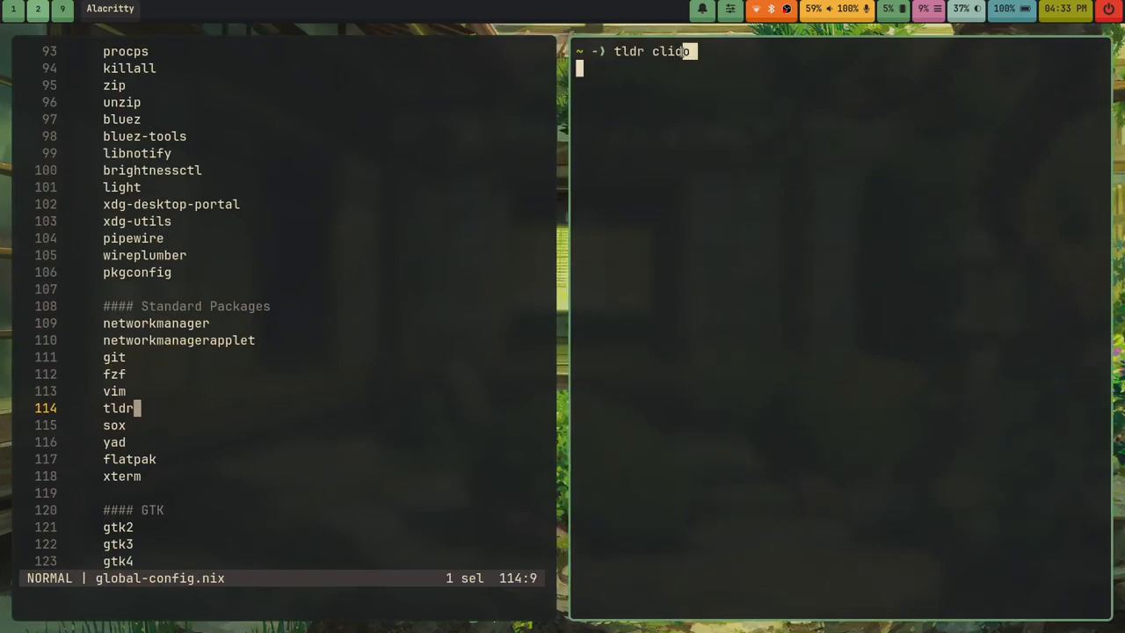
key("Return")
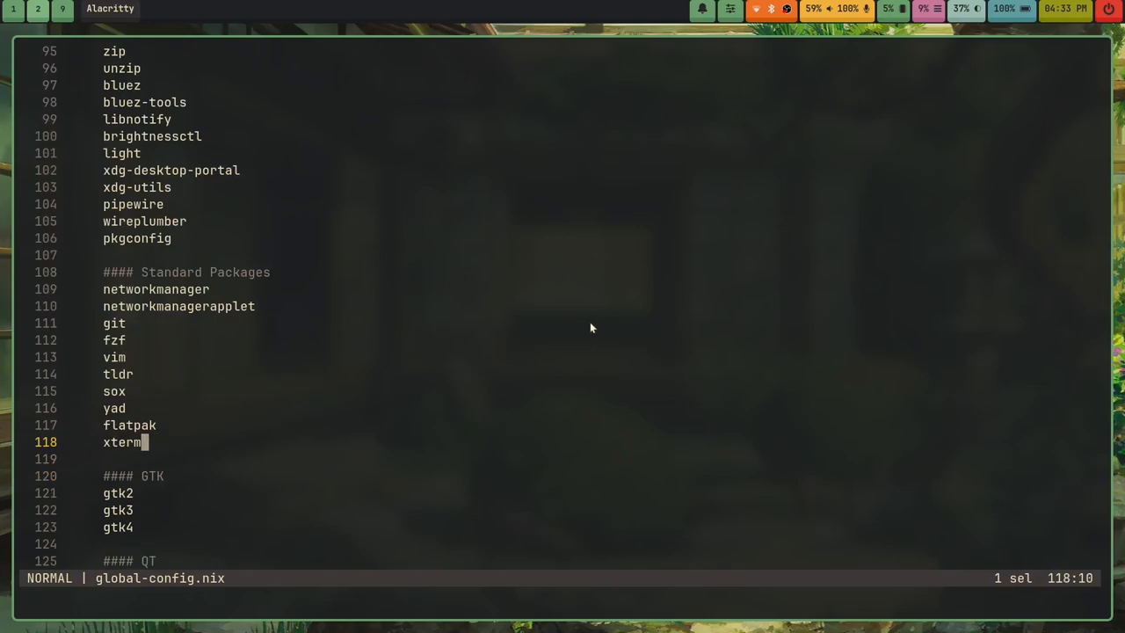
Quit Helix and commit global-config.nix with the message "Xterm." and push it.
key("dd")
type("git")
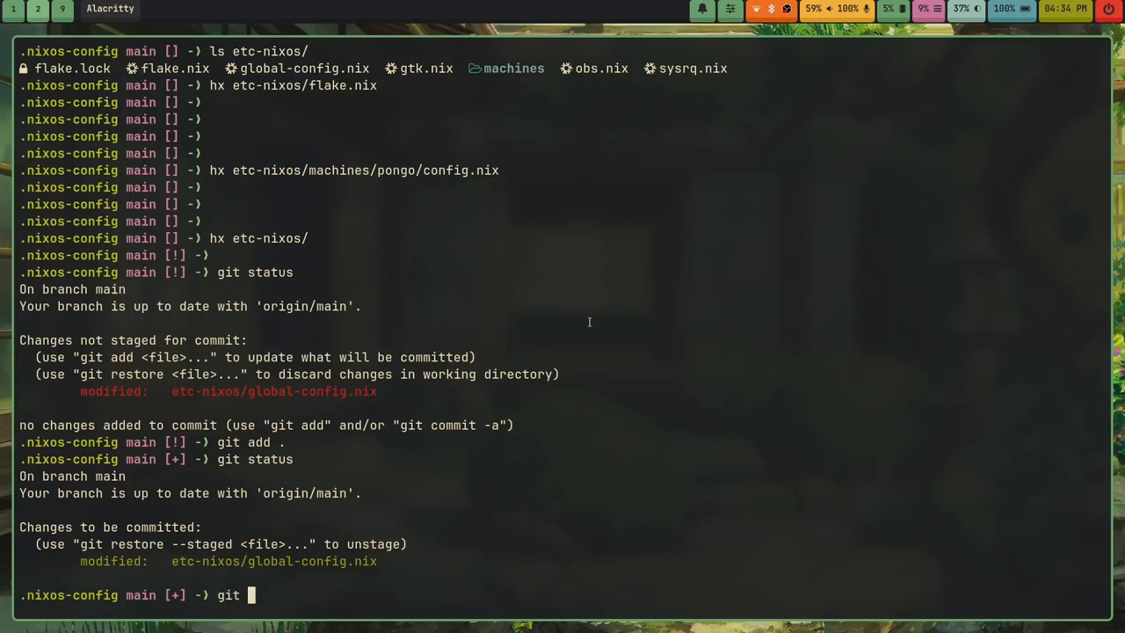
type("commit -m \"\"")
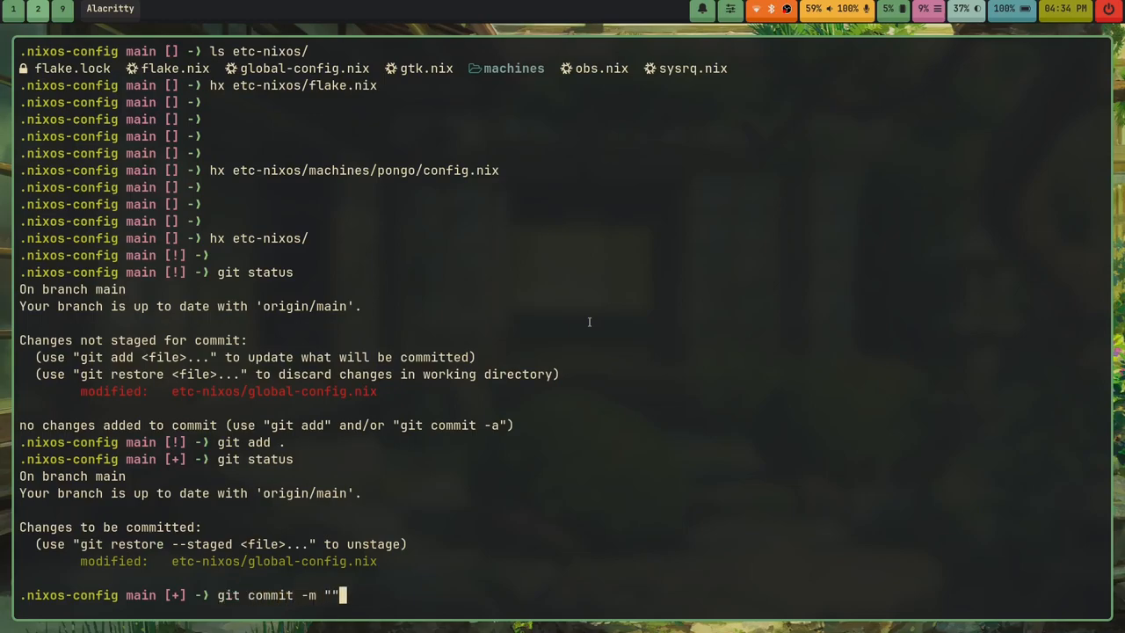
type("Xterm.")
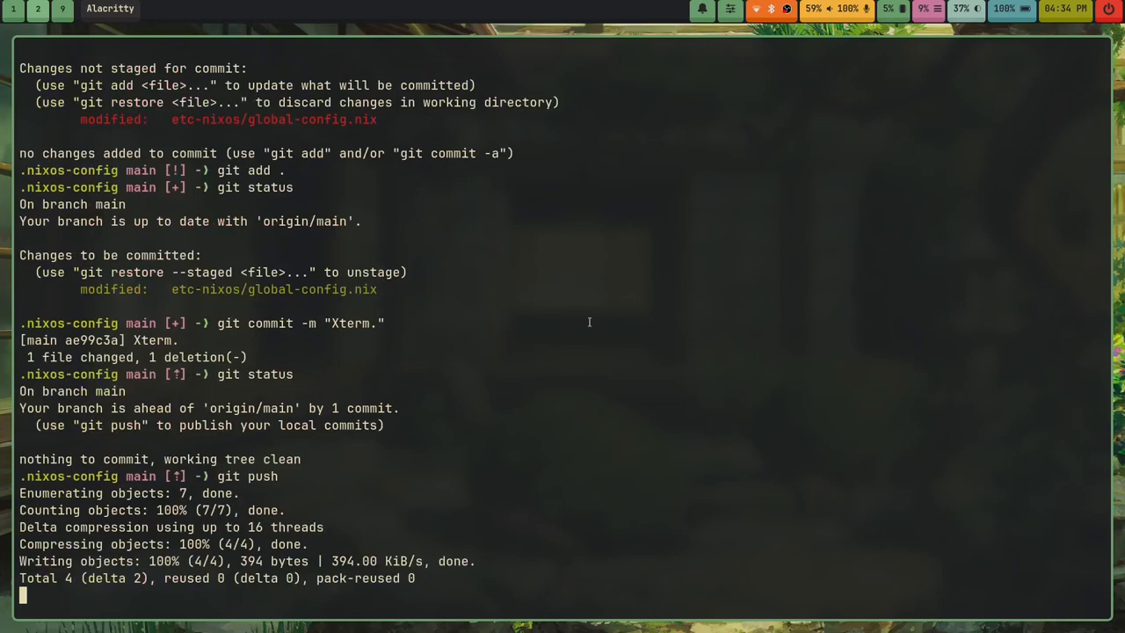
type("git stat")
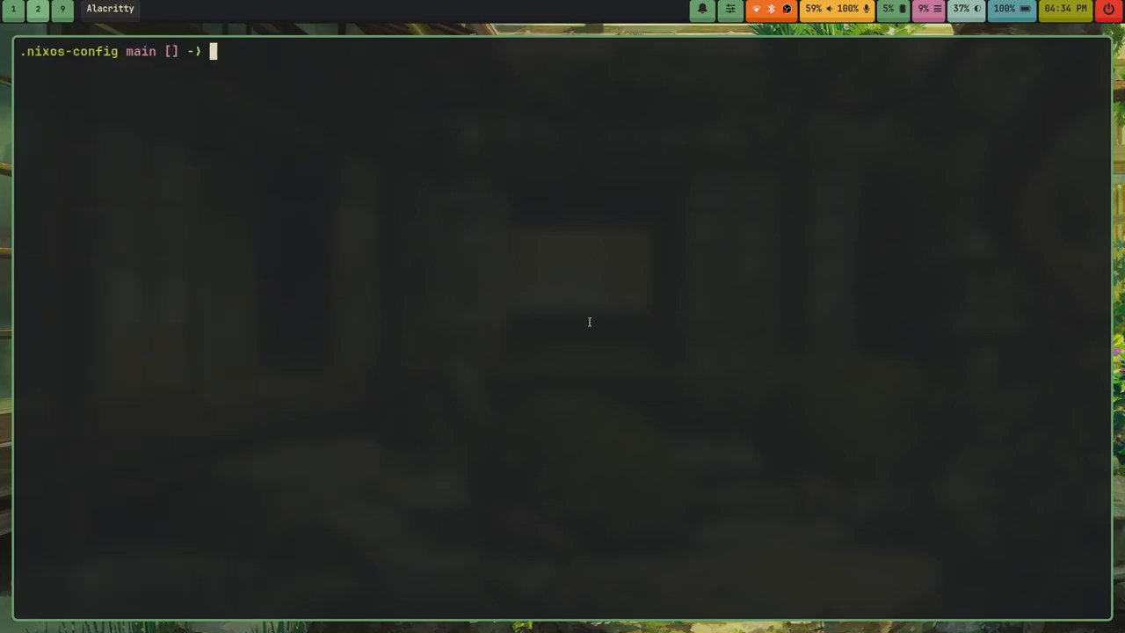
type("git commit -m \"Xterm.\"")
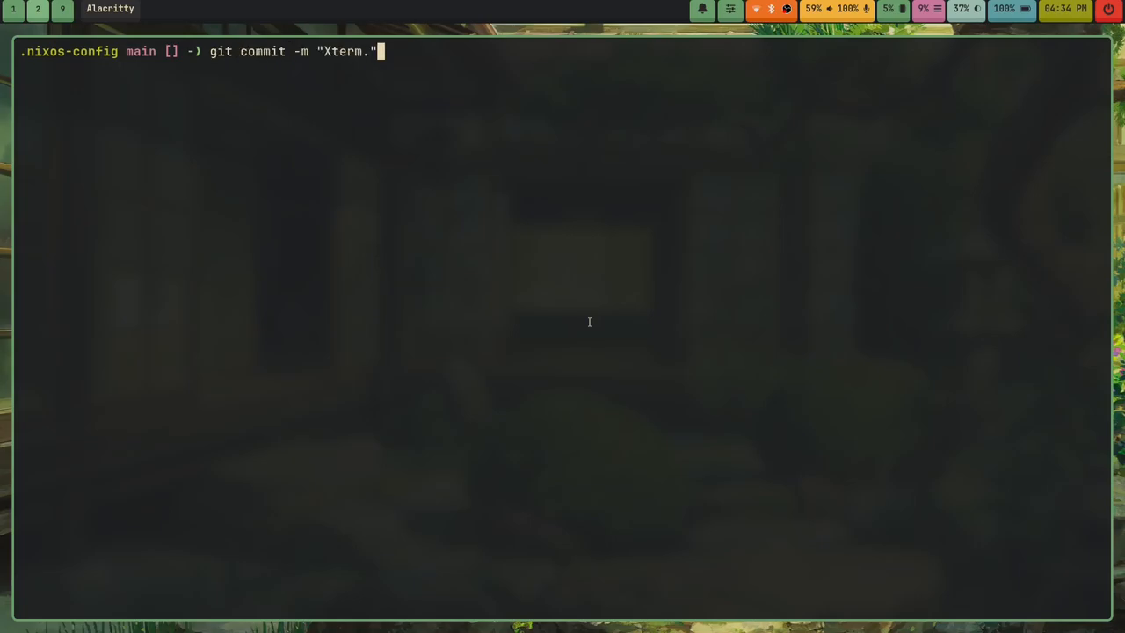
Reopen etc-nixos/global-config.nix in Helix.
type("hx etc-nixos/")
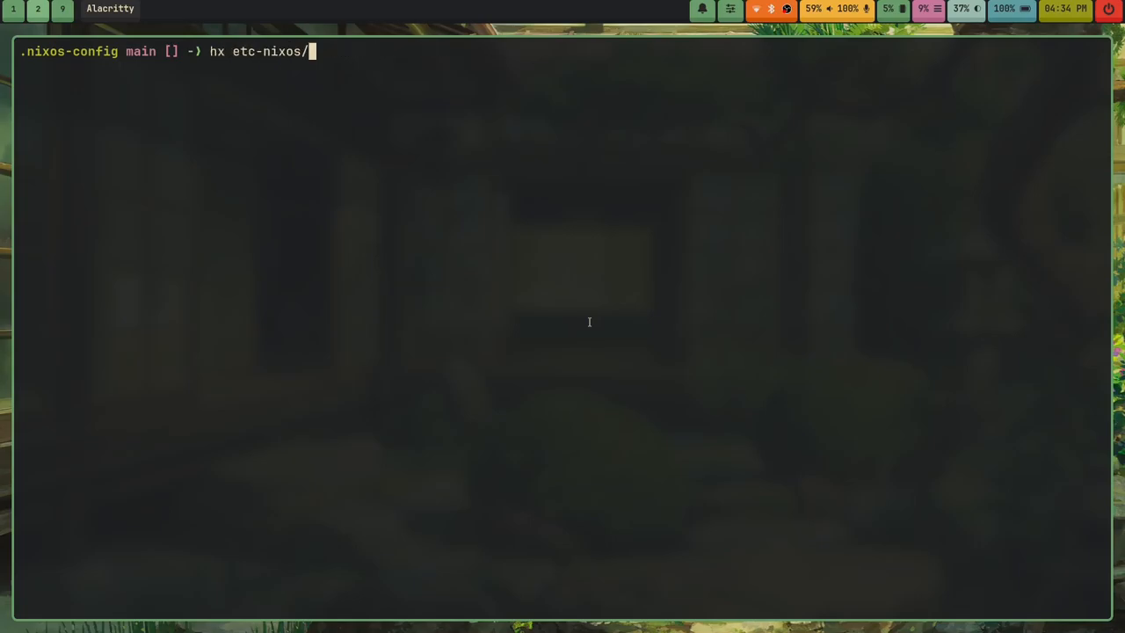
key("Return")
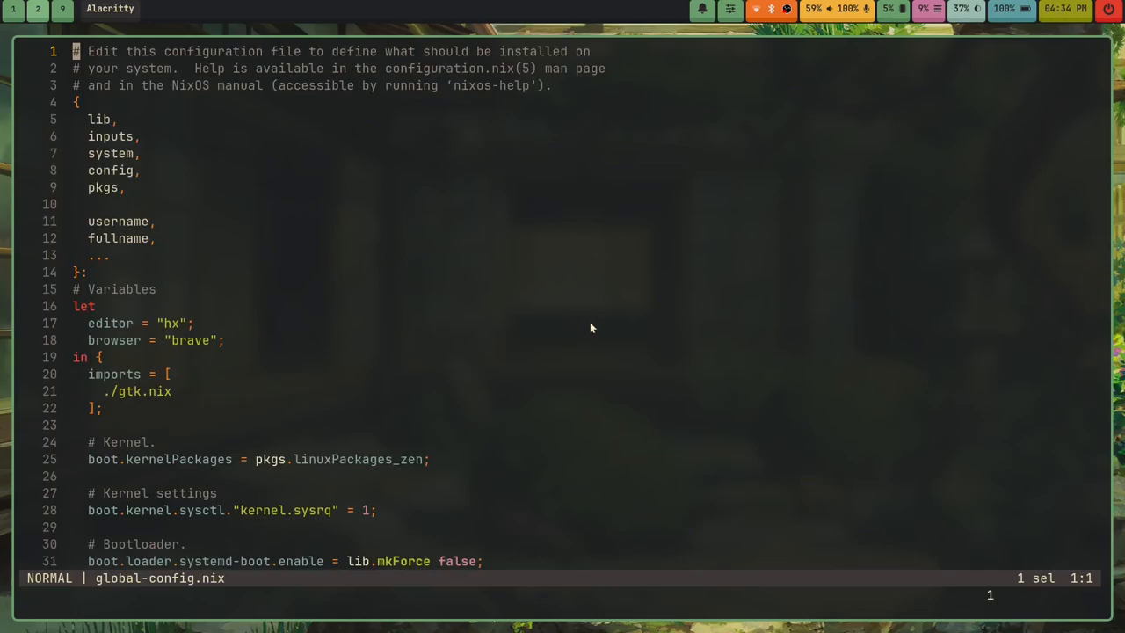
scroll("down", 3)
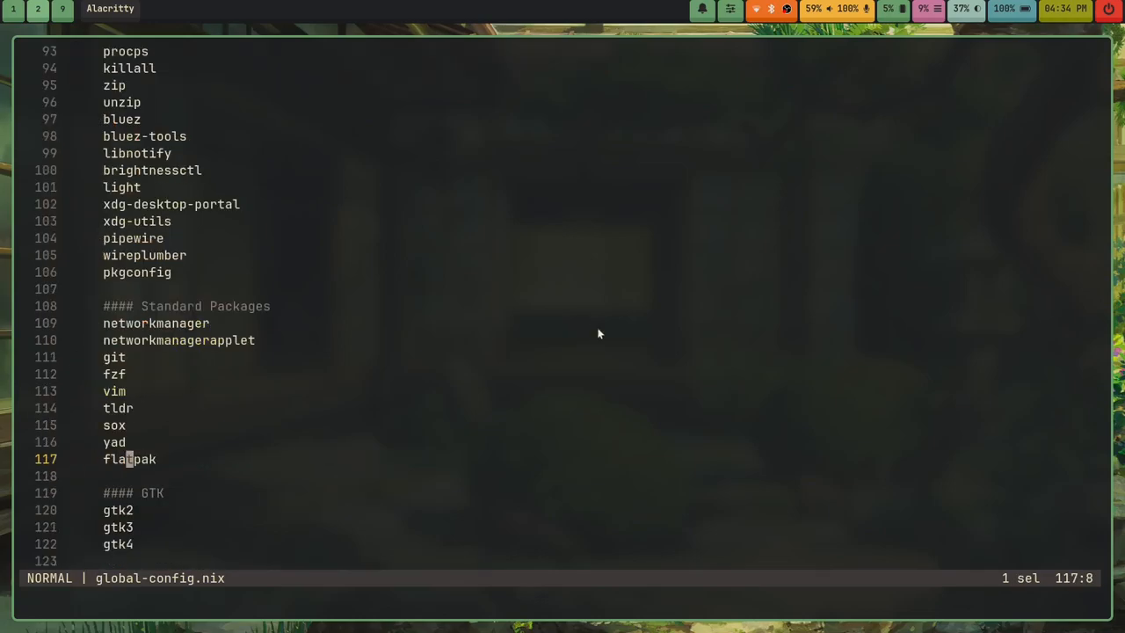
scroll("down", 3)
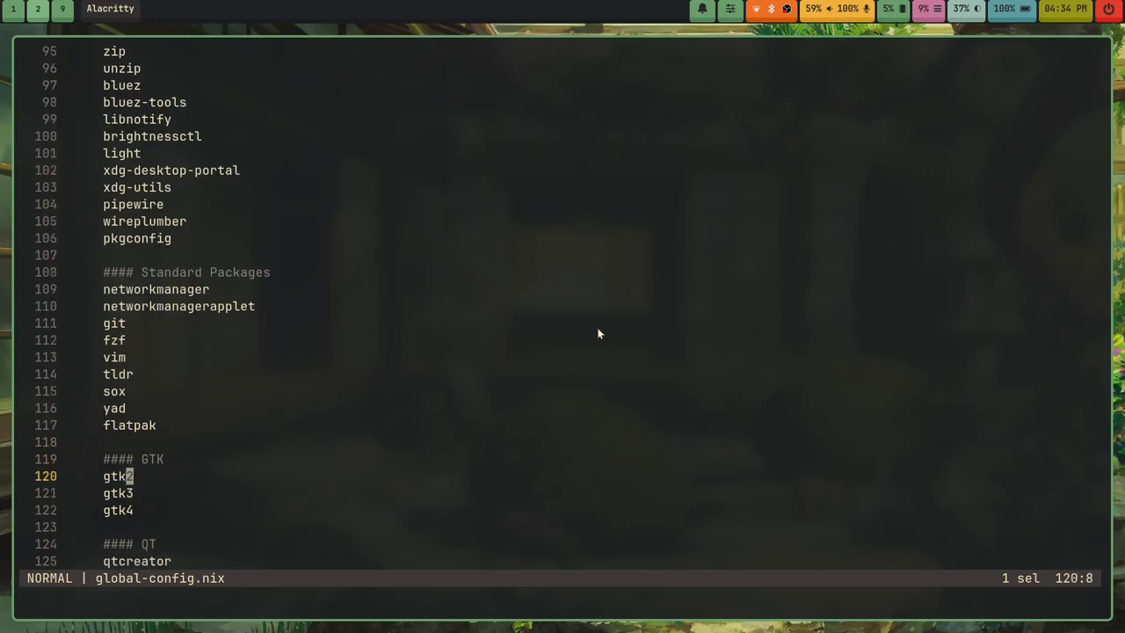
scroll("down", 3)
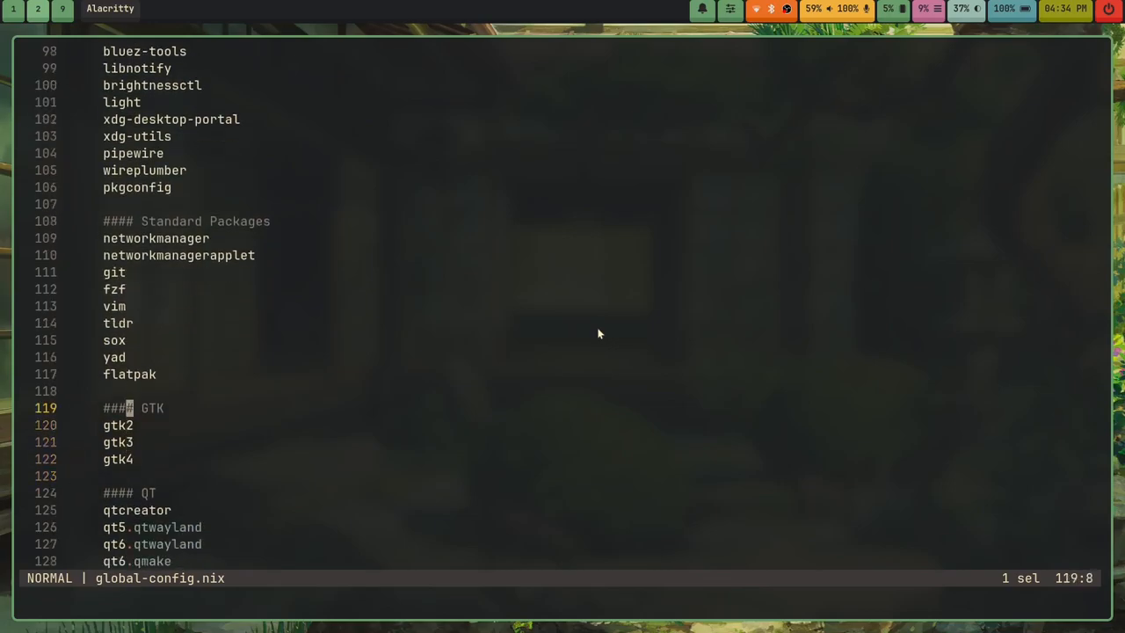
key("j")
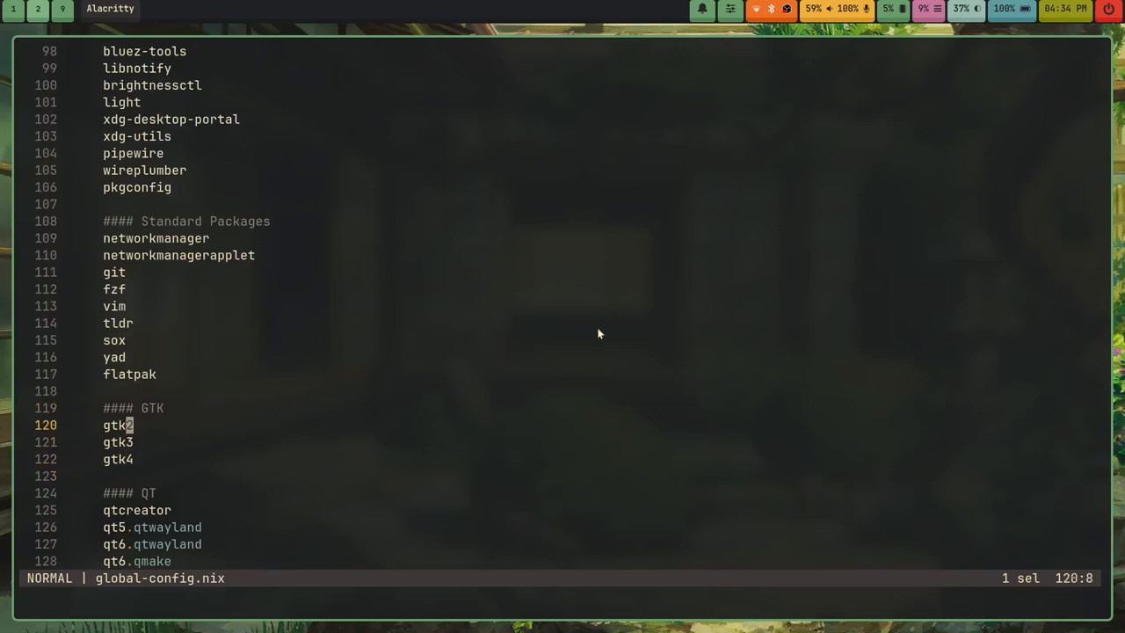
scroll("down", 3)
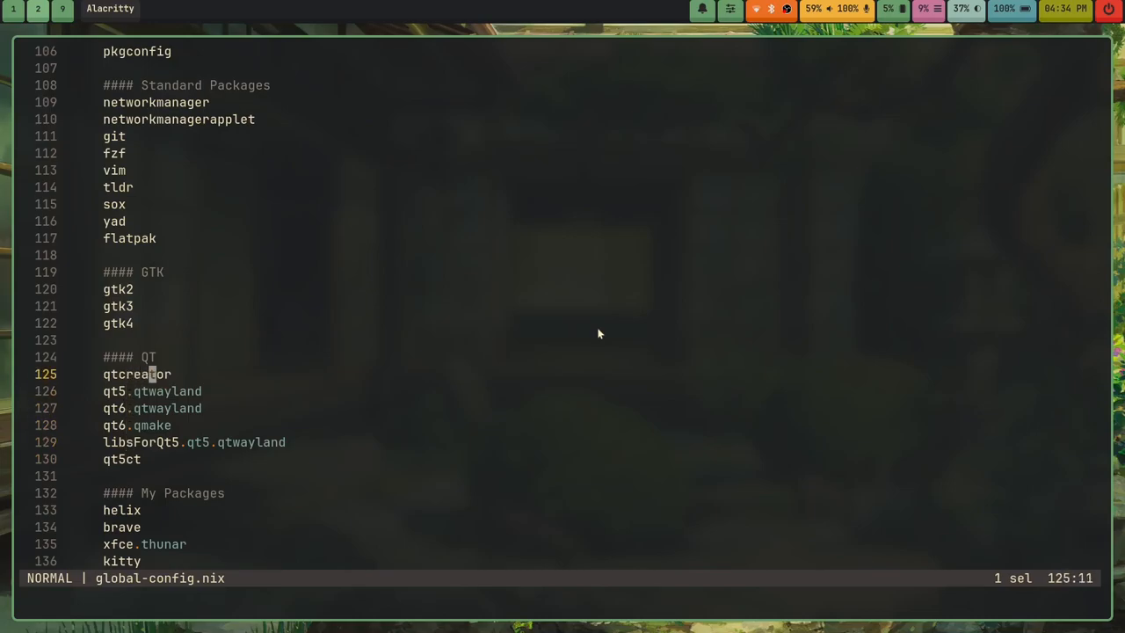
key("j")
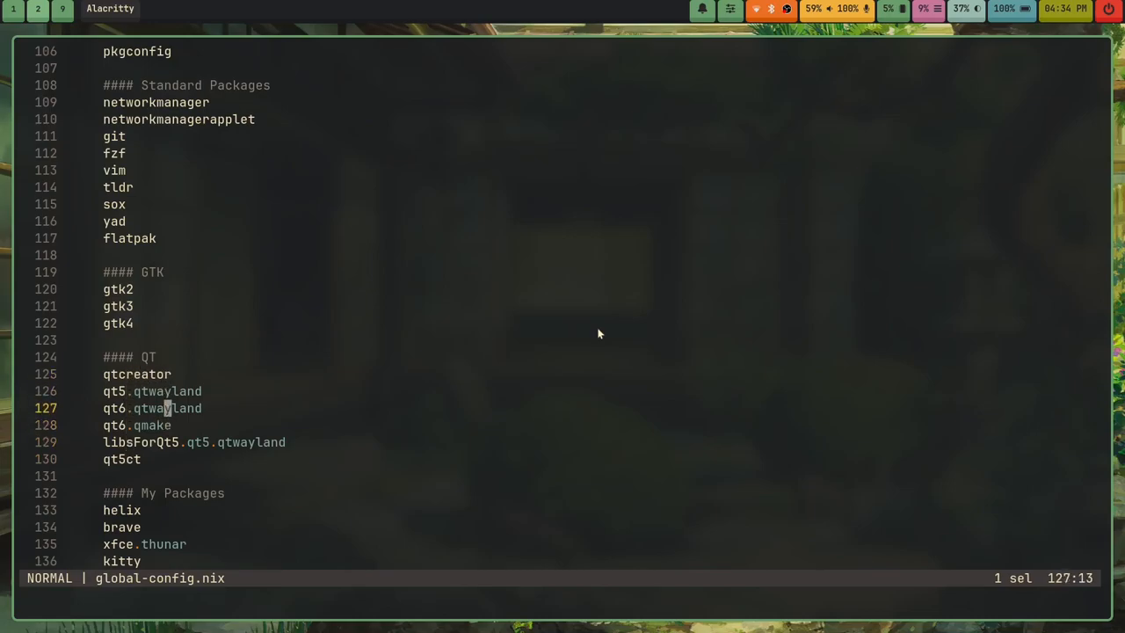
scroll("down", 3)
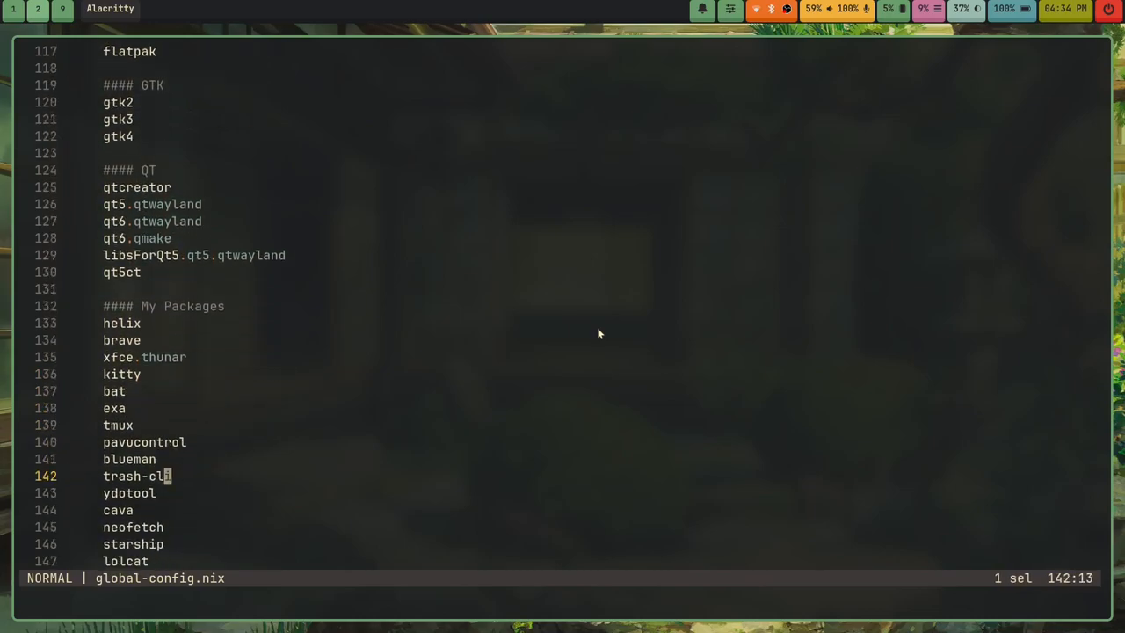
scroll("down", 3)
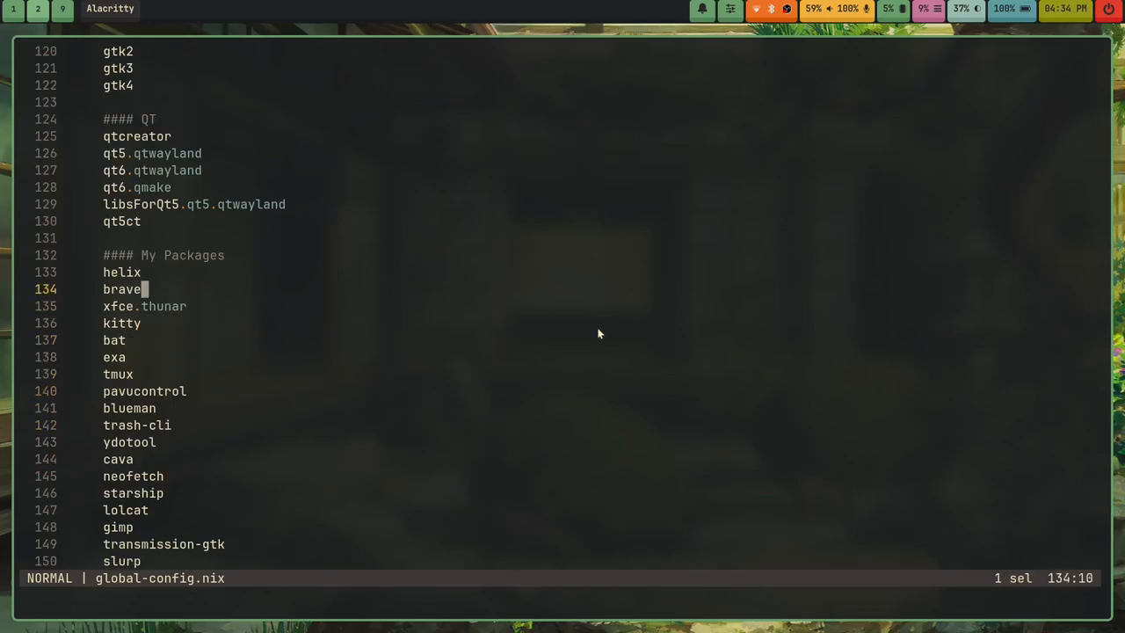
key("k")
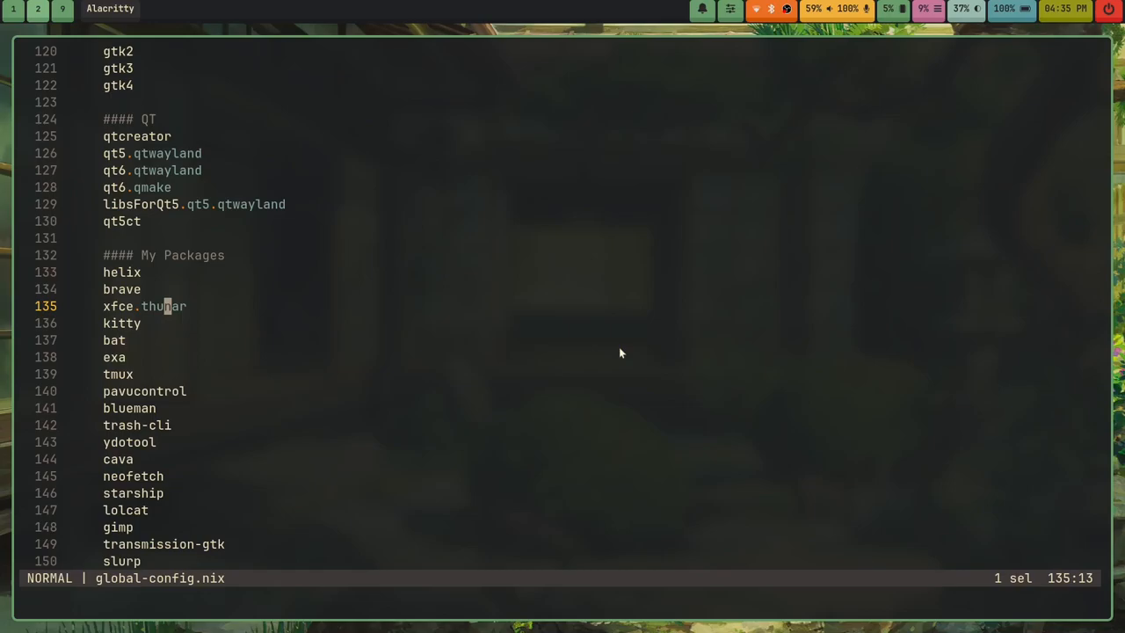
key("j")
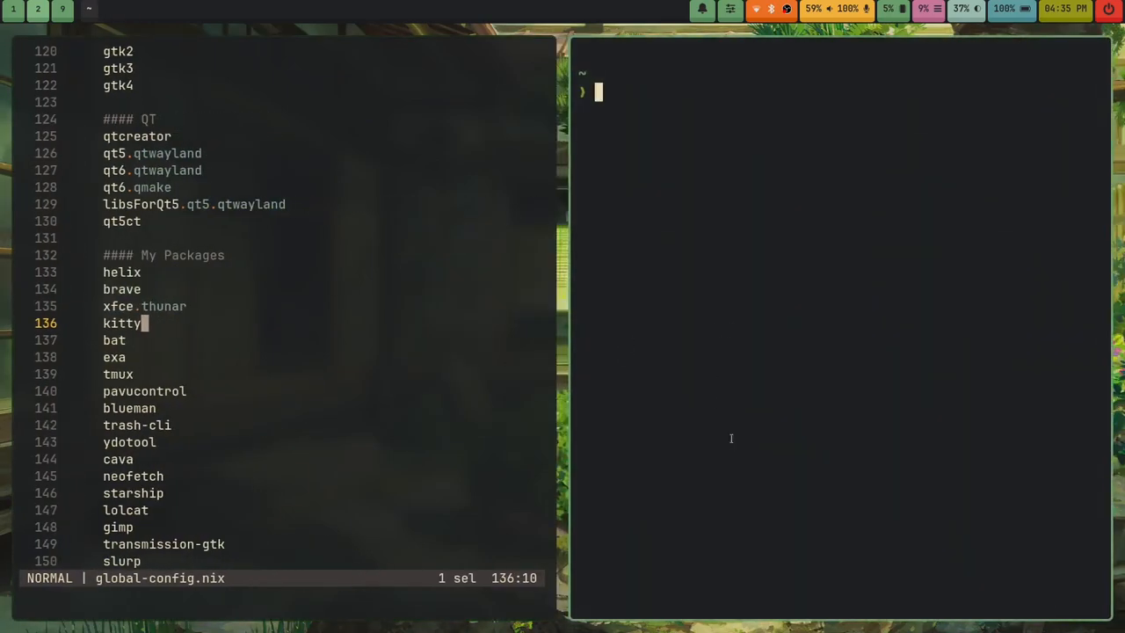
type("clear")
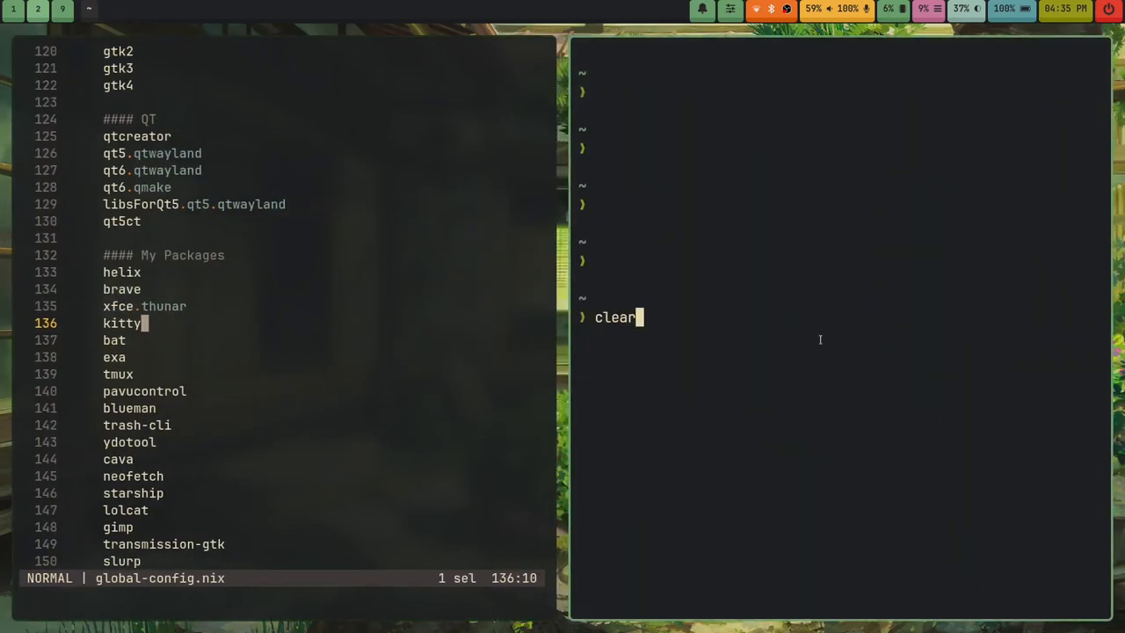
key("Return")
type("cat .ba")
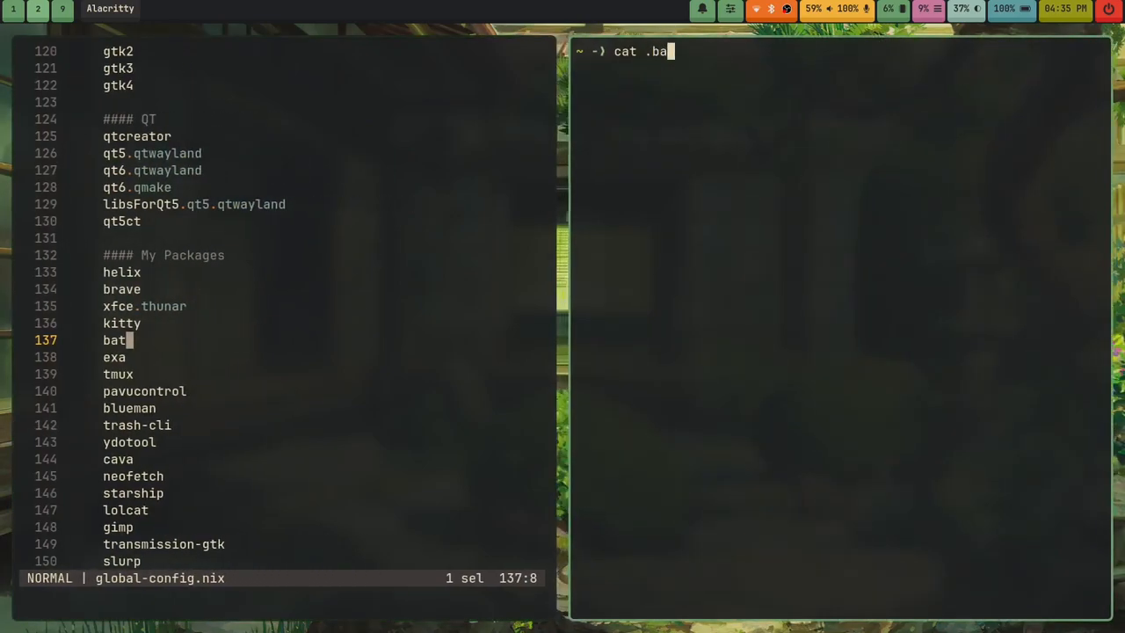
key("Return")
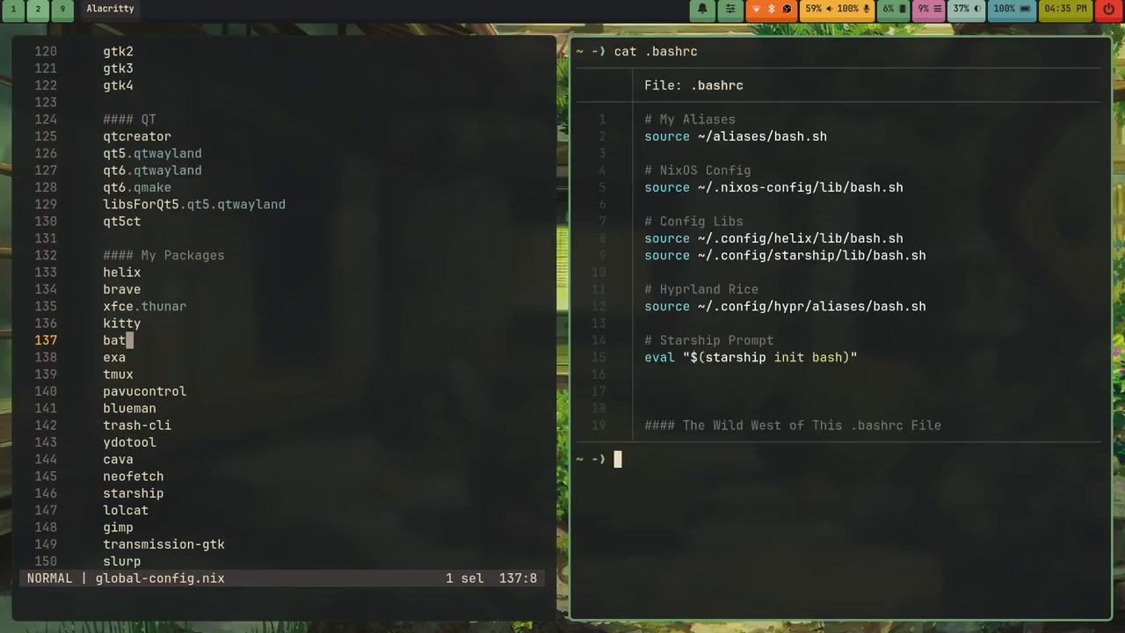
type("exit")
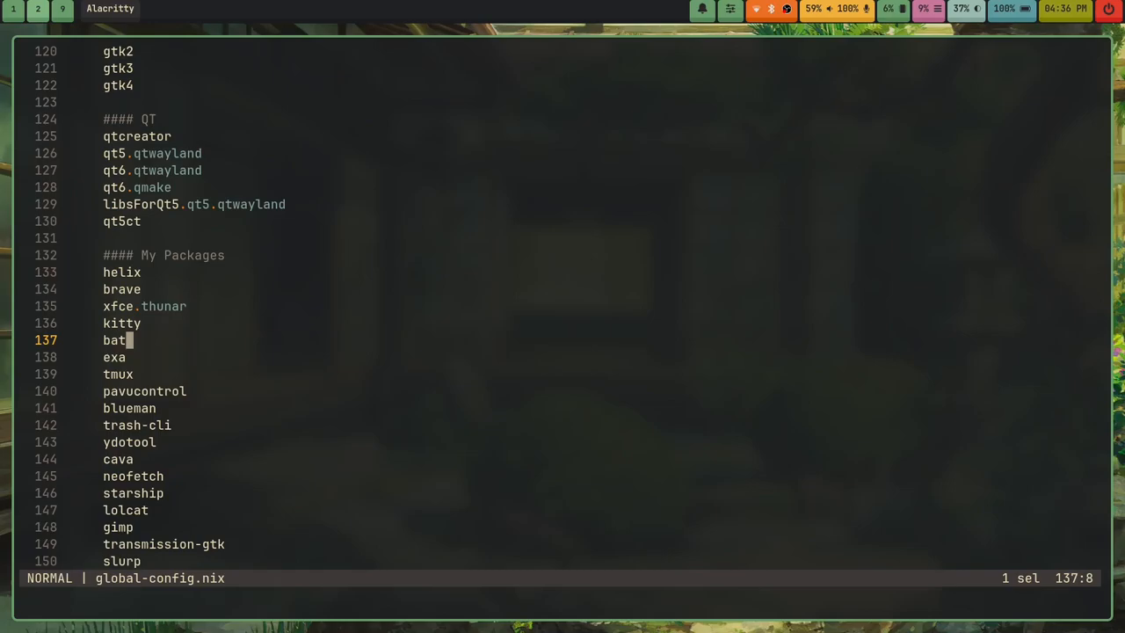
Briefly use a side shell (exit, trash-cli) and return to global-config.nix at the My Packages list.
key("j")
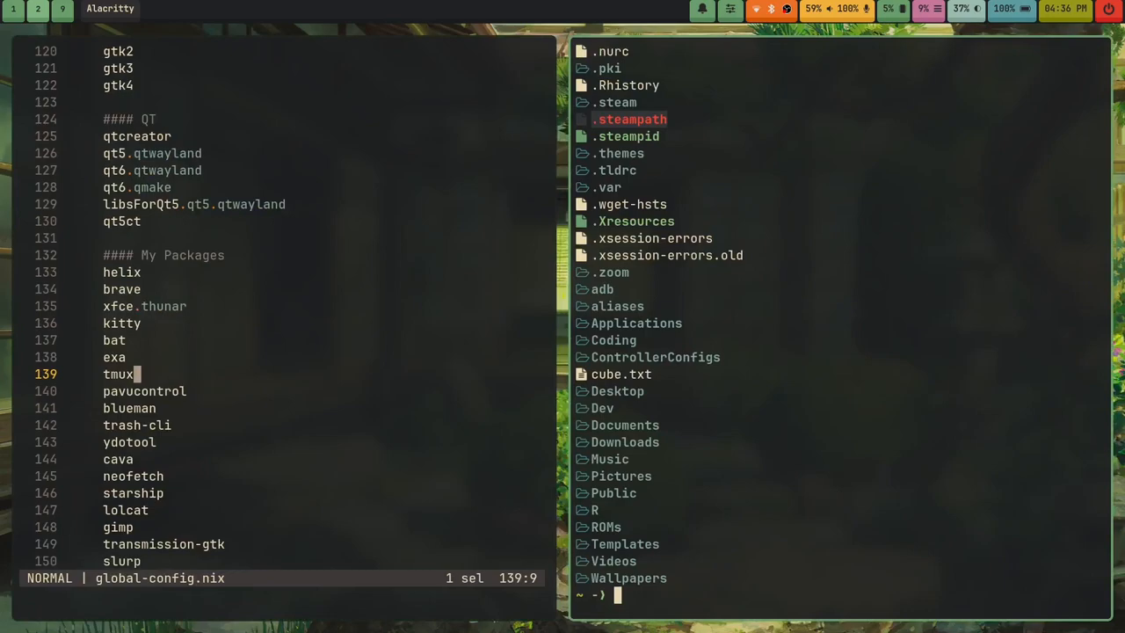
type("exi")
type("trans-")
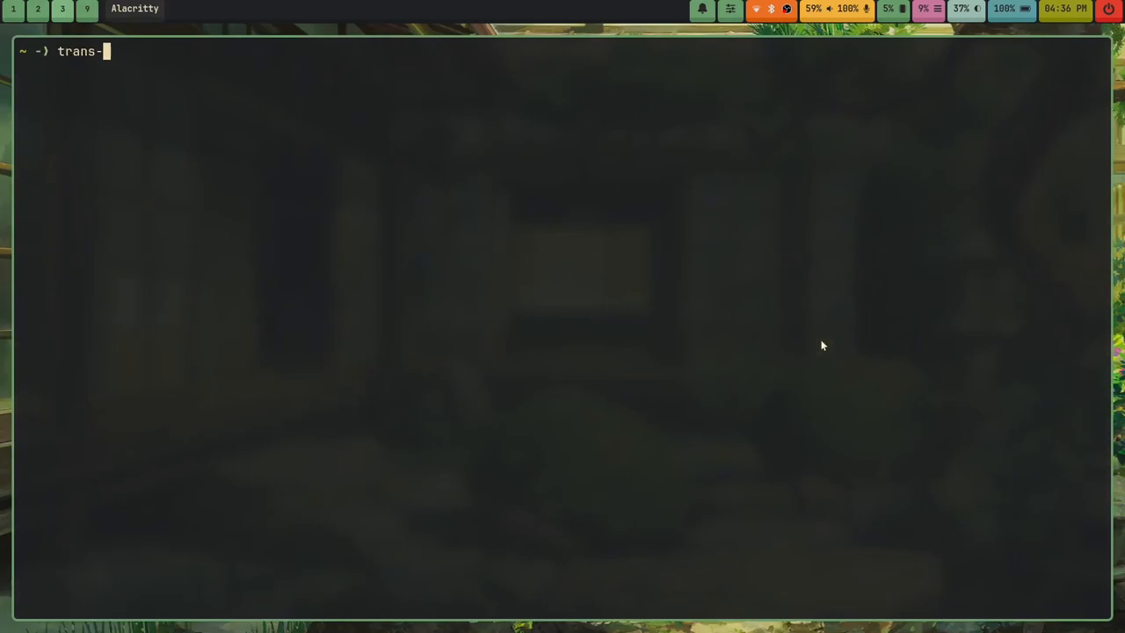
type("trash-cli")
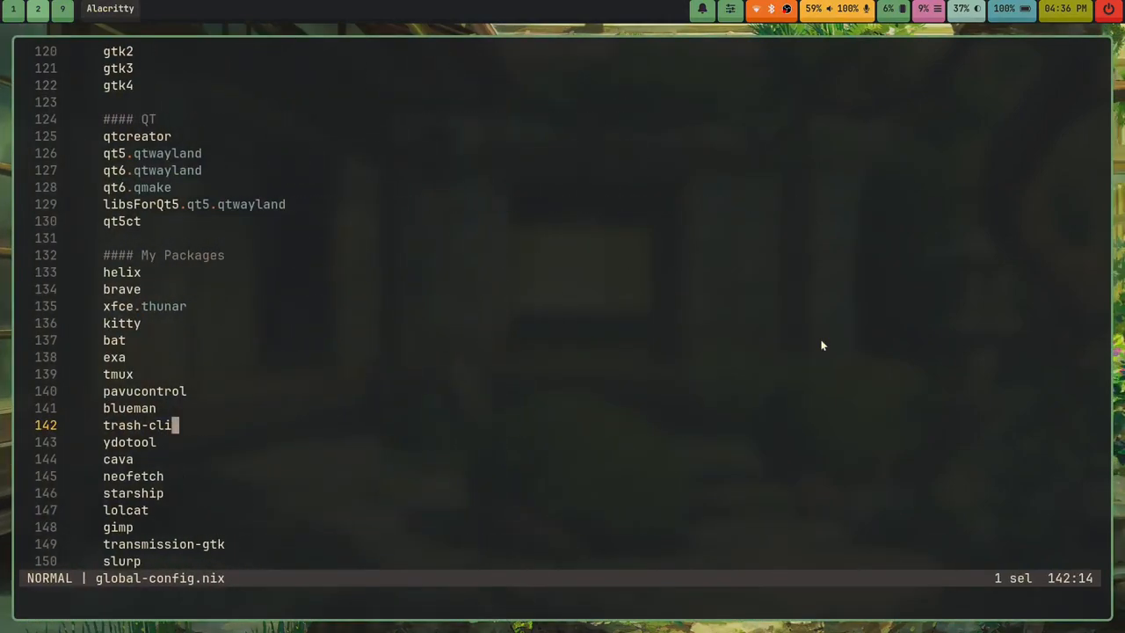
key("j")
type("t")
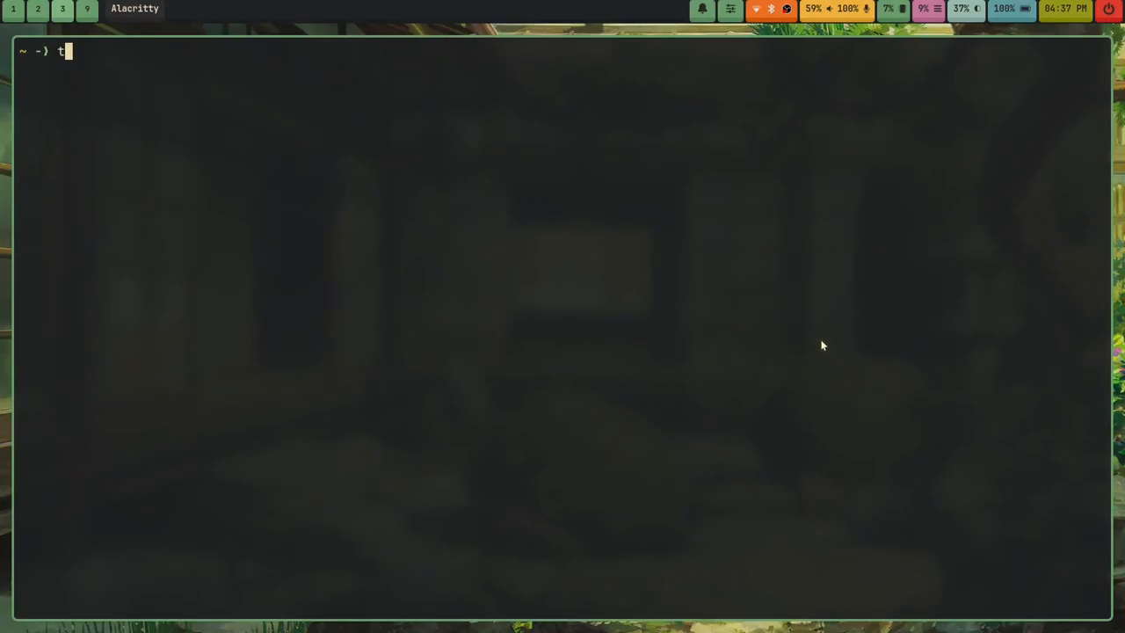
key("Return")
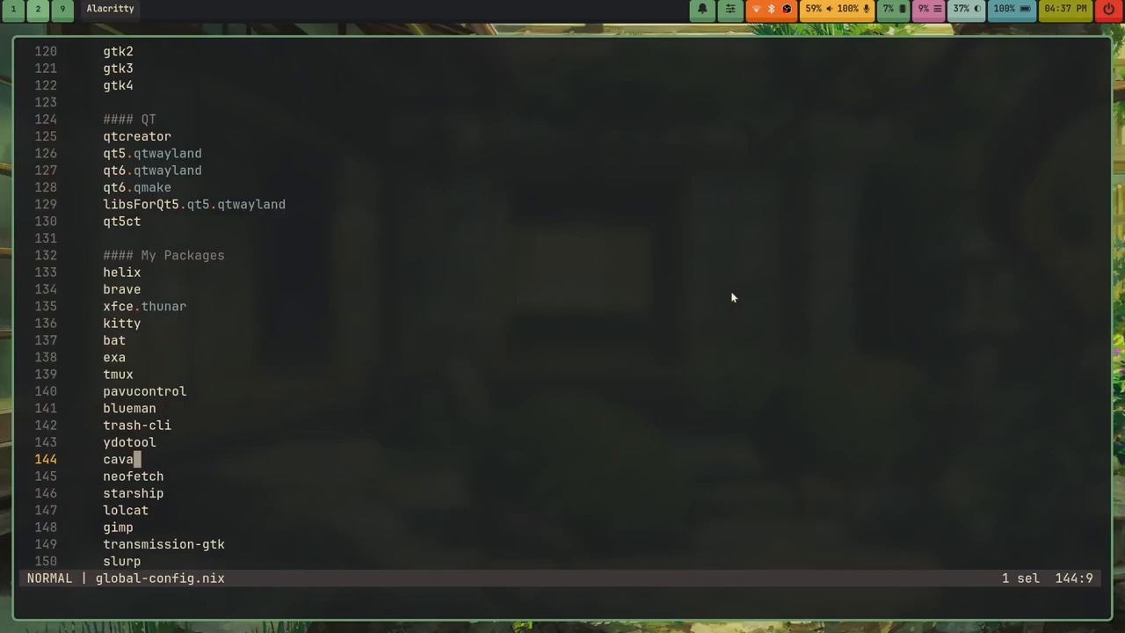
Move down global-config.nix past the package list to the Xorg programs entries.
scroll("down", 3)
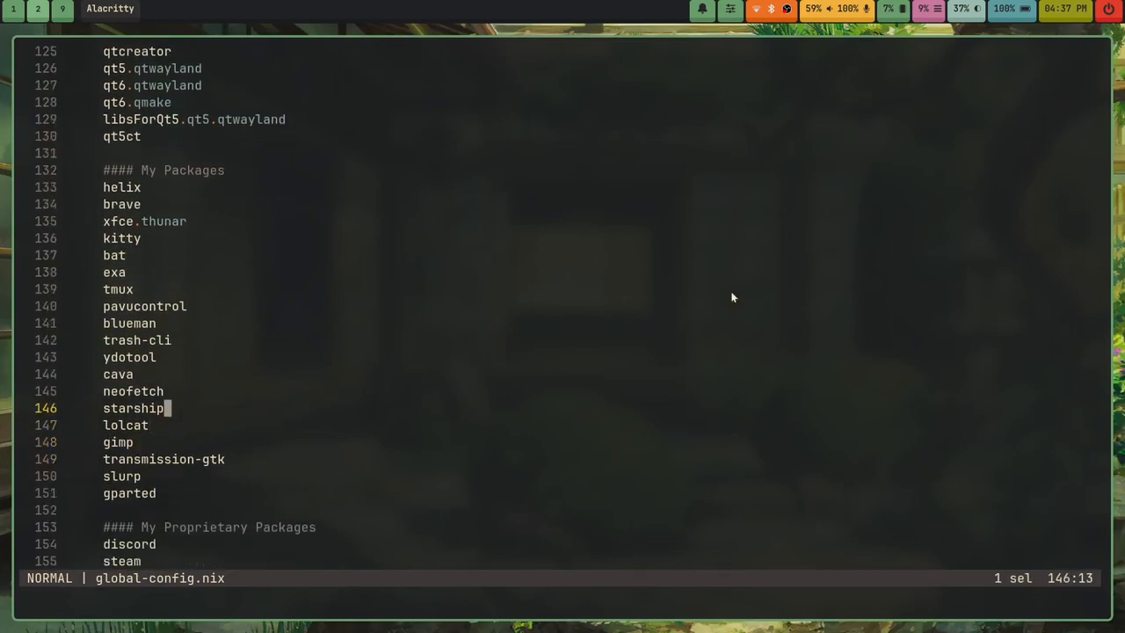
key("k")
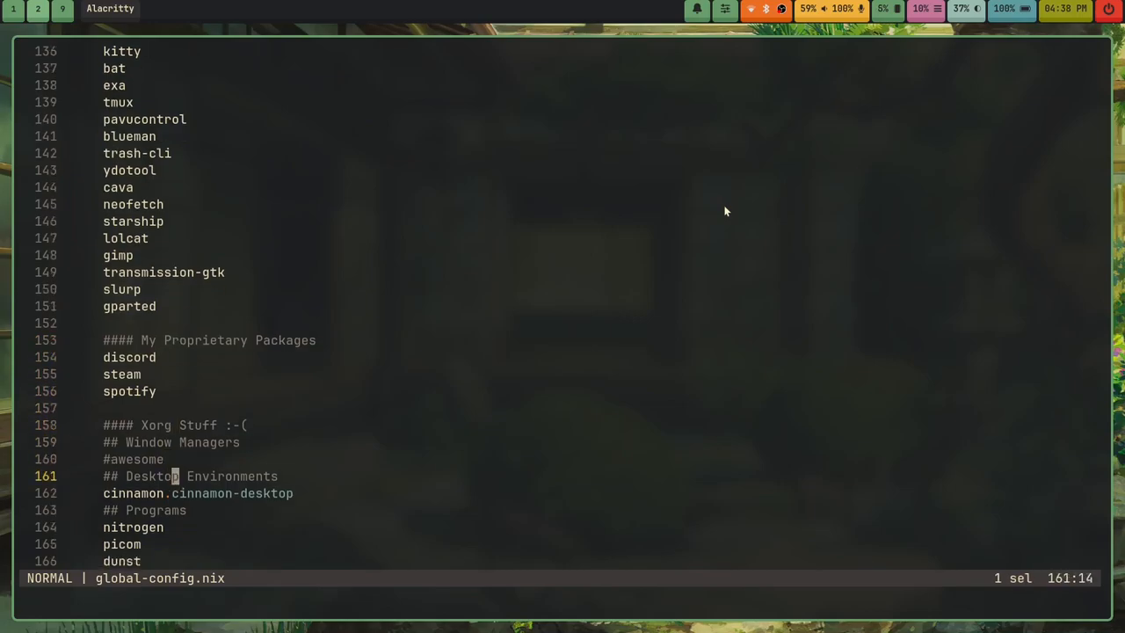
scroll("down", 3)
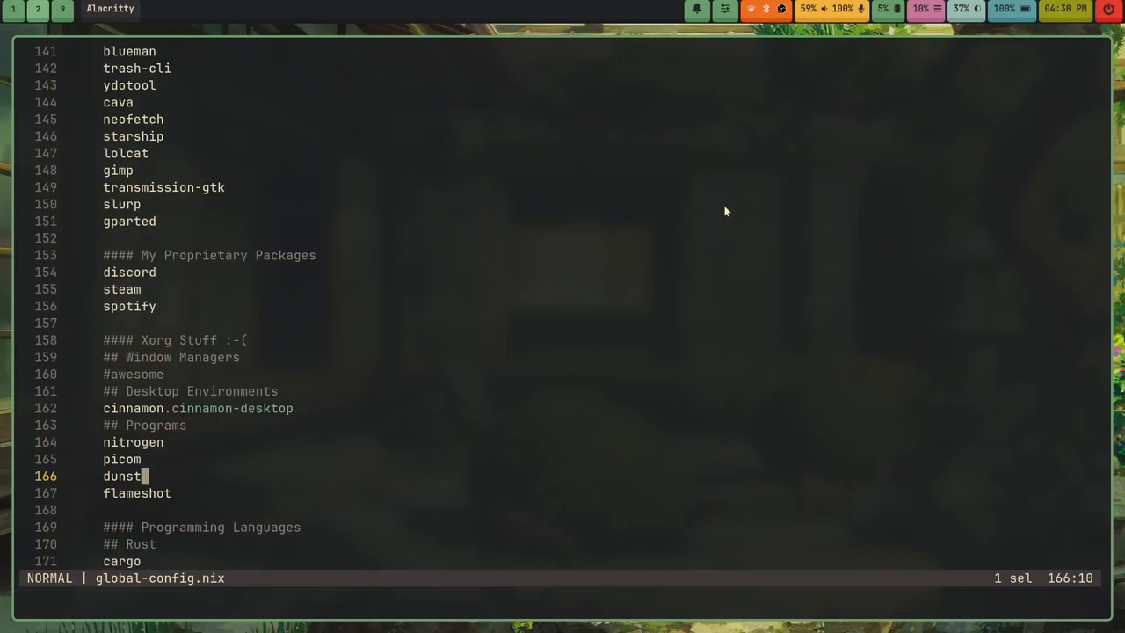
key("j")
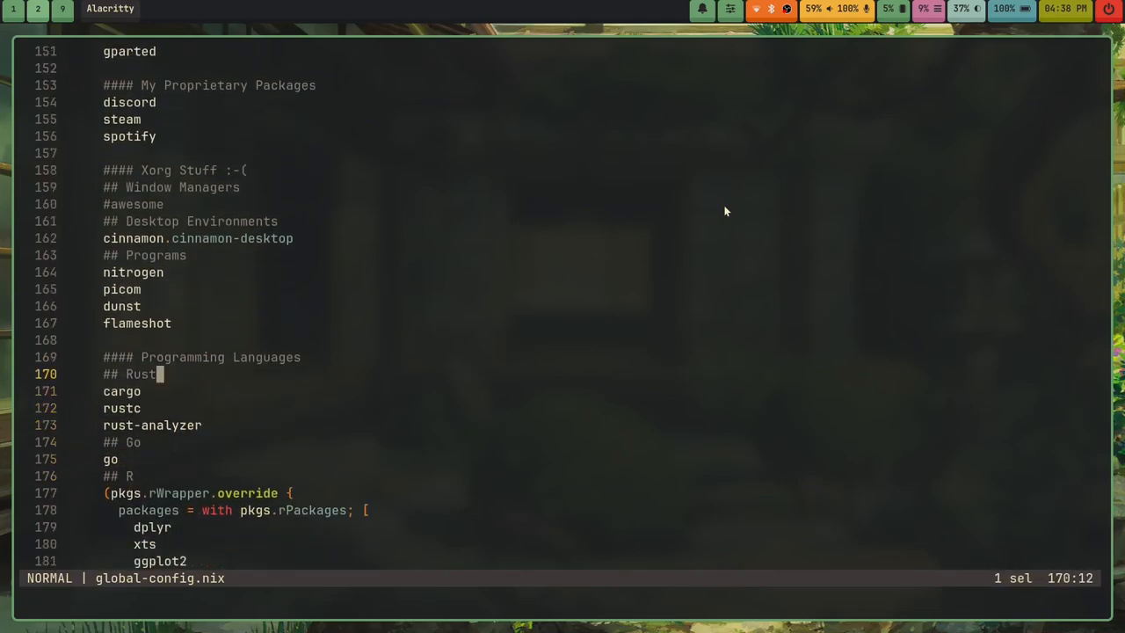
Continue down through the R package overrides and display managers to the Hyprland Rice list.
scroll("down", 3)
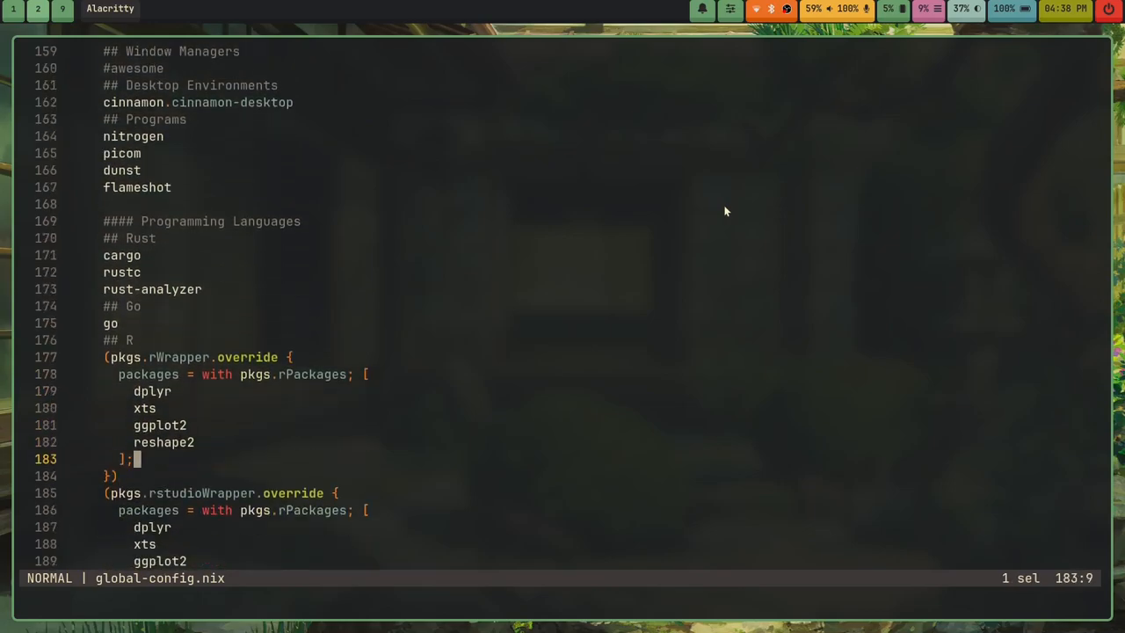
key("j")
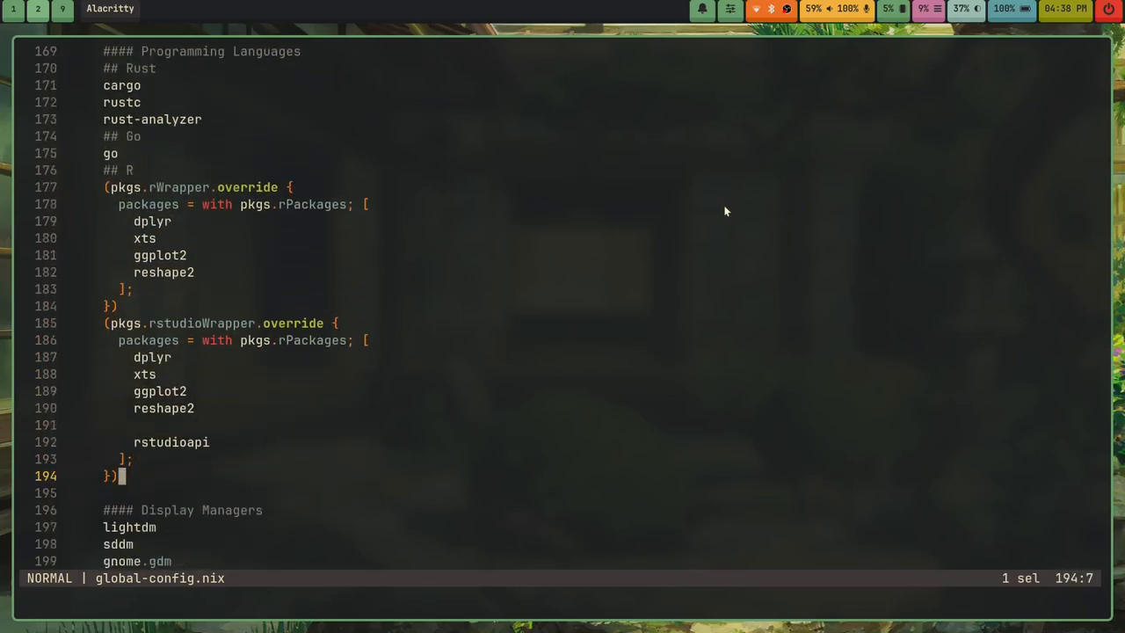
scroll("down", 3)
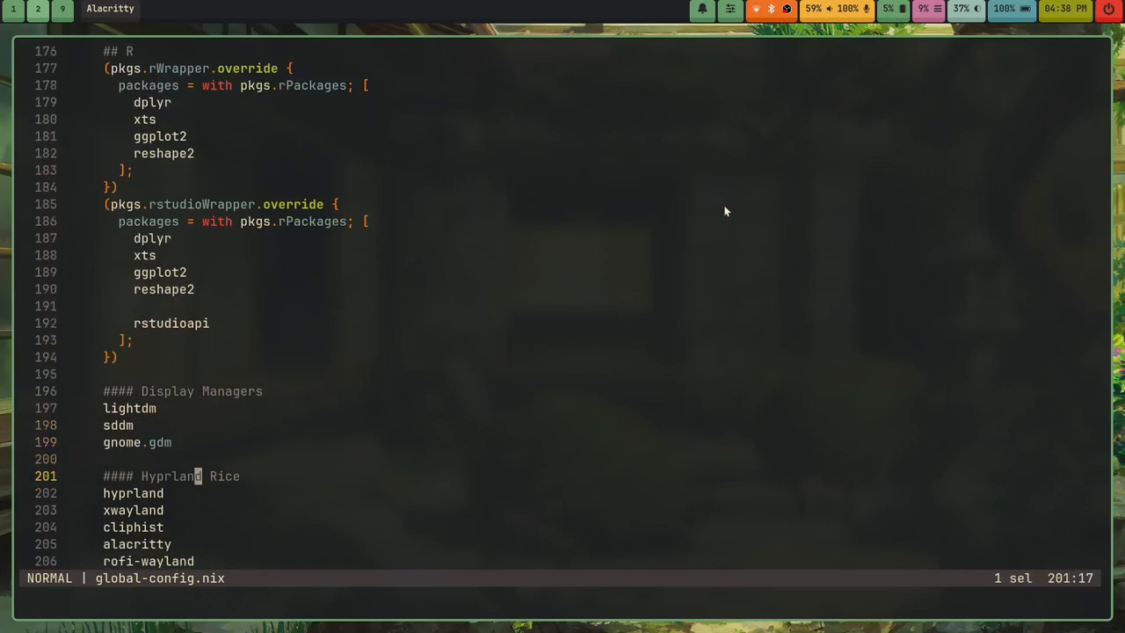
scroll("down", 3)
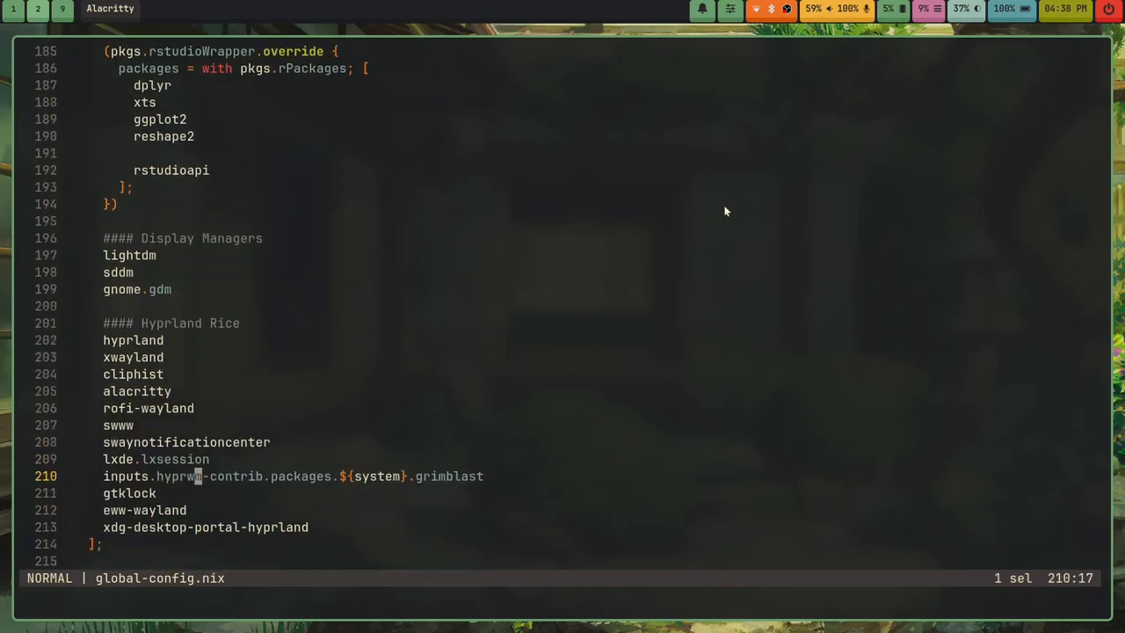
scroll("down", 3)
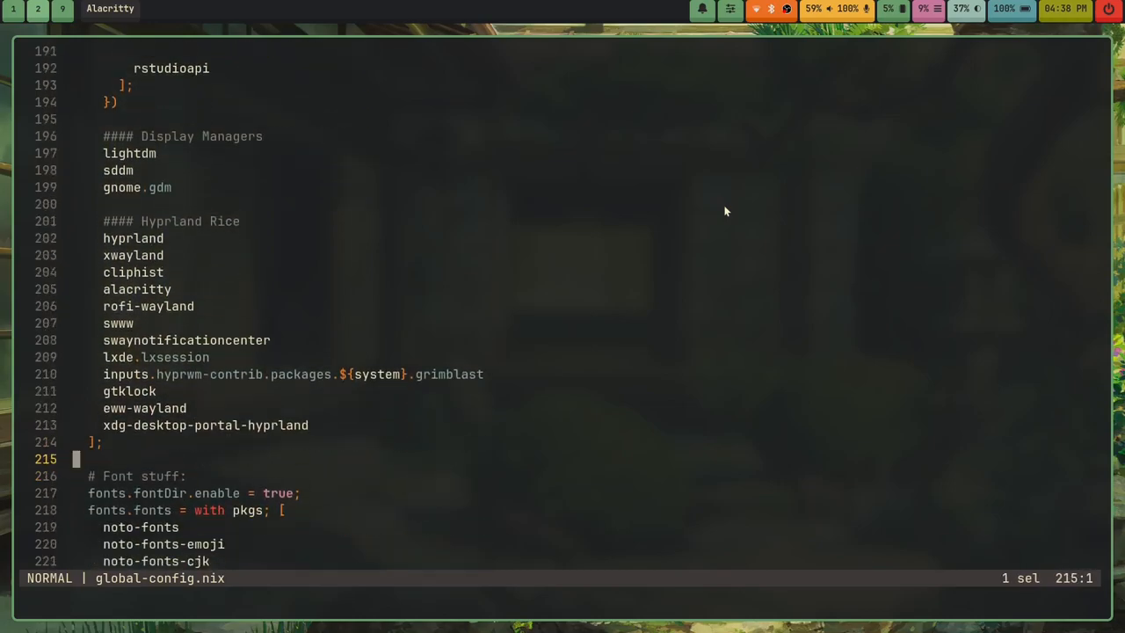
Move down through environment.variables and programs.steam.enable to the services block.
scroll("down", 3)
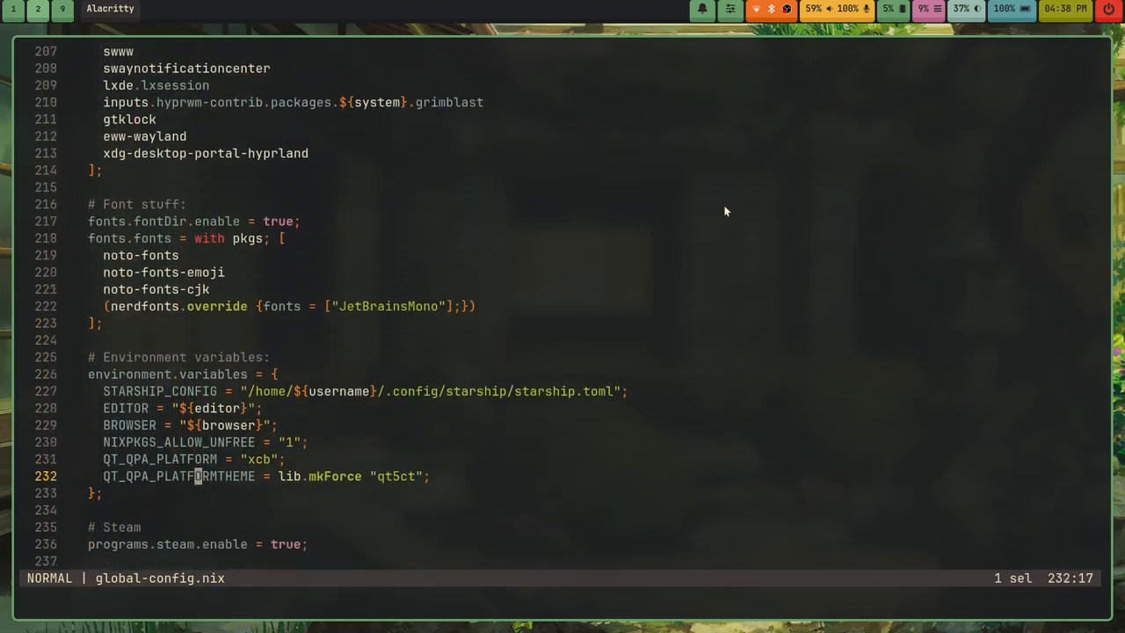
scroll("down", 3)
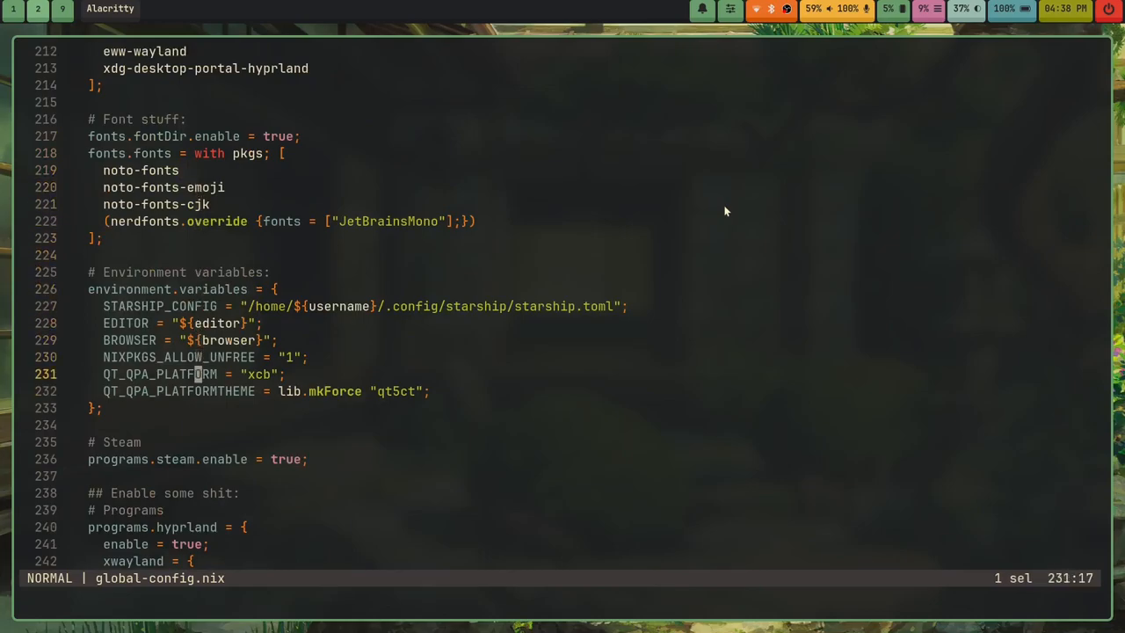
scroll("down", 3)
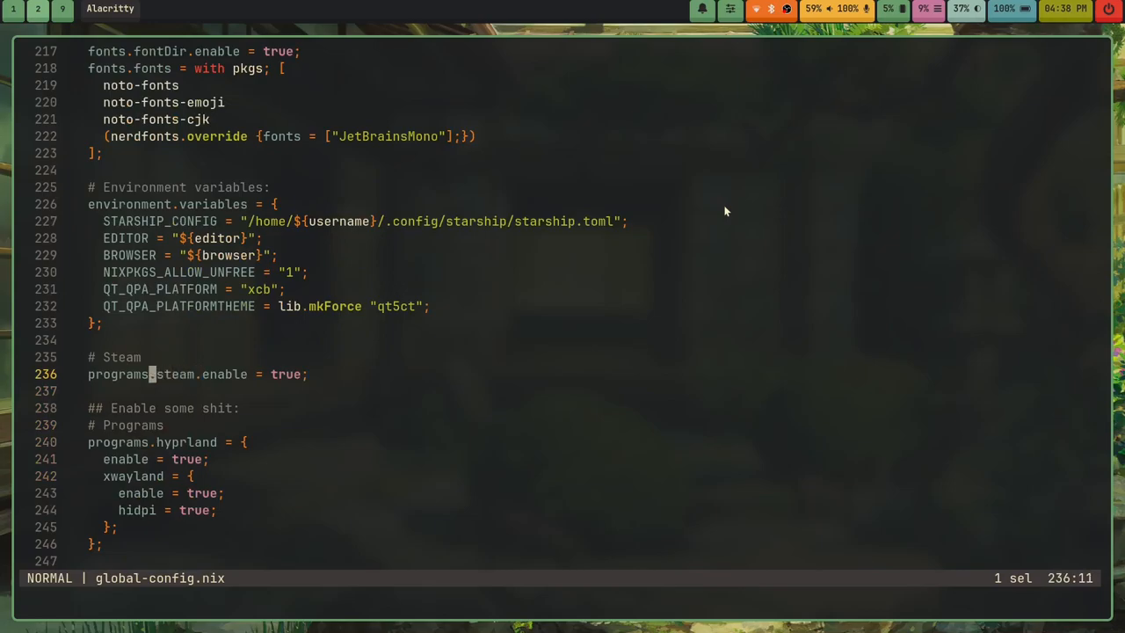
key("l")
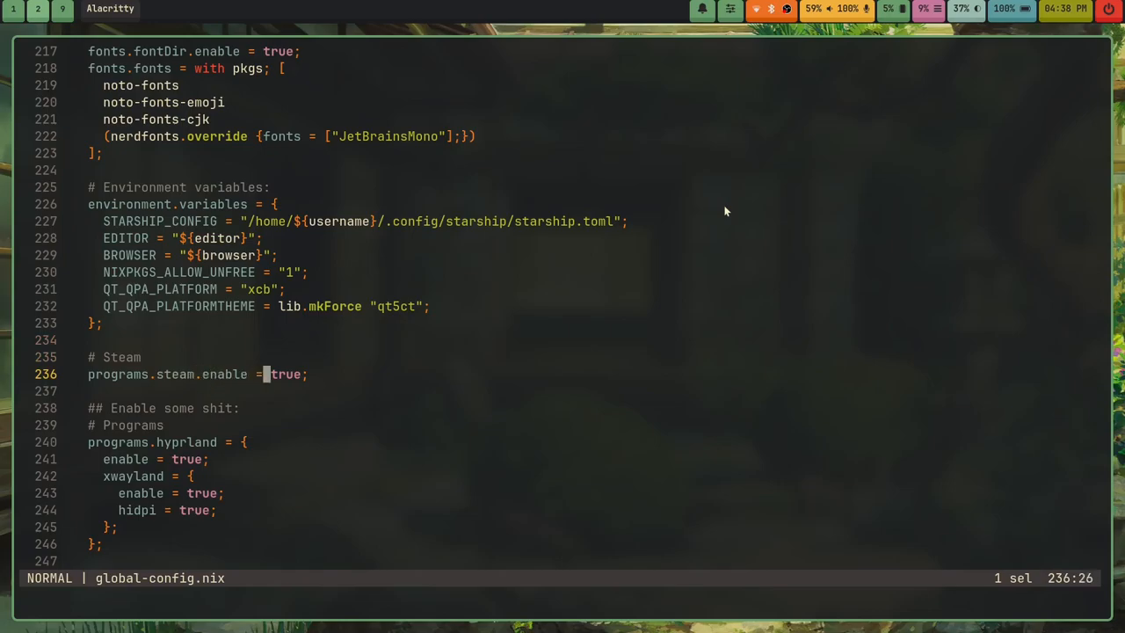
scroll("down", 3)
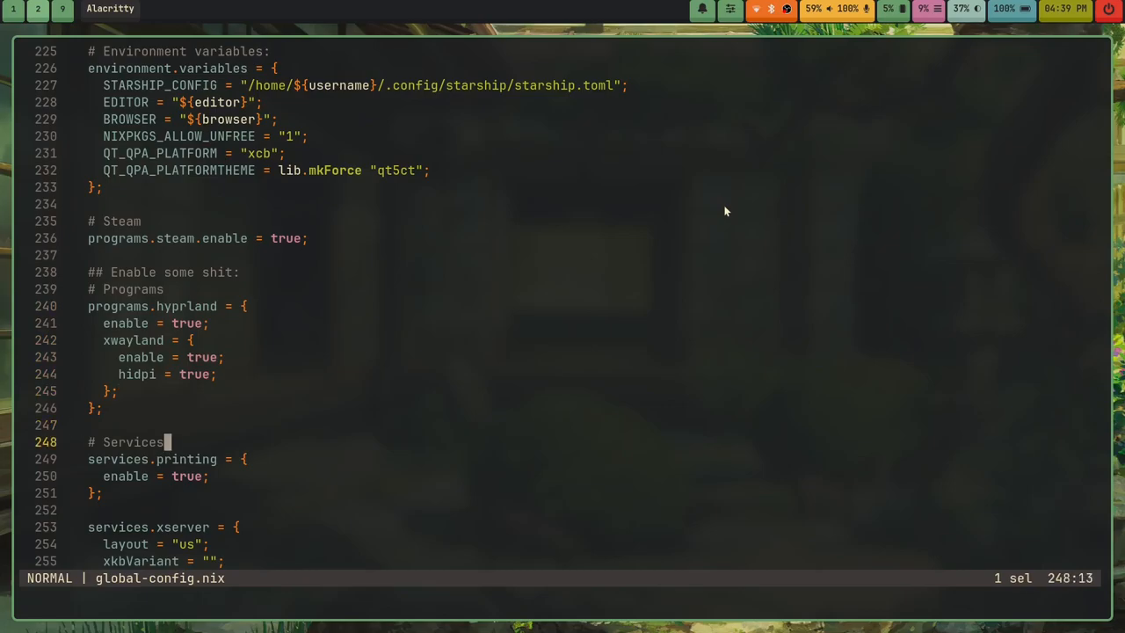
scroll("down", 3)
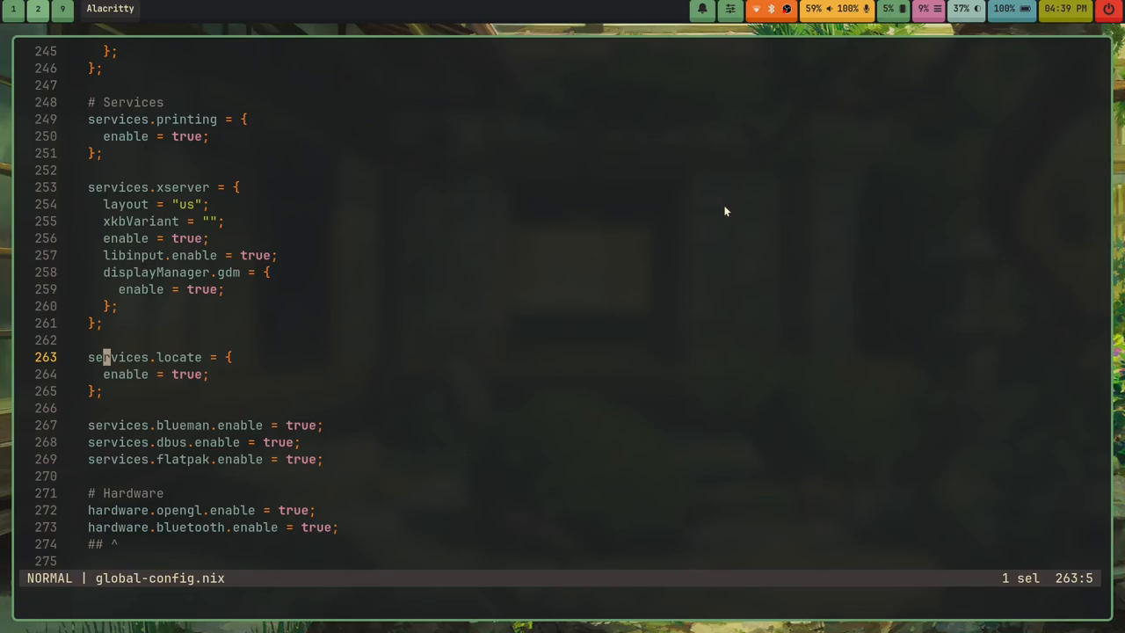
Continue past the locate service, hardware USB fix and sound section, then start :q to quit.
key("v")
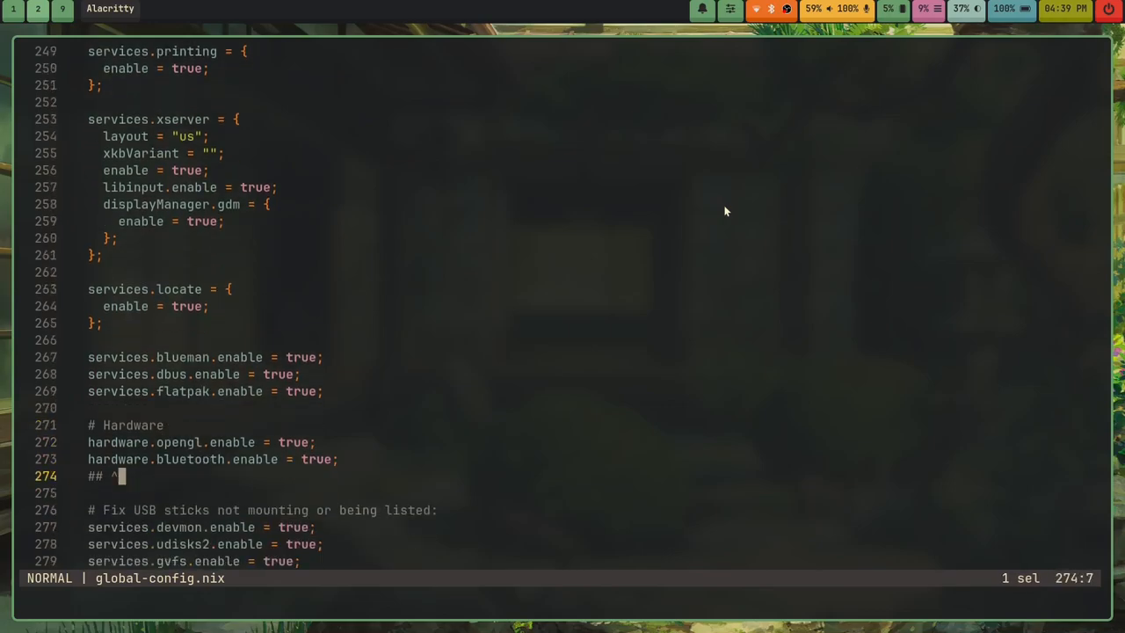
scroll("down", 3)
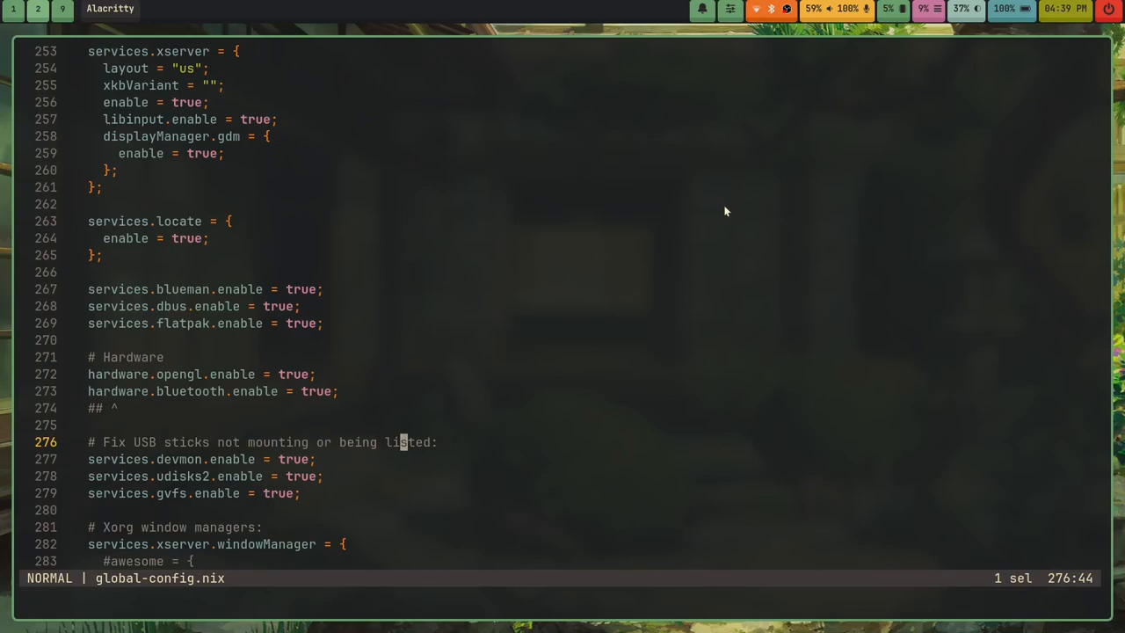
key("j")
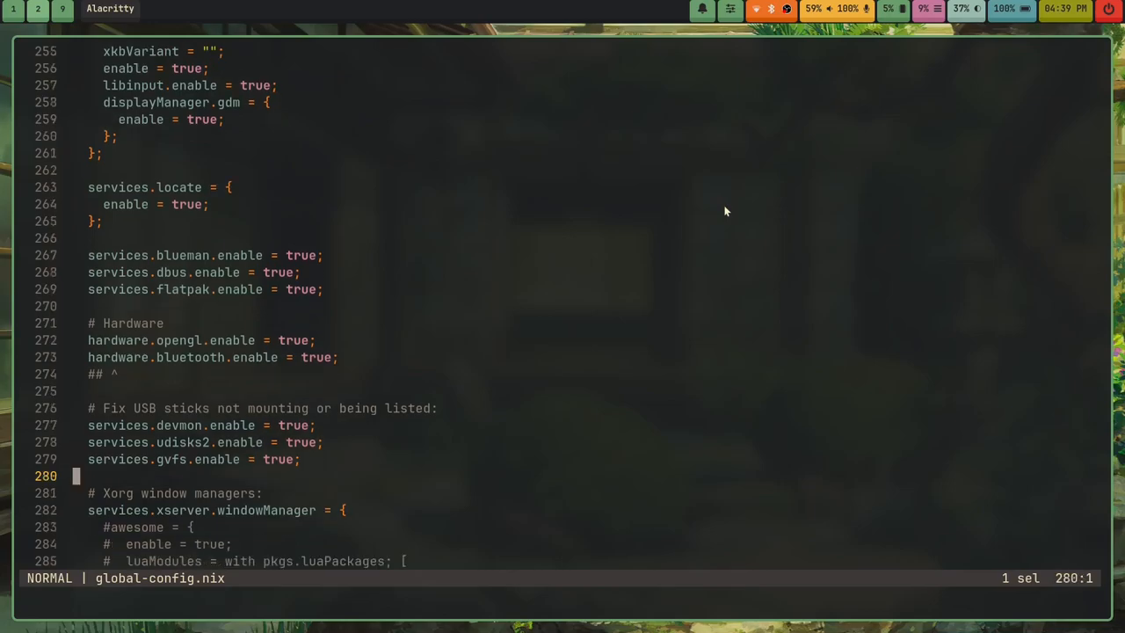
scroll("down", 3)
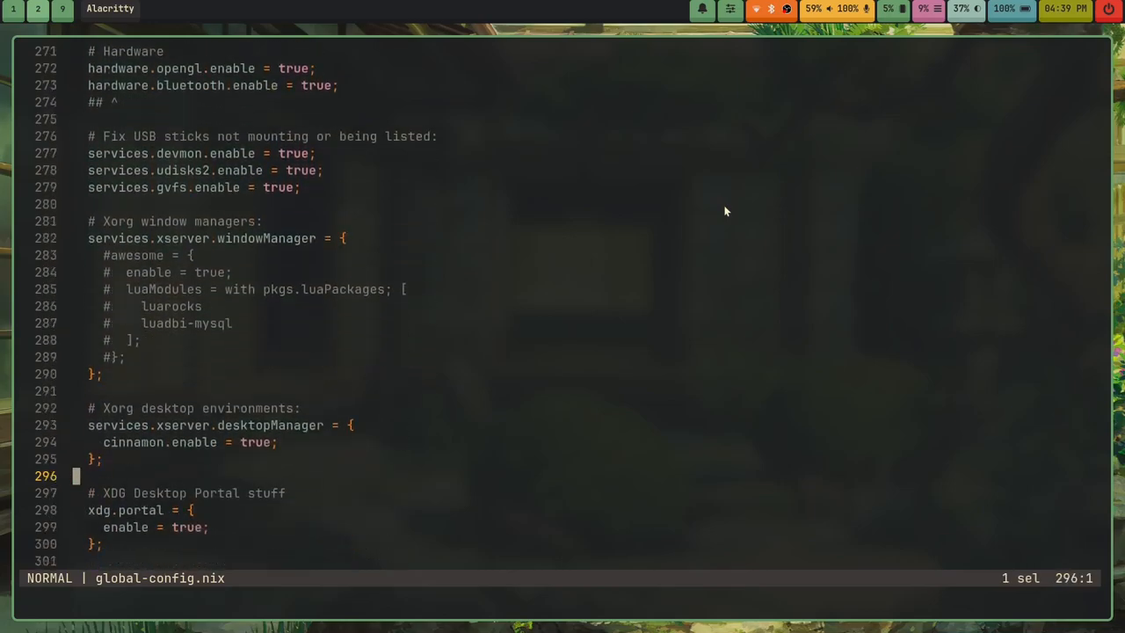
type(":q")
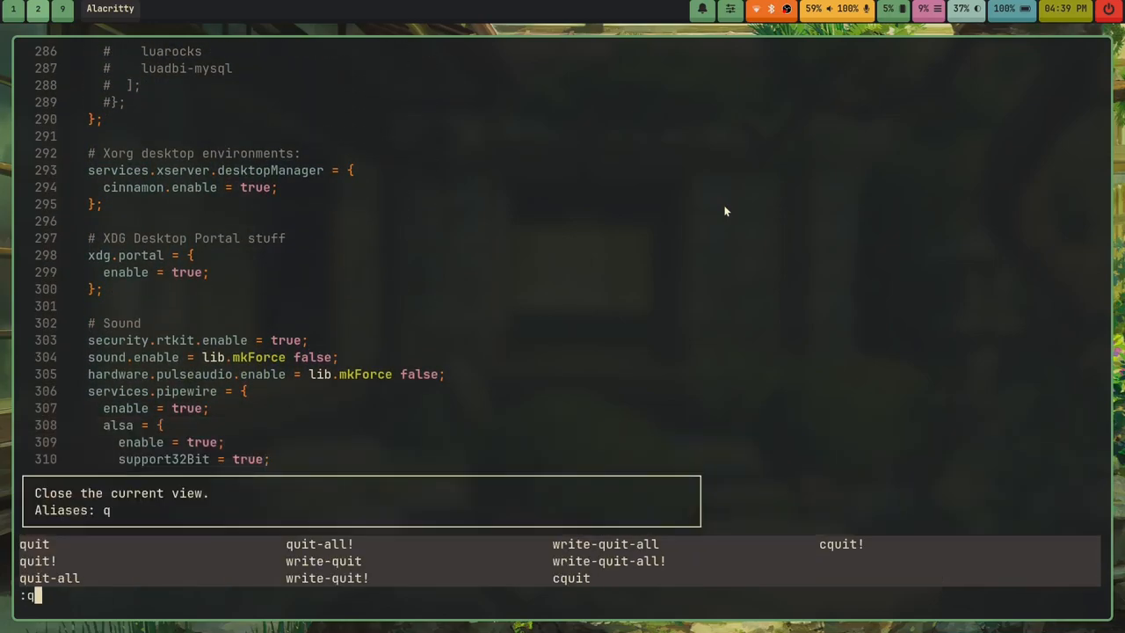
key("Return")
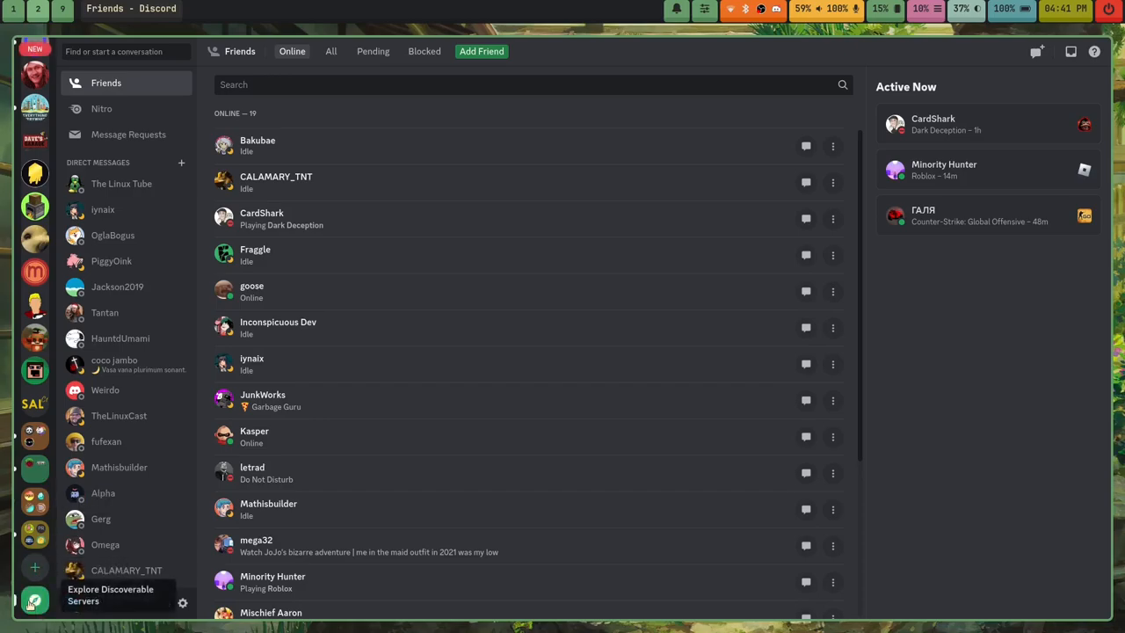
Open a Discord direct-message conversation and browse its recent messages about kernel sysrq.
scroll("down", 3)
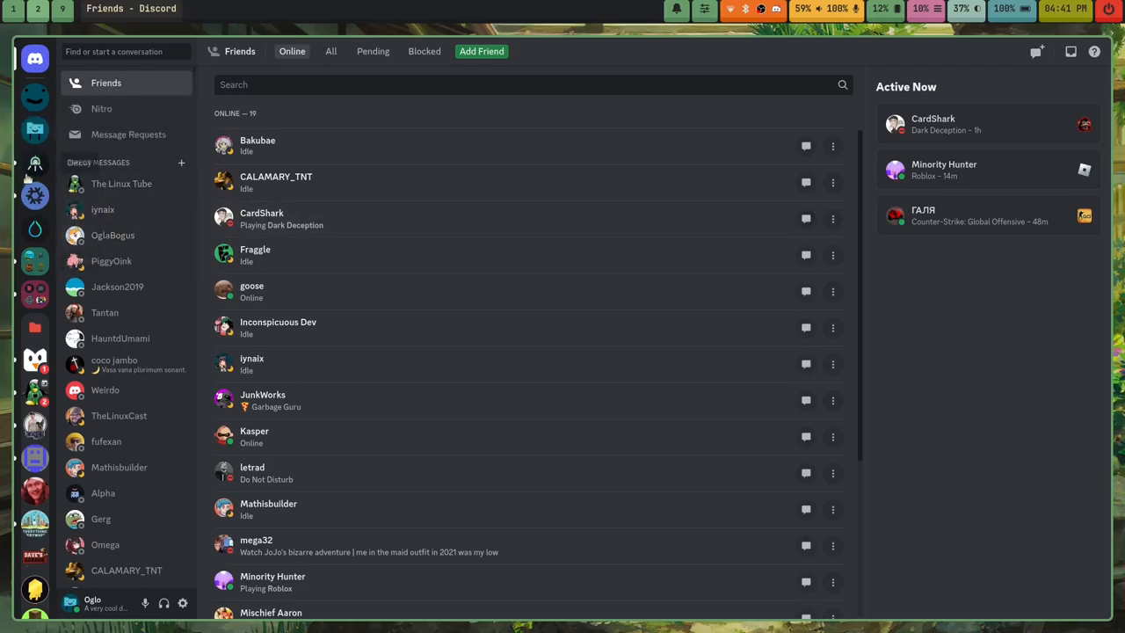
mouse_move(102, 210)
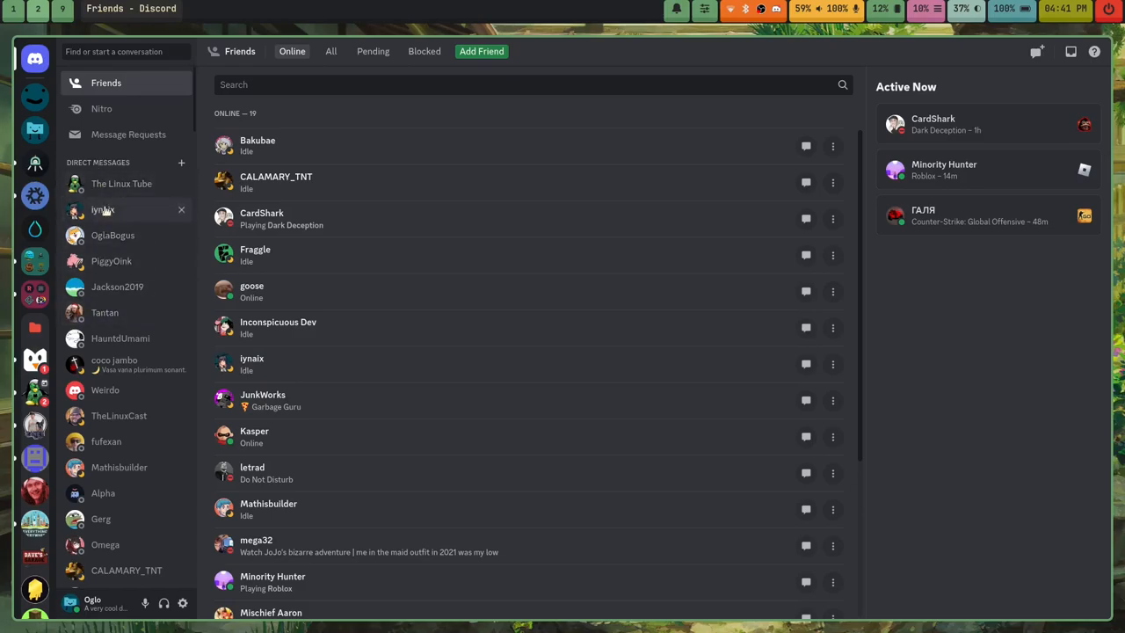
left_click(102, 209)
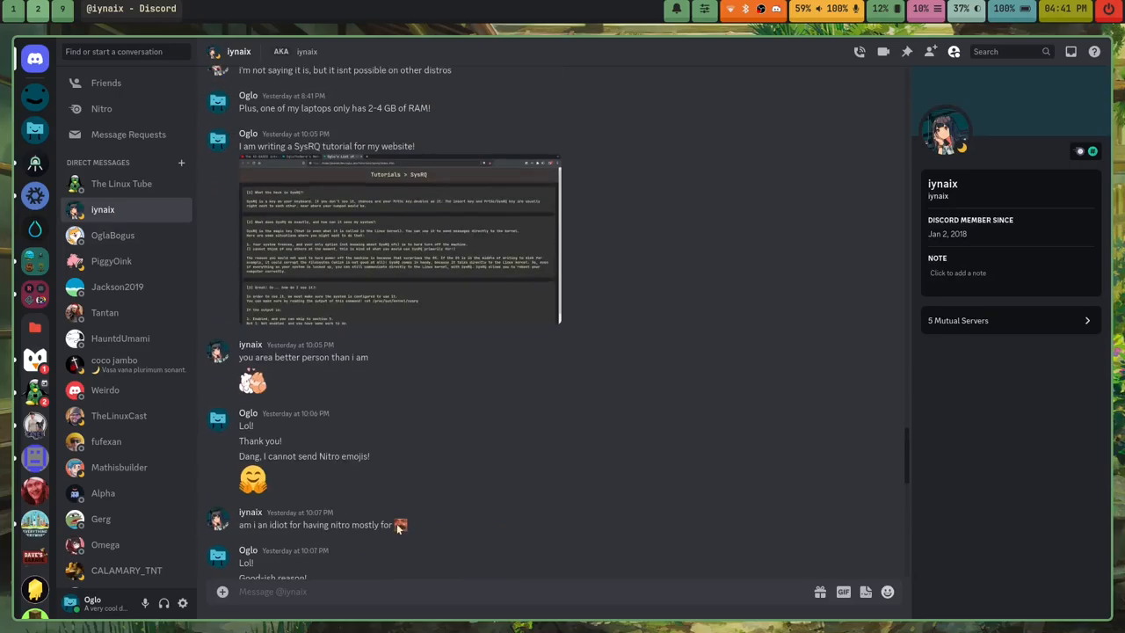
scroll("up", 3)
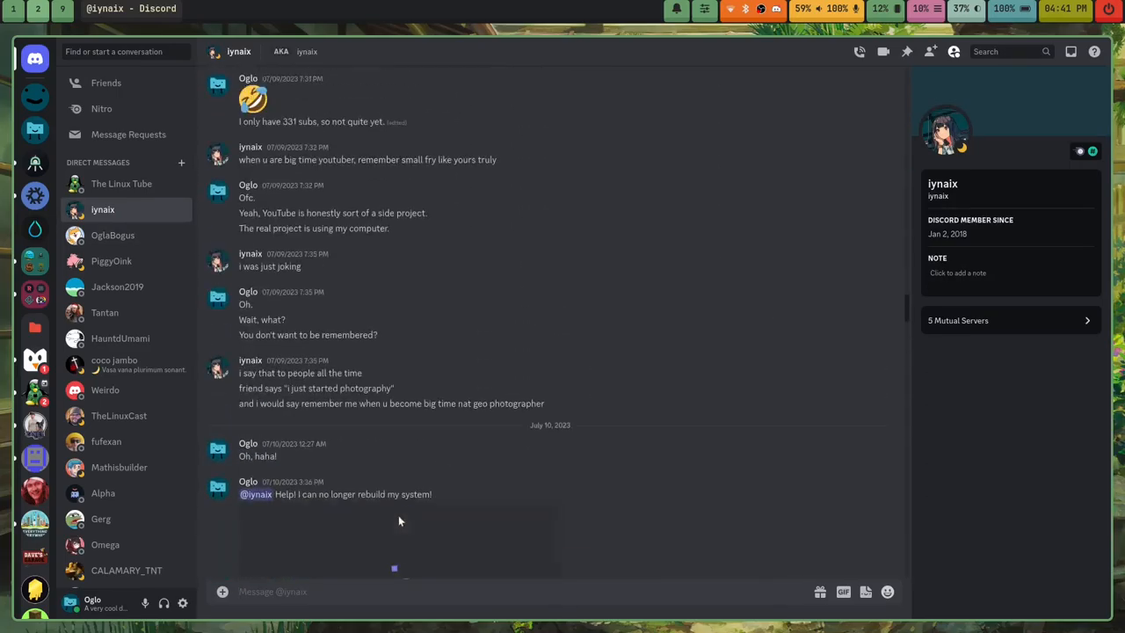
scroll("up", 3)
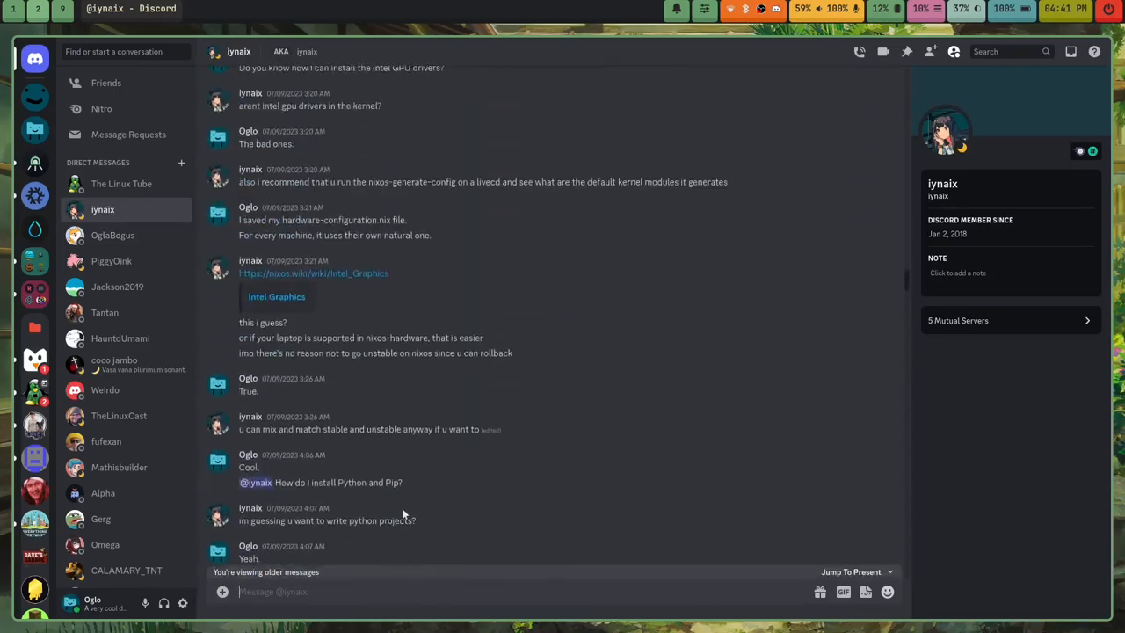
scroll("up", 3)
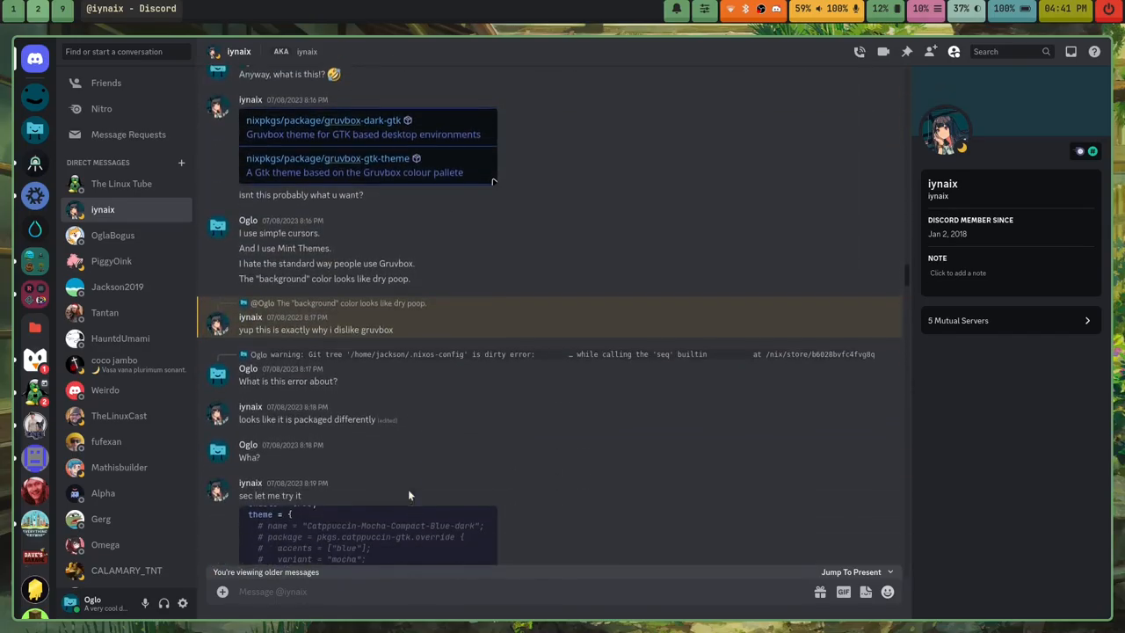
scroll("down", 3)
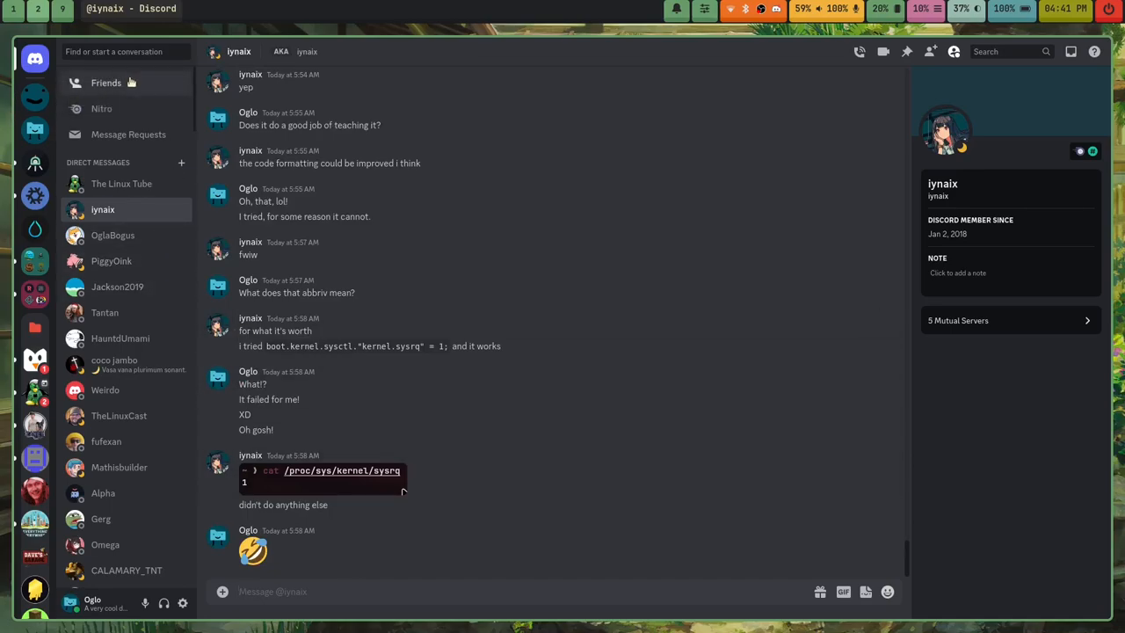
Go via Friends to the community server's Nerd-Nexus channel showing the NixOS ASCII logo post.
left_click(106, 83)
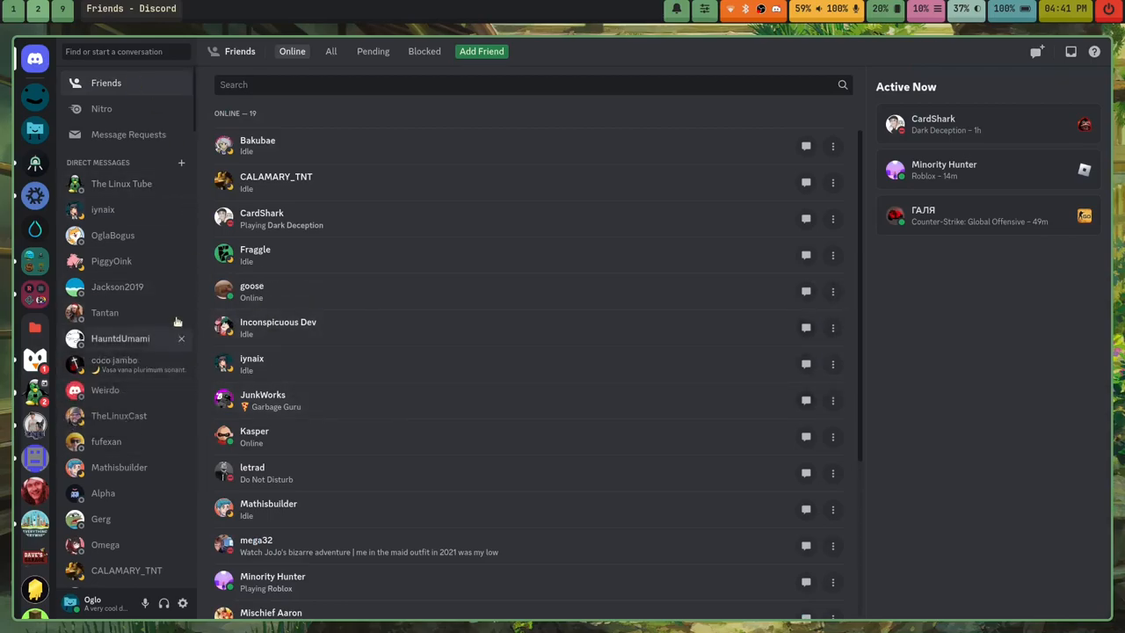
mouse_move(484, 505)
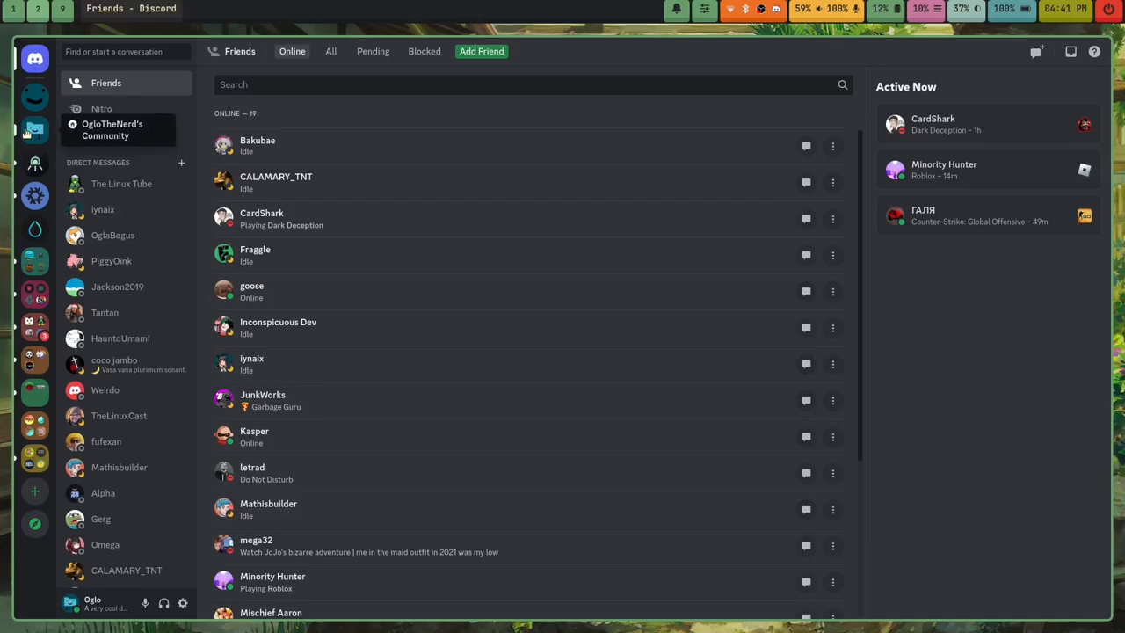
left_click(36, 131)
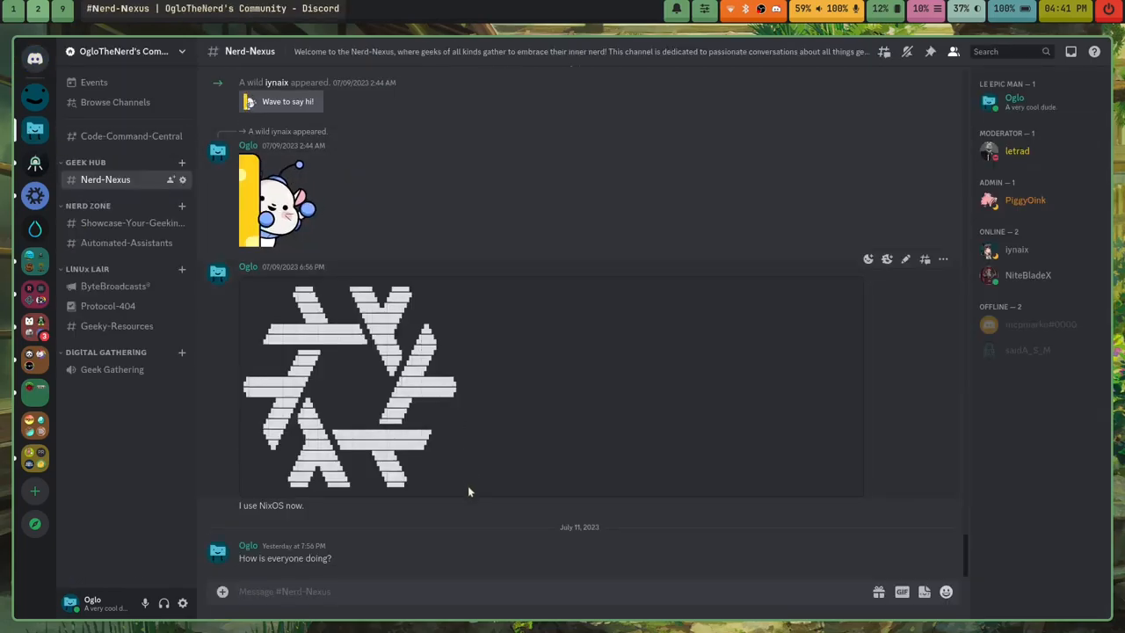
mouse_move(457, 491)
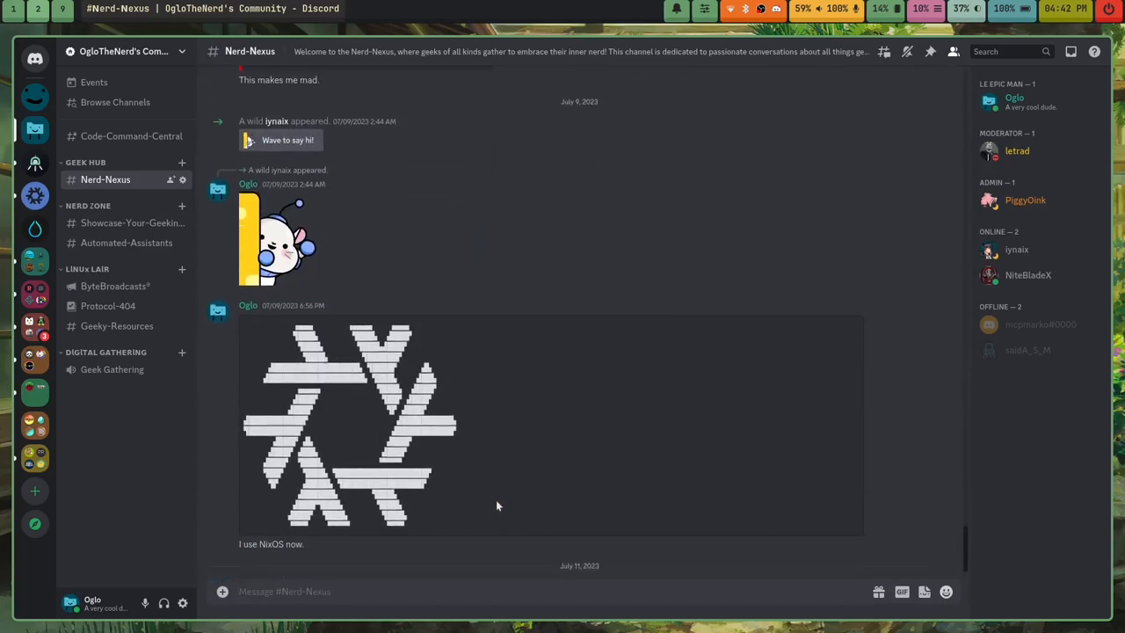
scroll("down", 3)
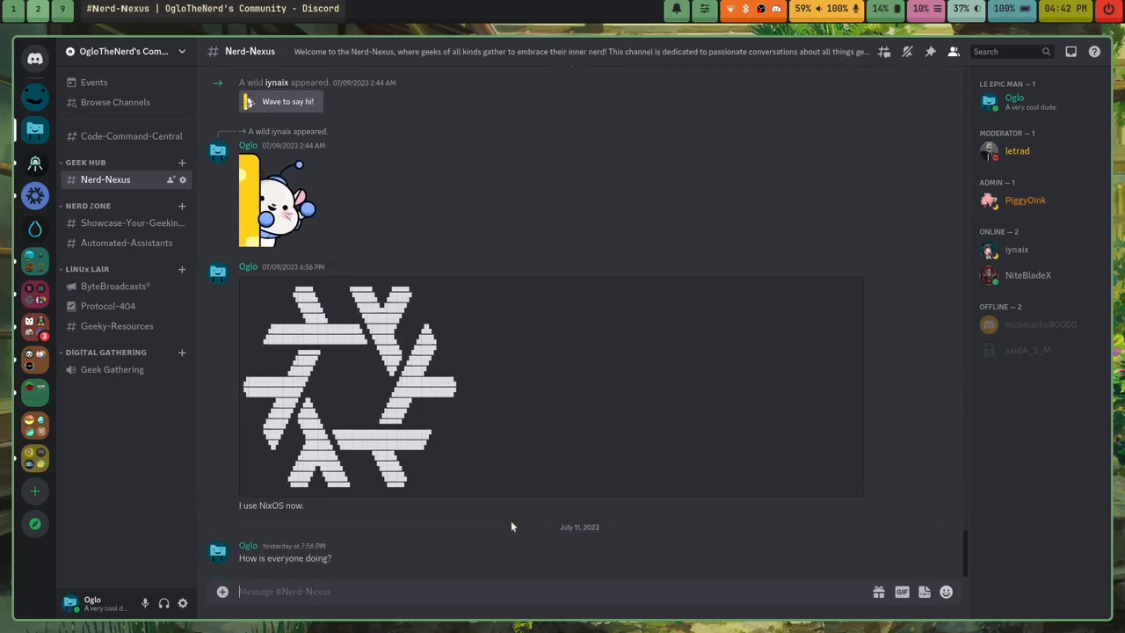
mouse_move(429, 584)
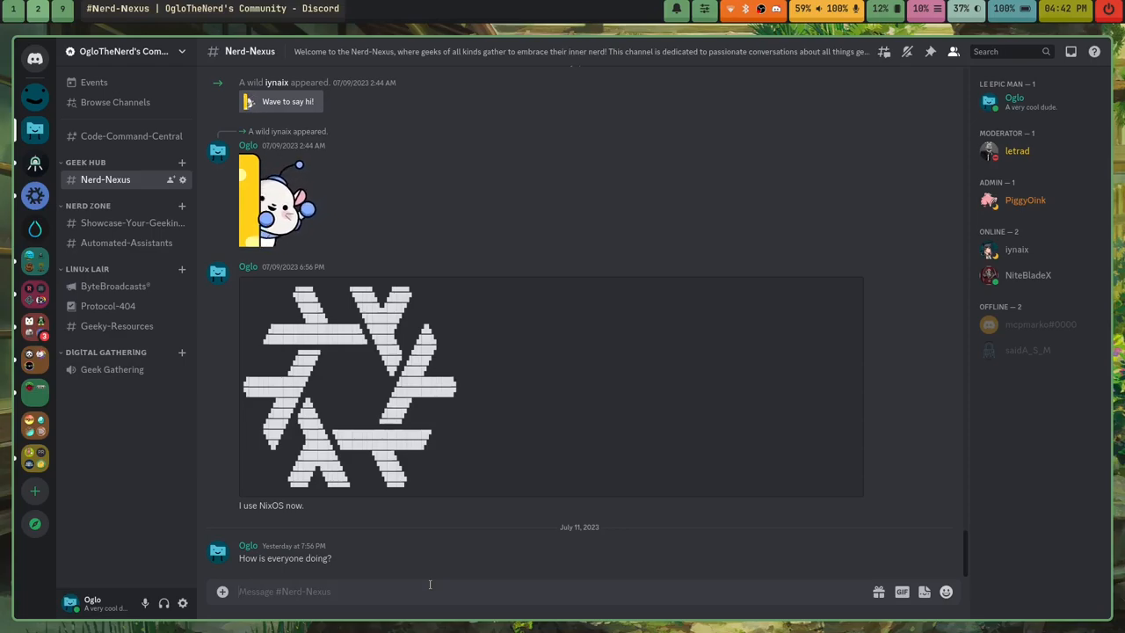
mouse_move(238, 338)
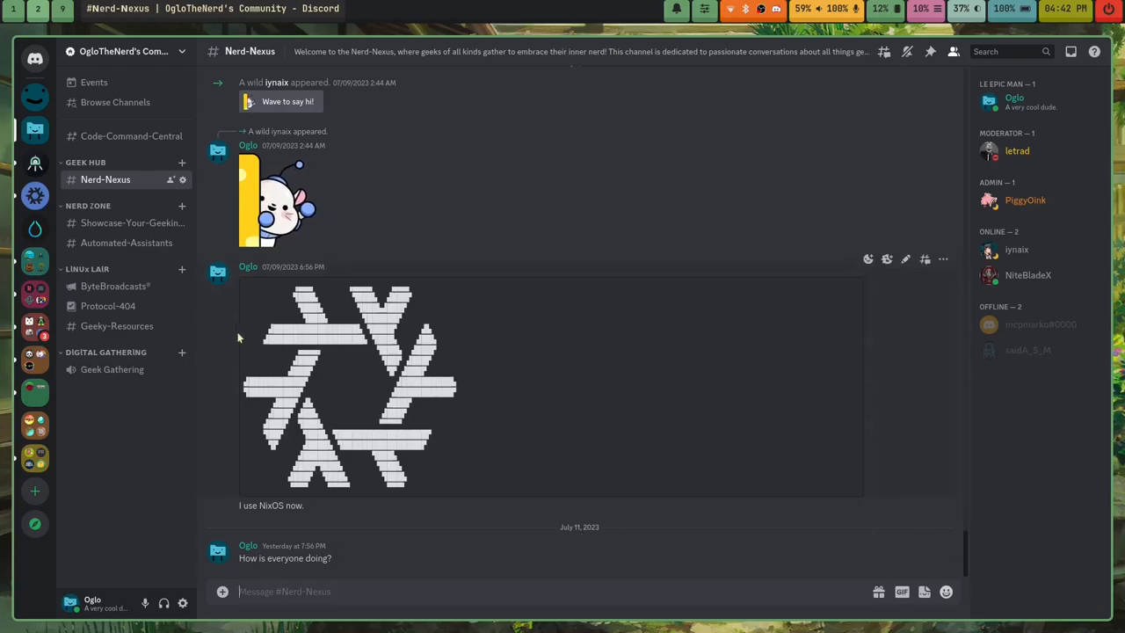
mouse_move(552, 489)
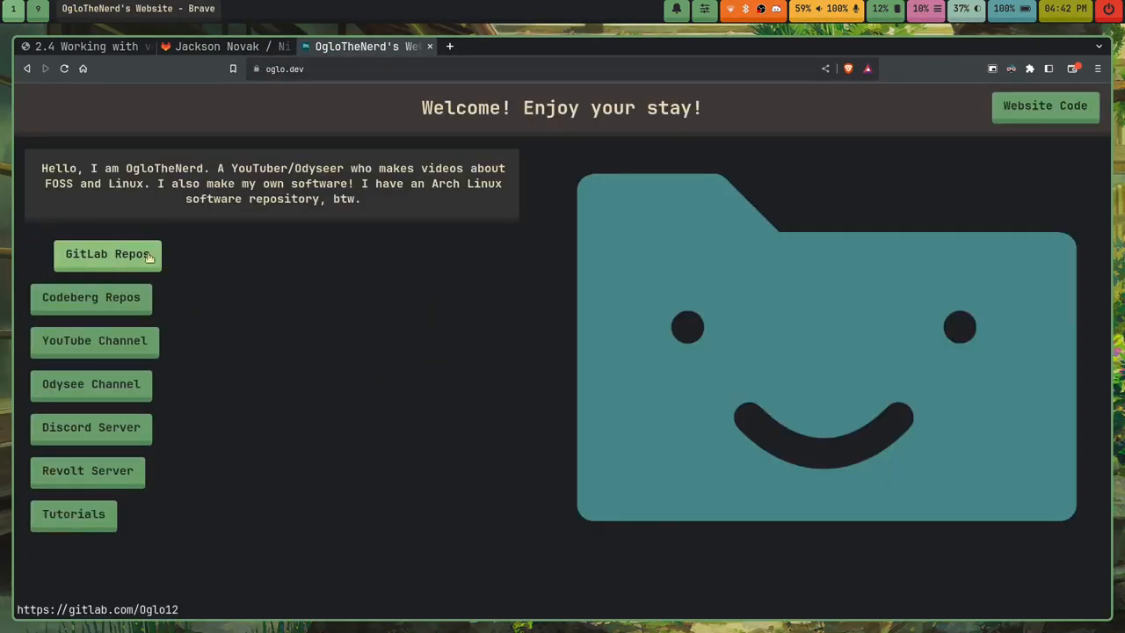
mouse_move(221, 358)
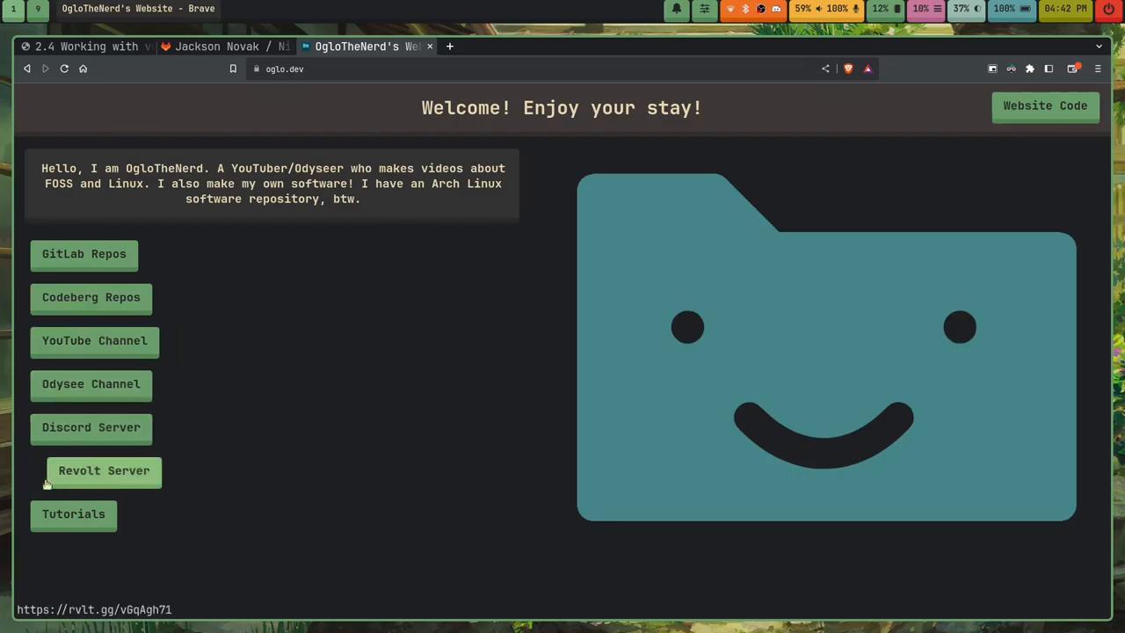
mouse_move(78, 552)
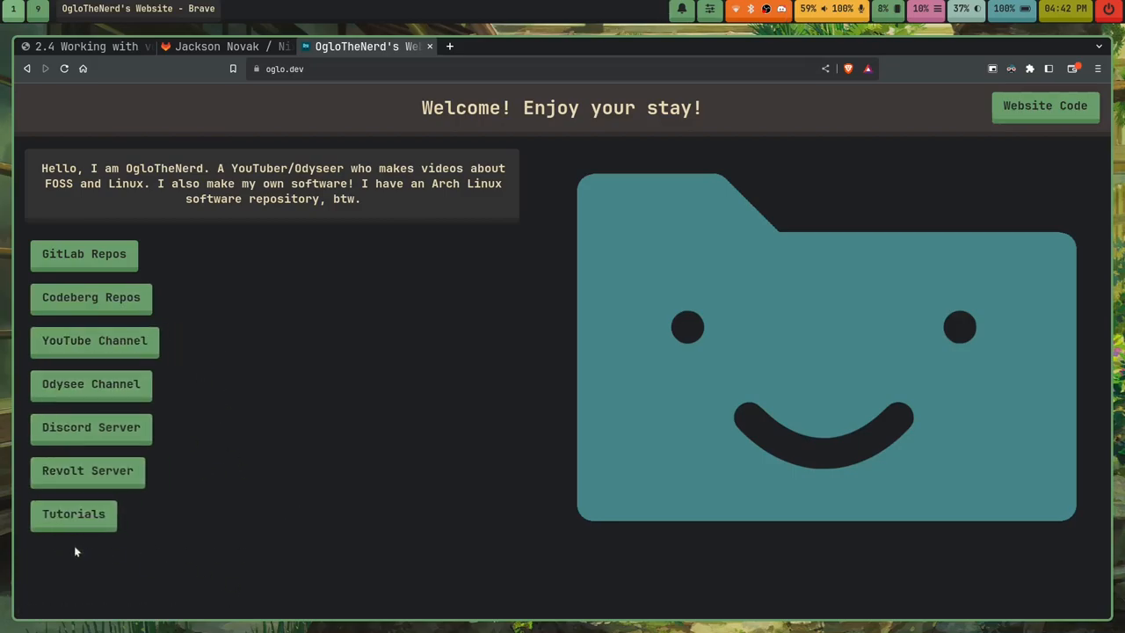
left_click(74, 514)
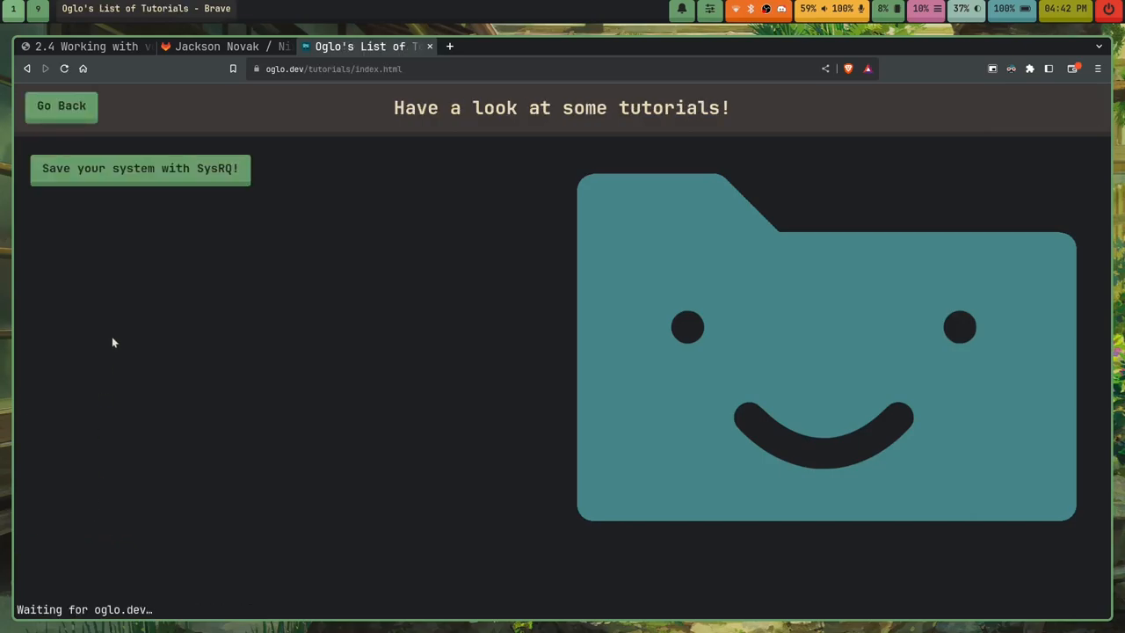
left_click(141, 169)
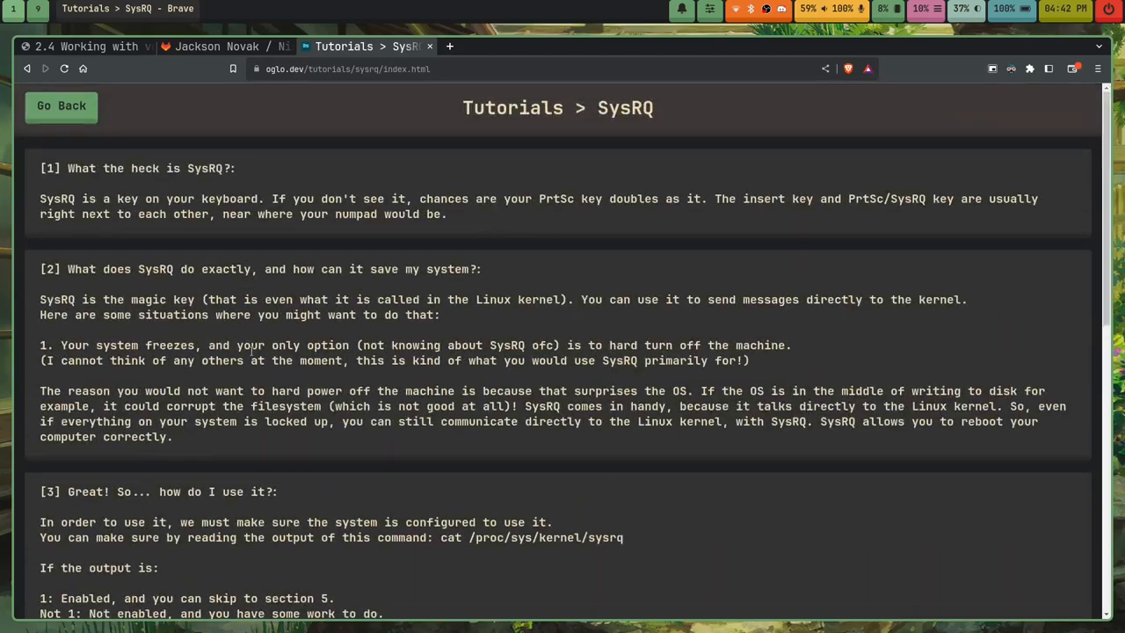
left_click(59, 106)
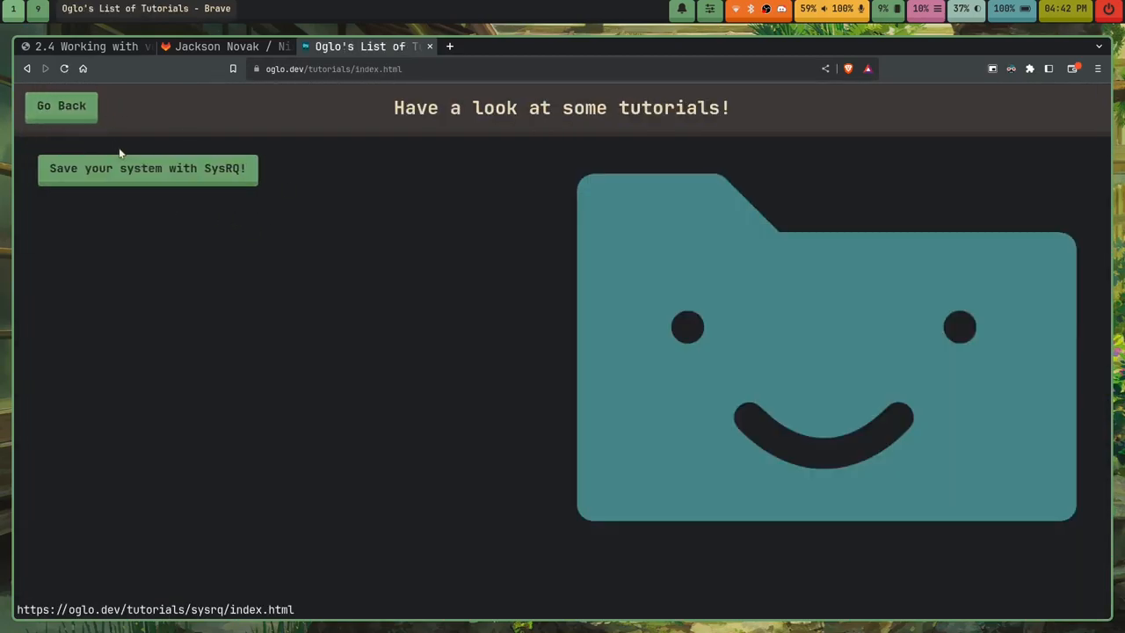
left_click(60, 105)
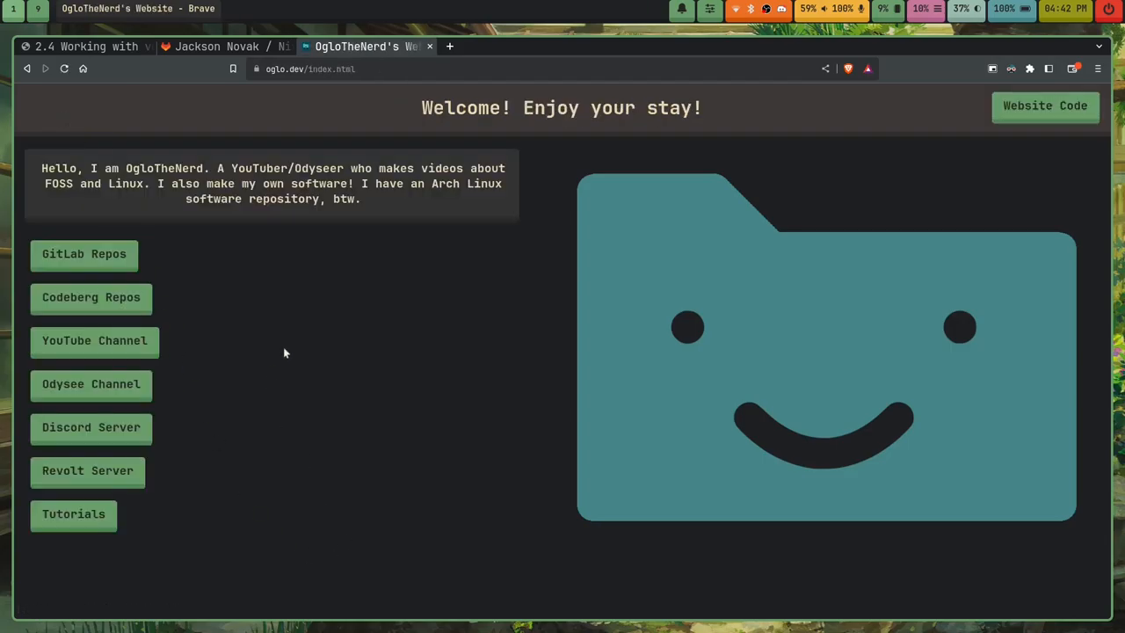
mouse_move(396, 276)
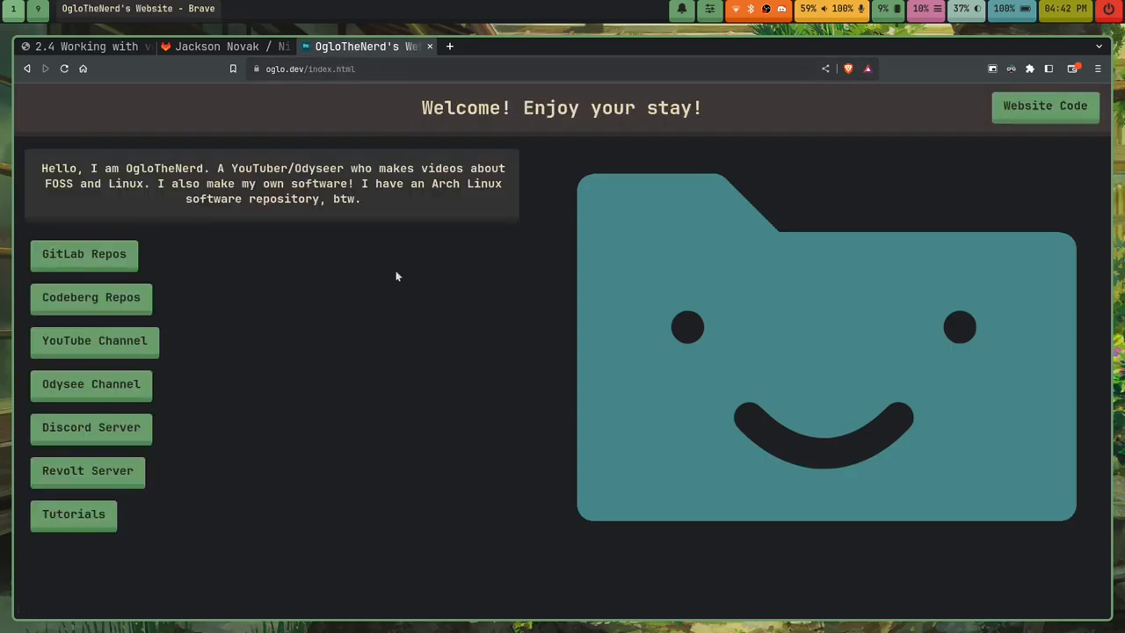
mouse_move(398, 320)
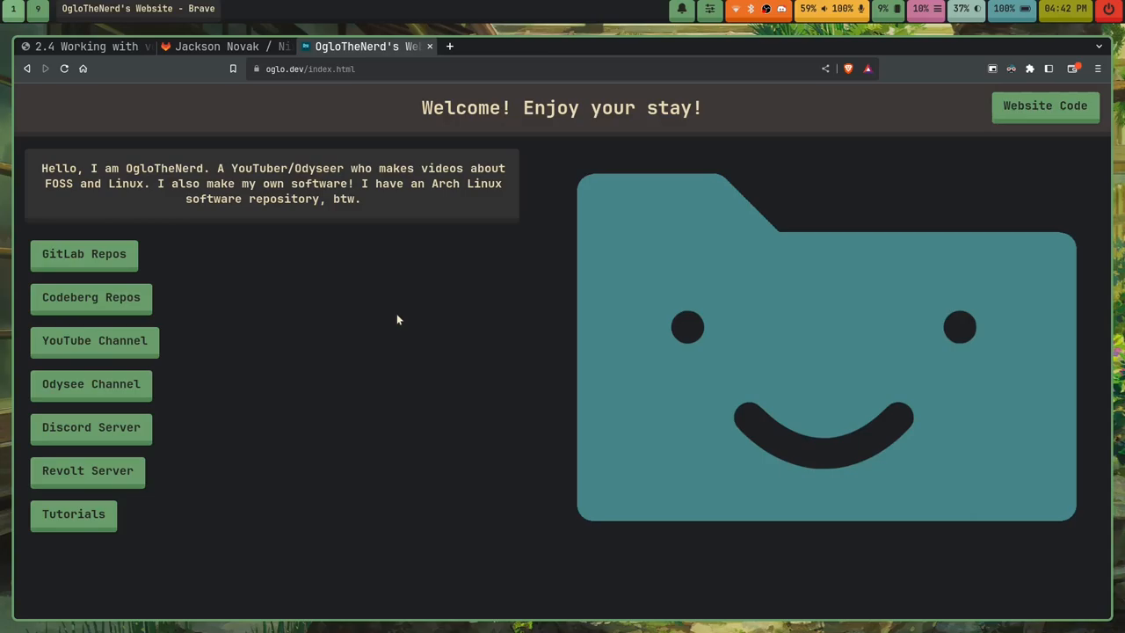
mouse_move(907, 264)
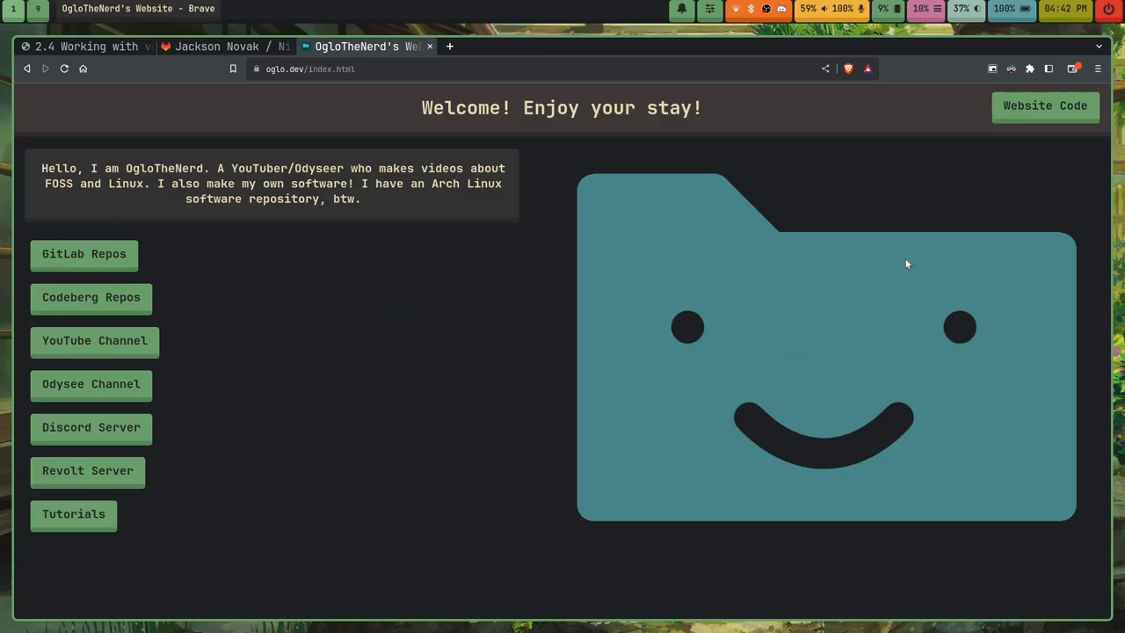
mouse_move(904, 373)
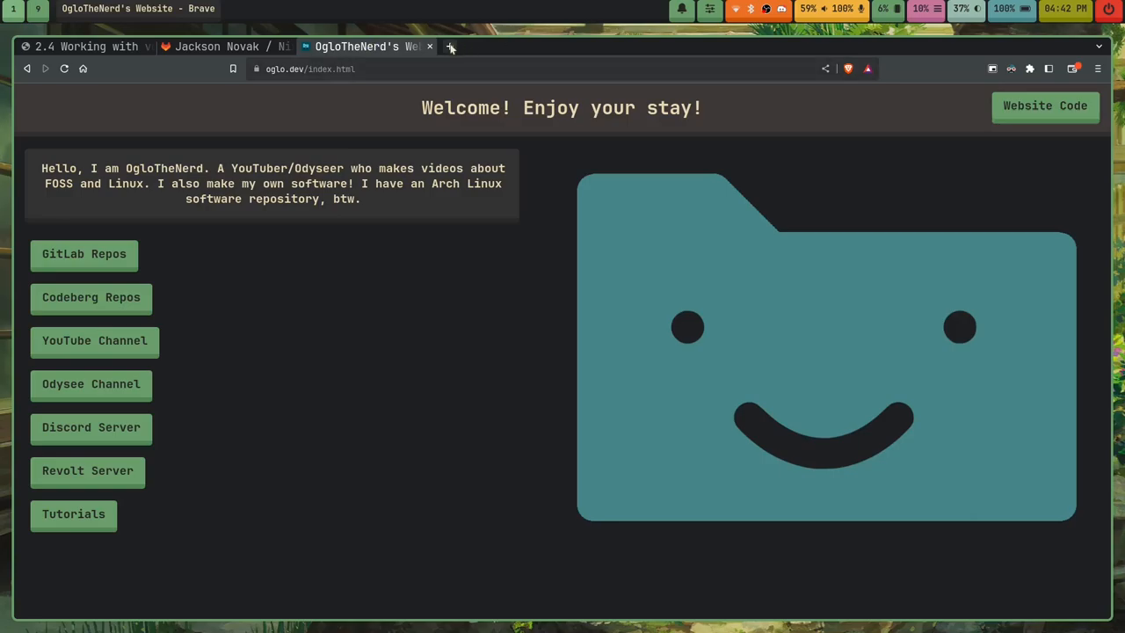
left_click(450, 46)
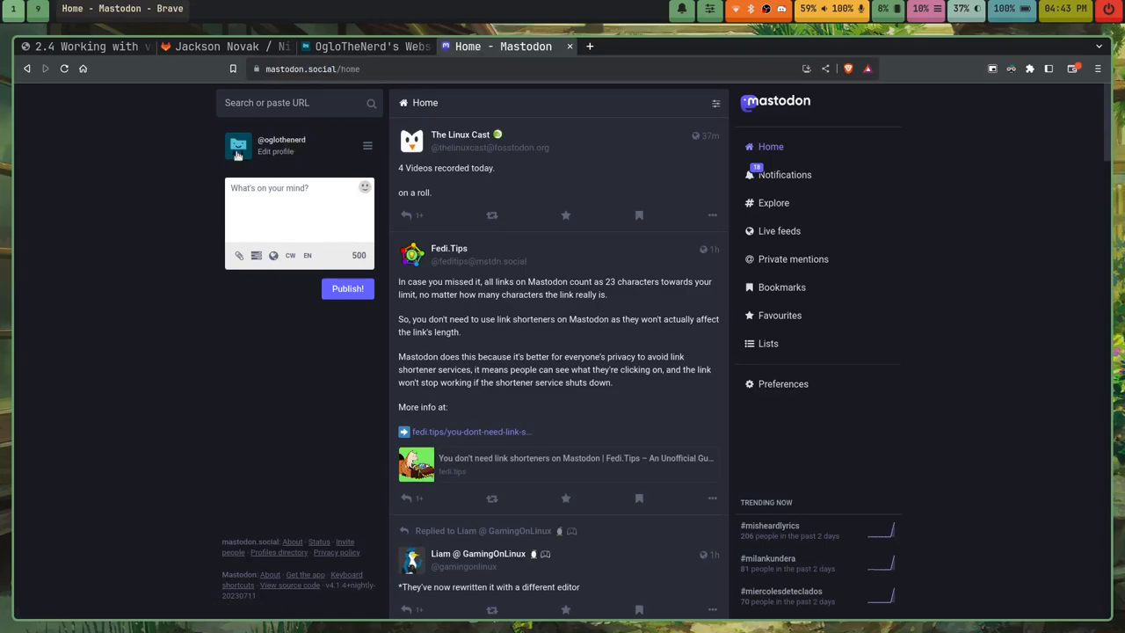
mouse_move(440, 98)
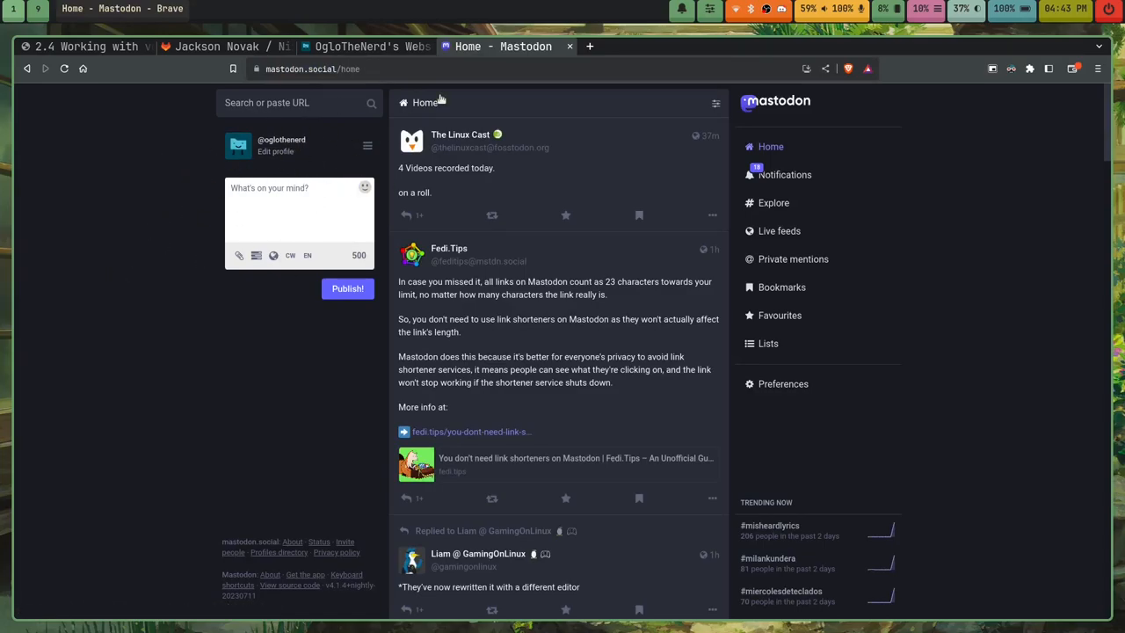
mouse_move(601, 67)
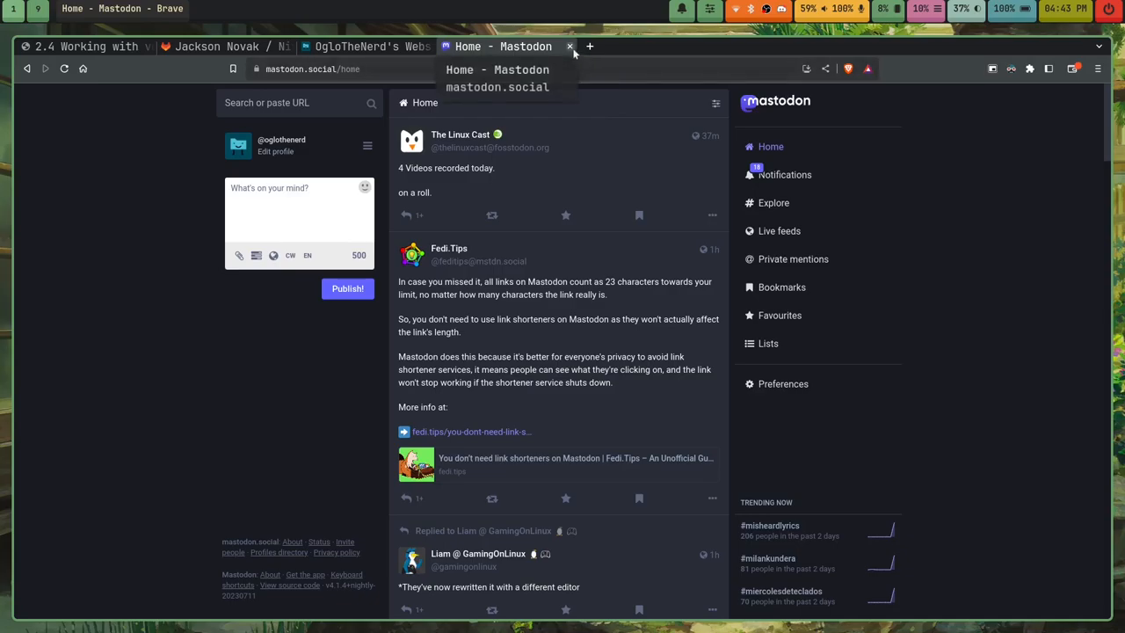
left_click(569, 46)
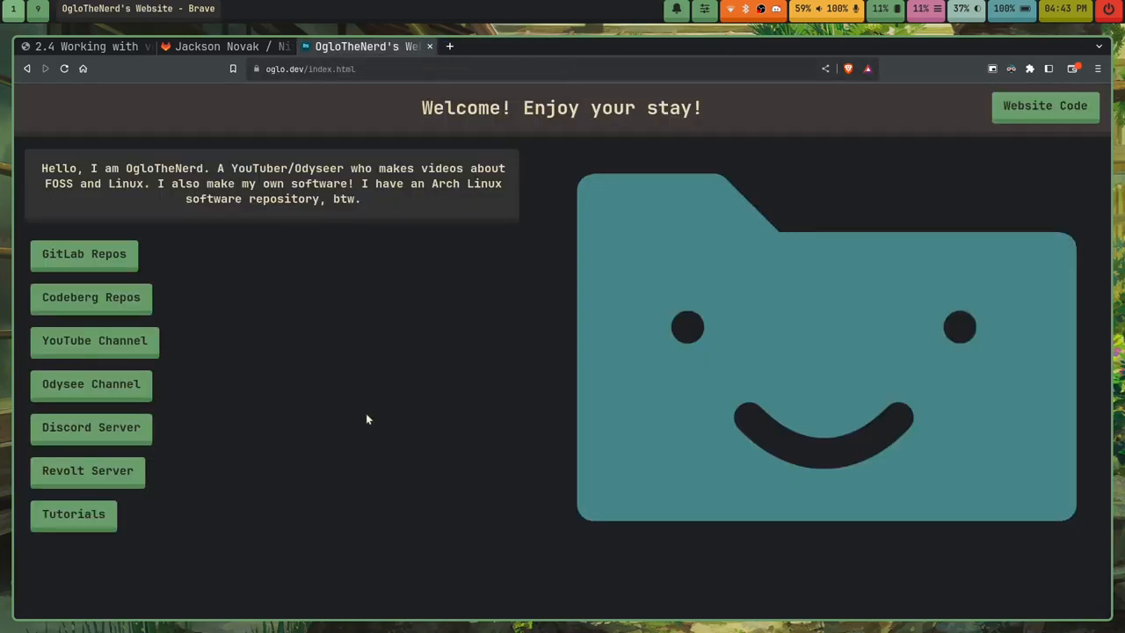
mouse_move(348, 366)
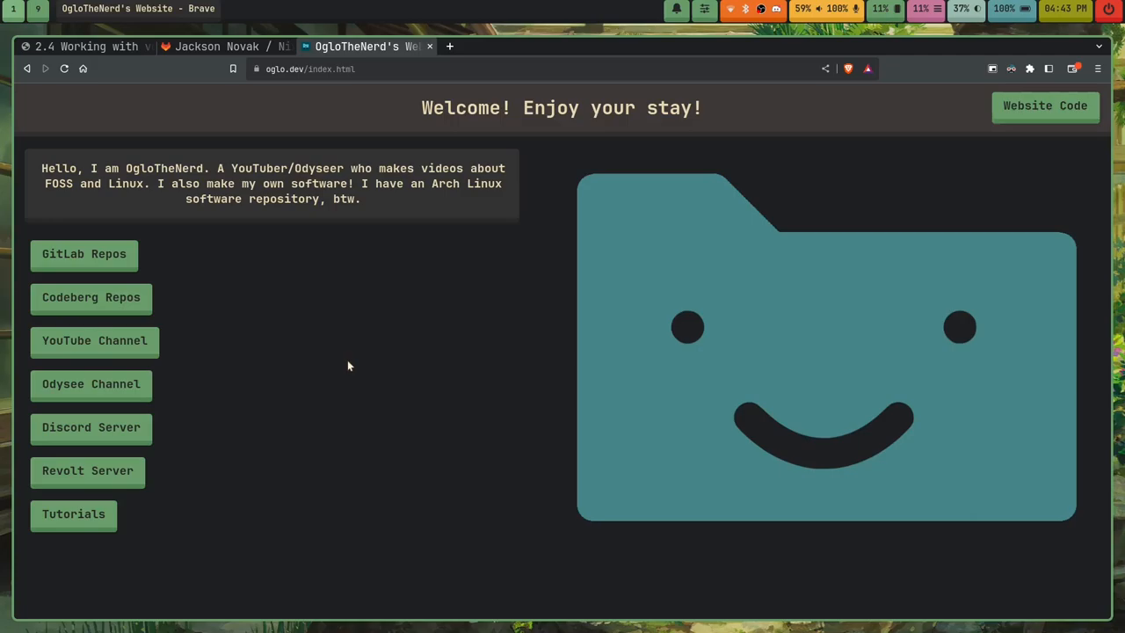